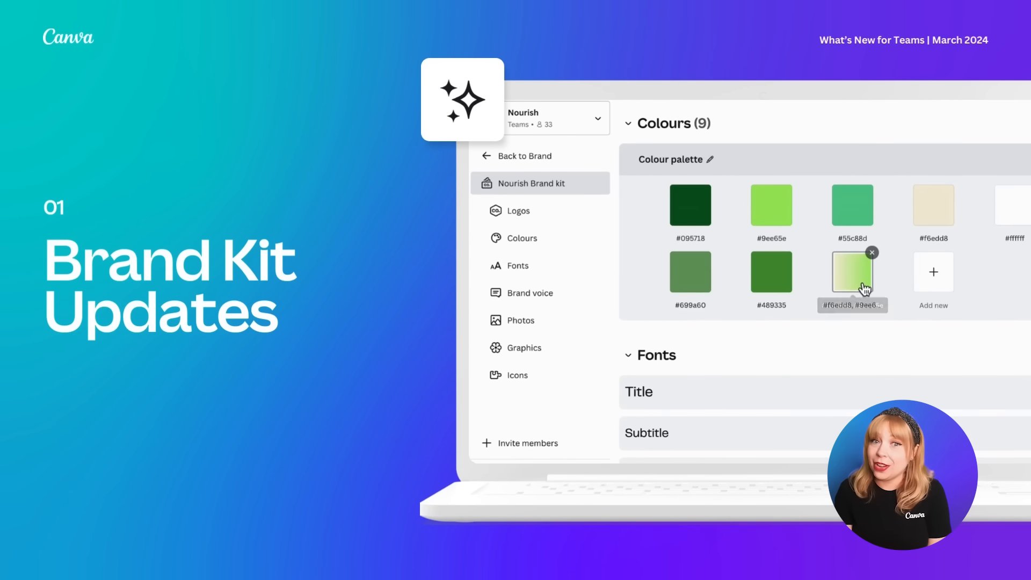
Step: Open the Nourish Brand kit, showing its four logos and eight-colour palette
left_click(851, 272)
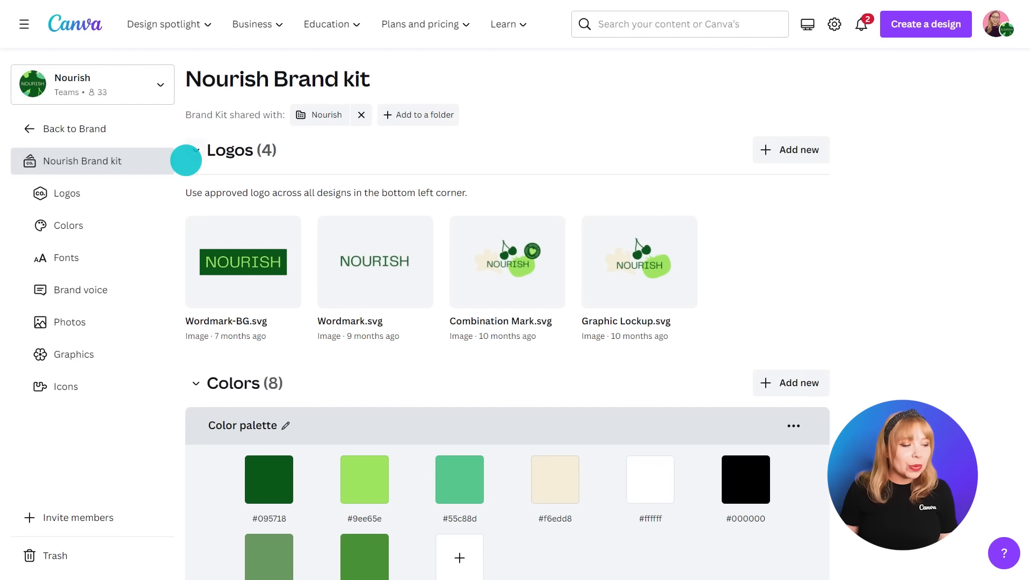
scroll("down", 3)
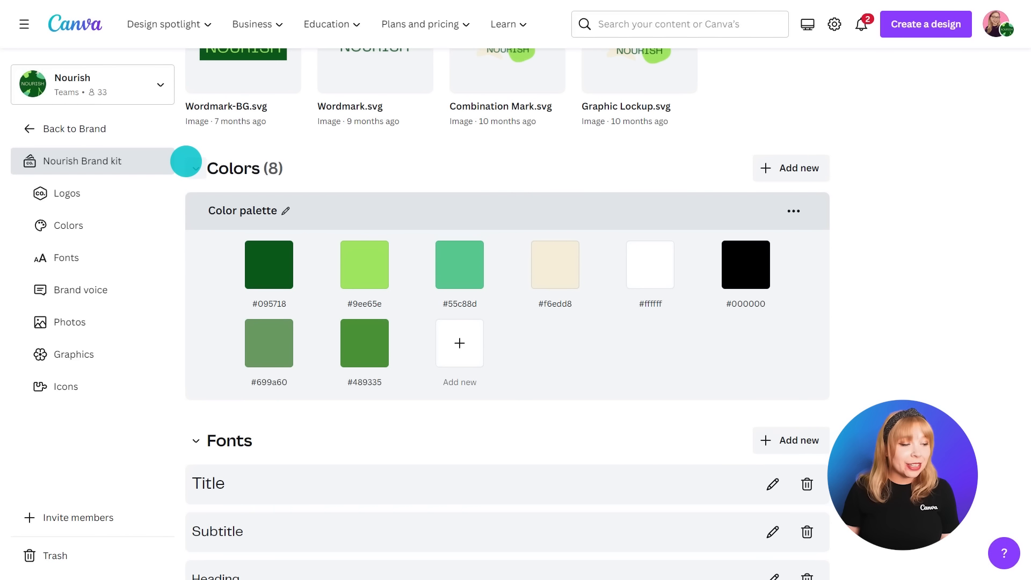
scroll("down", 3)
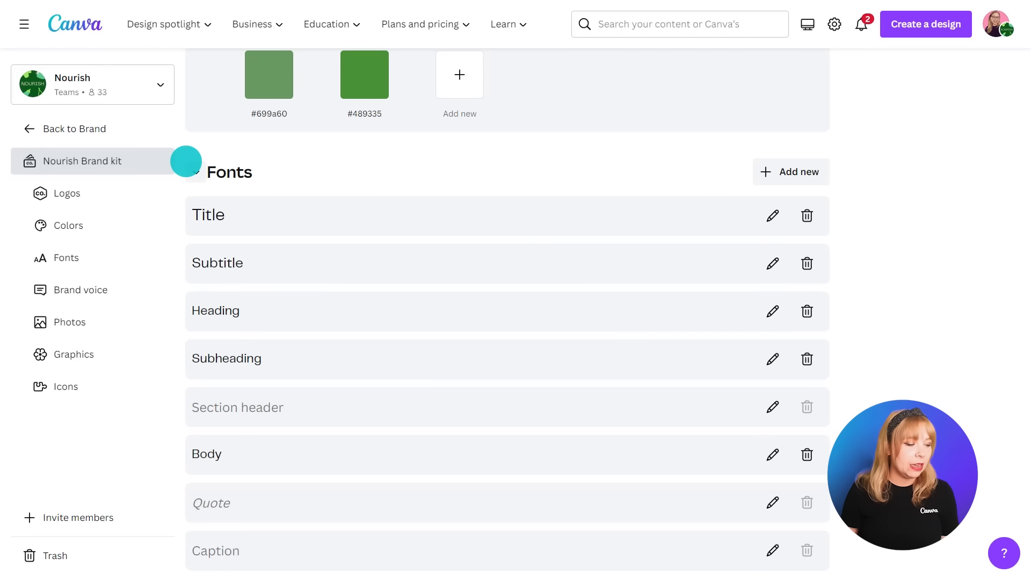
scroll("down", 3)
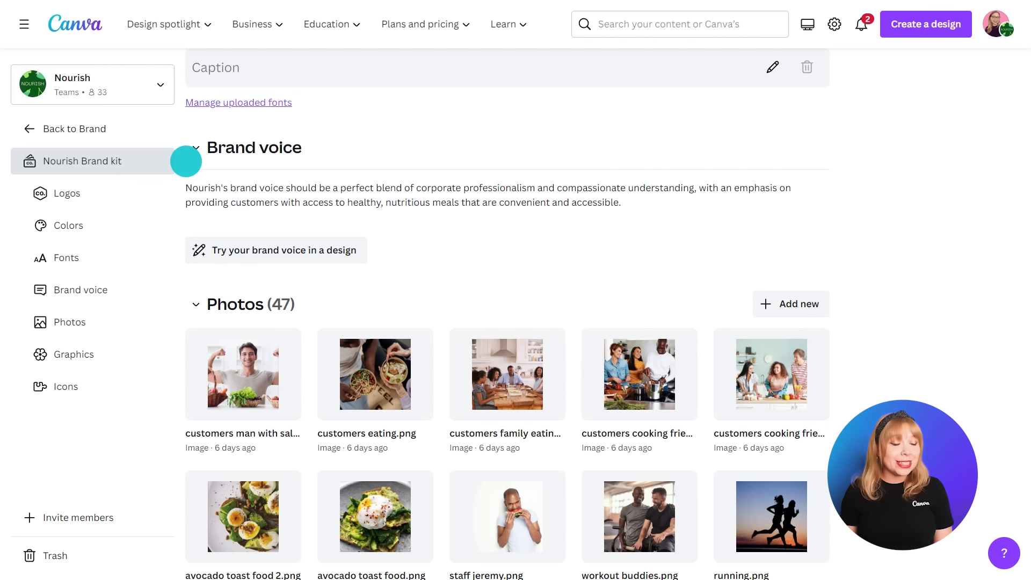
scroll("down", 3)
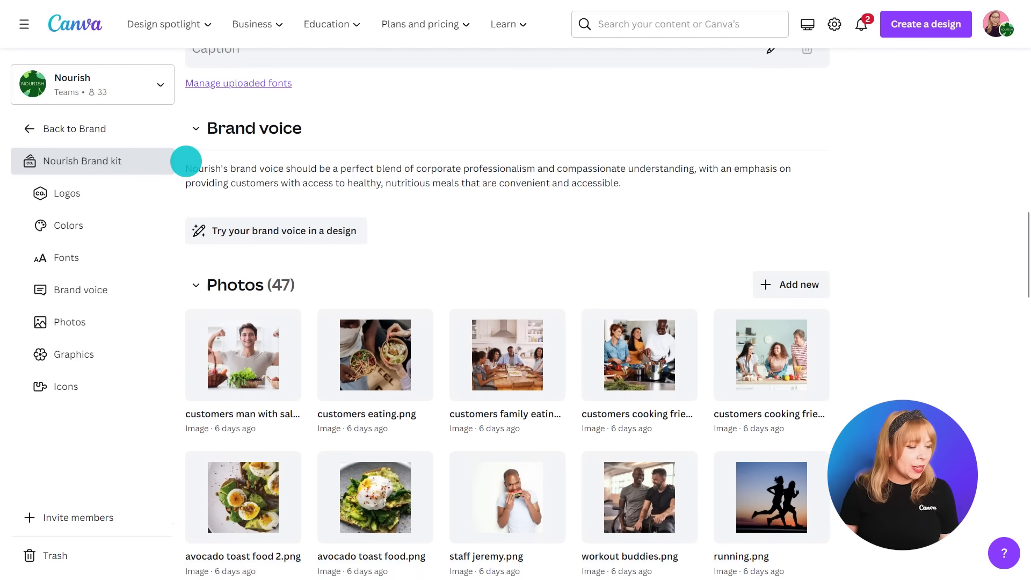
scroll("down", 3)
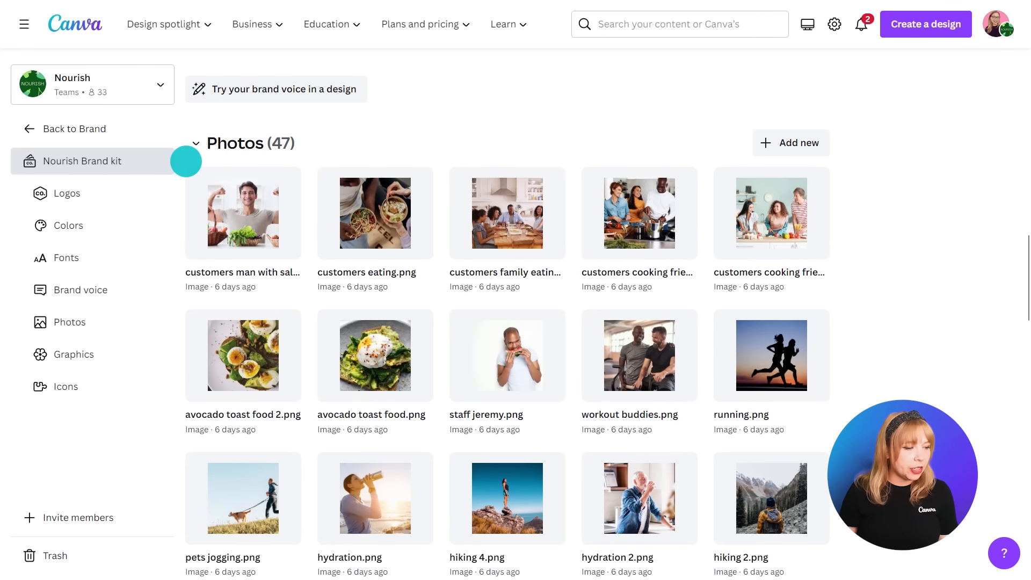
scroll("down", 3)
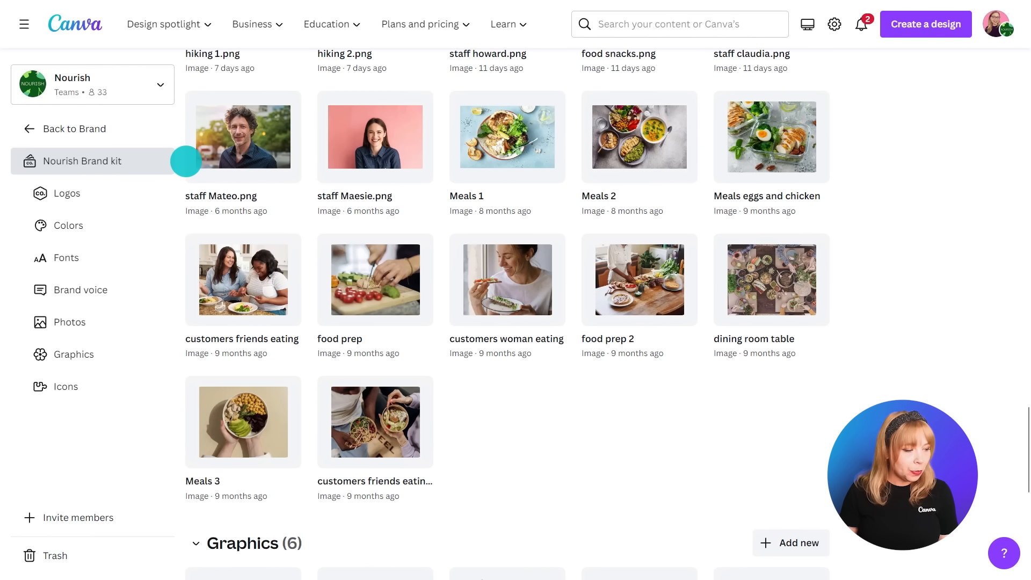
scroll("down", 3)
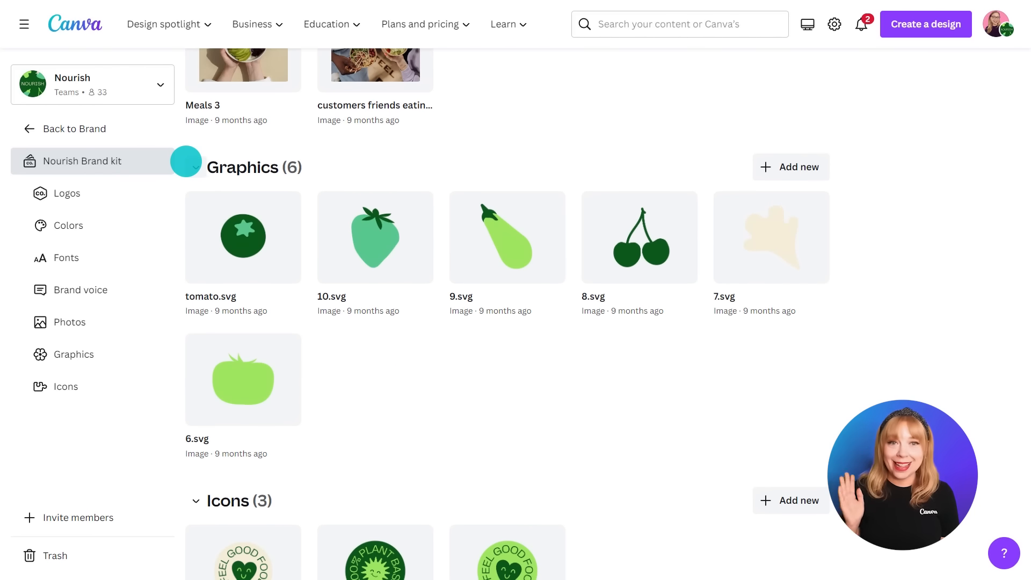
scroll("down", 3)
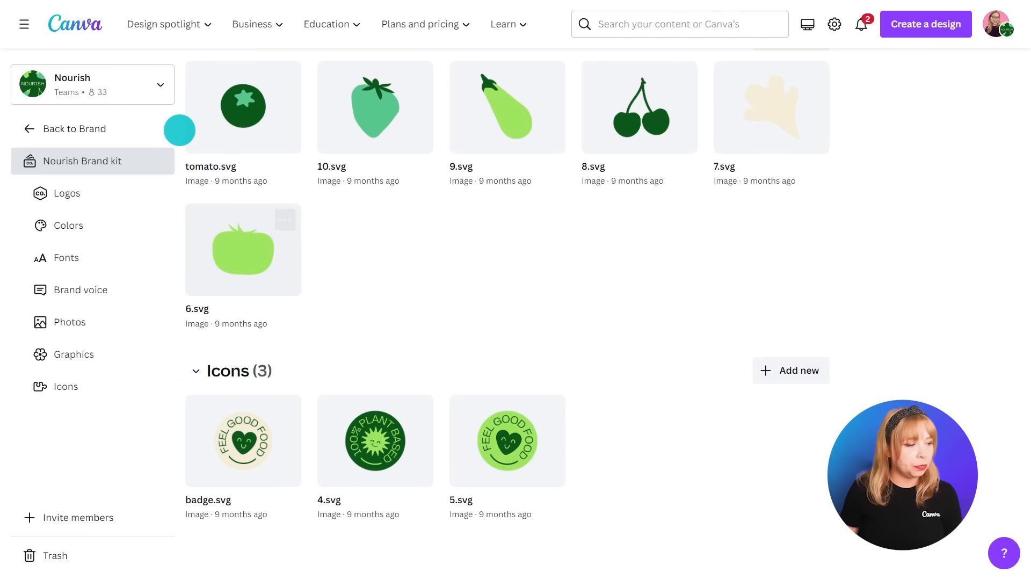
scroll("down", 3)
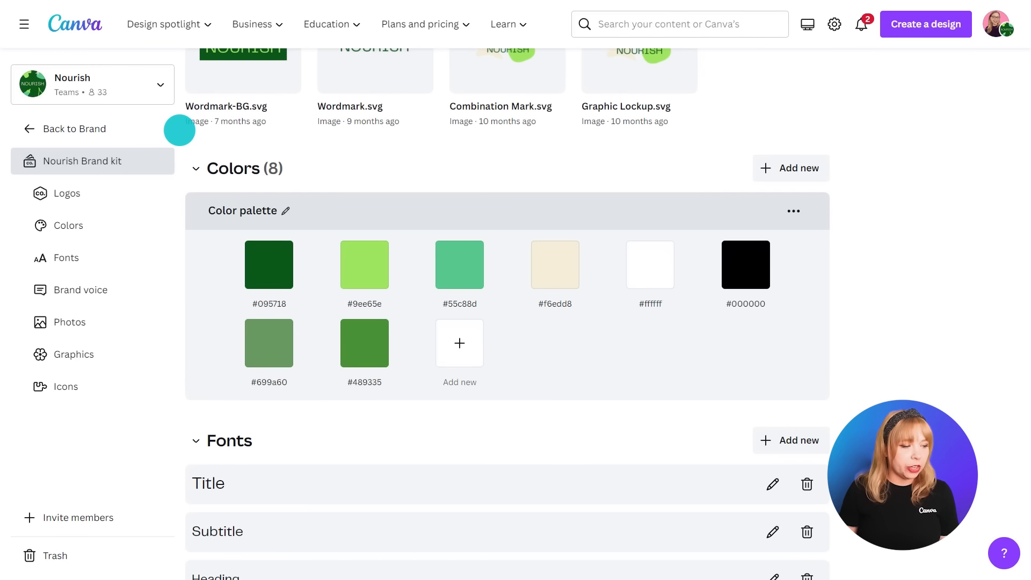
Step: Add a gradient swatch from #095718 to #F6EDD8 with a third light-green stop
left_click(459, 342)
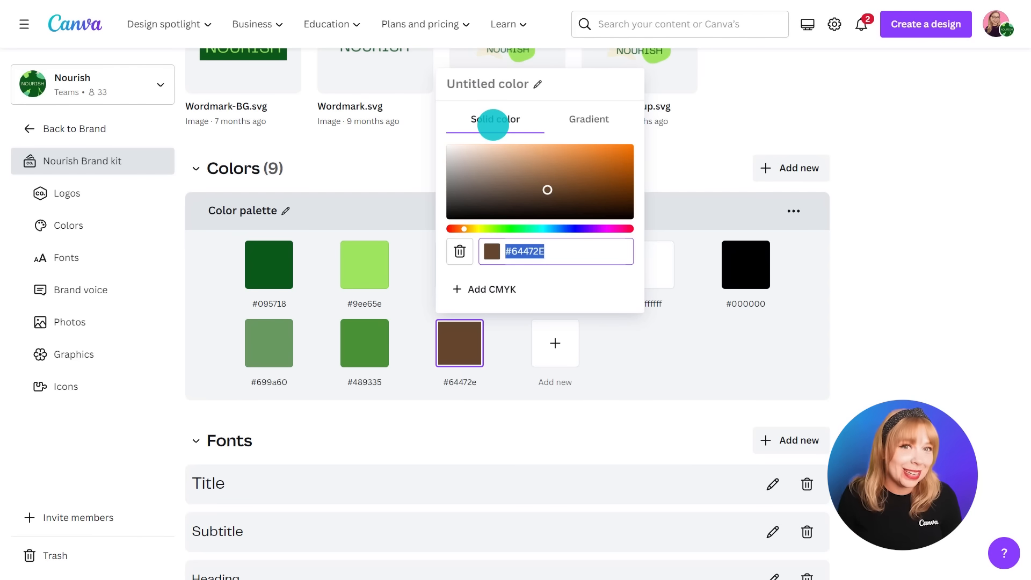
left_click(587, 120)
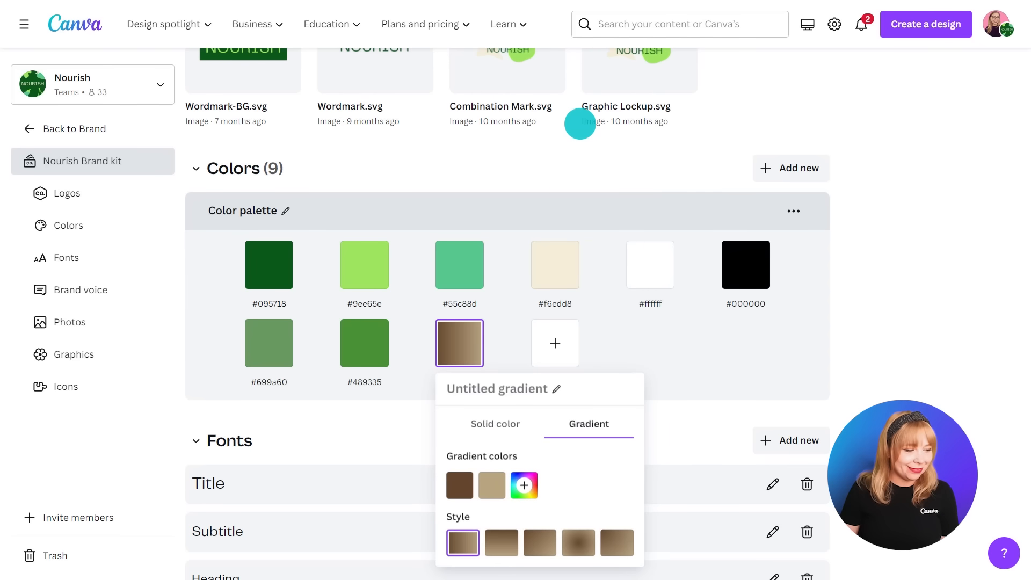
left_click(459, 486)
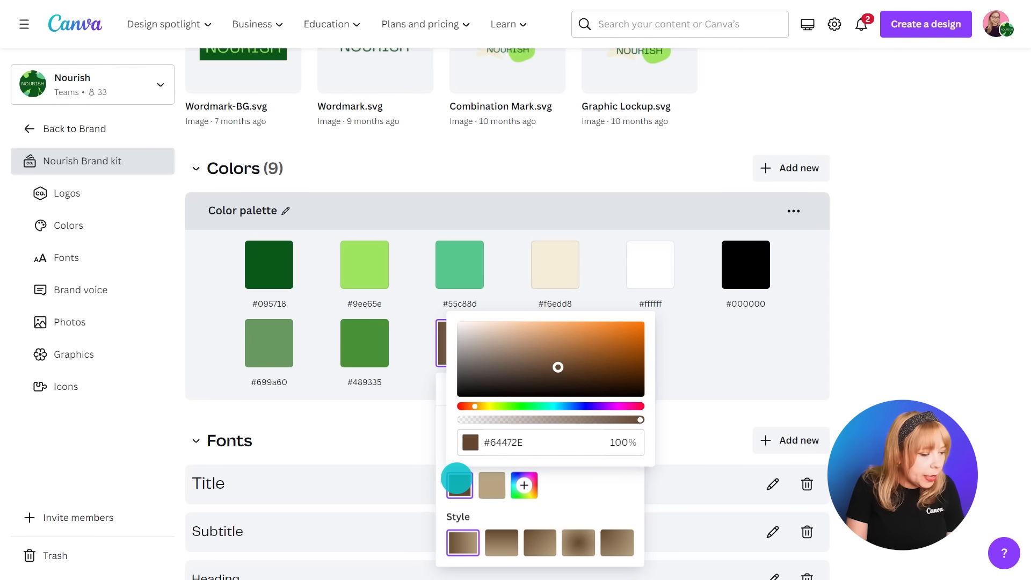
type("#09")
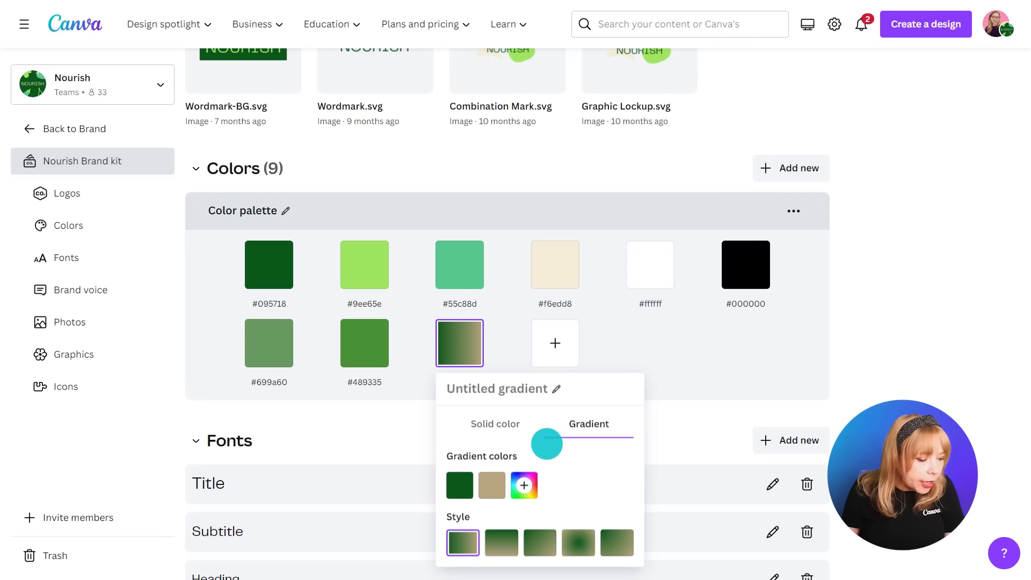
left_click(490, 485)
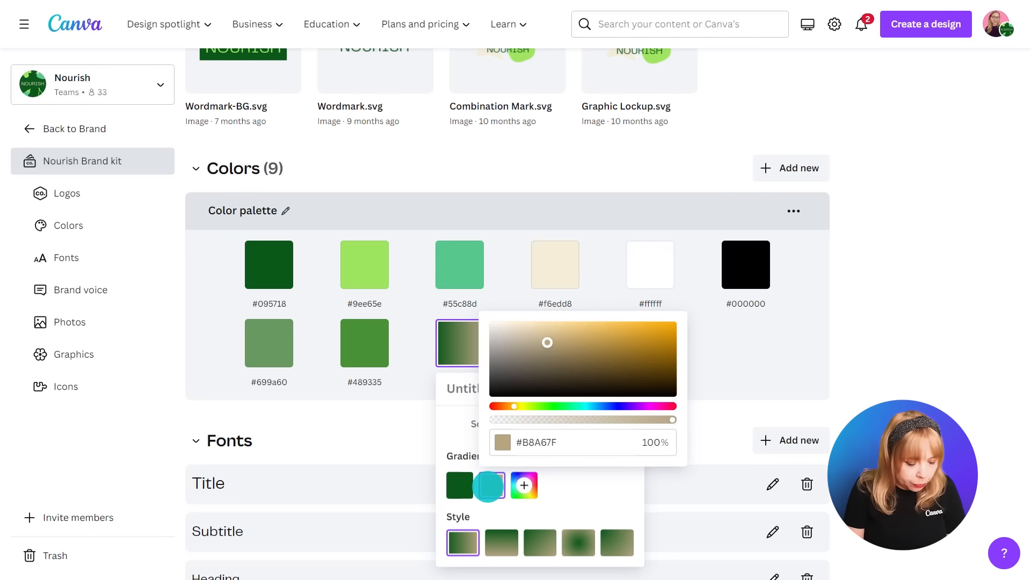
type("F6")
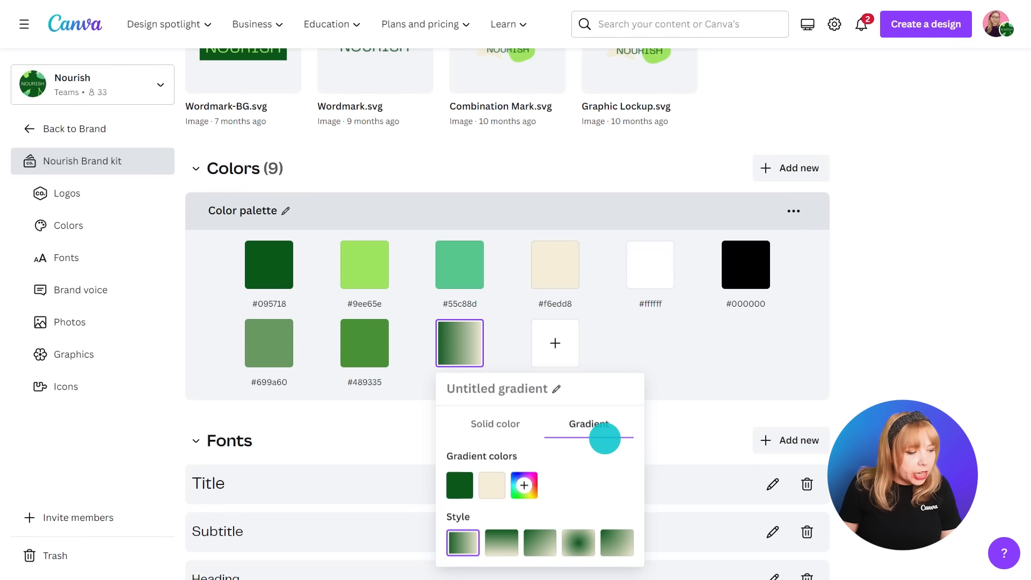
left_click(491, 485)
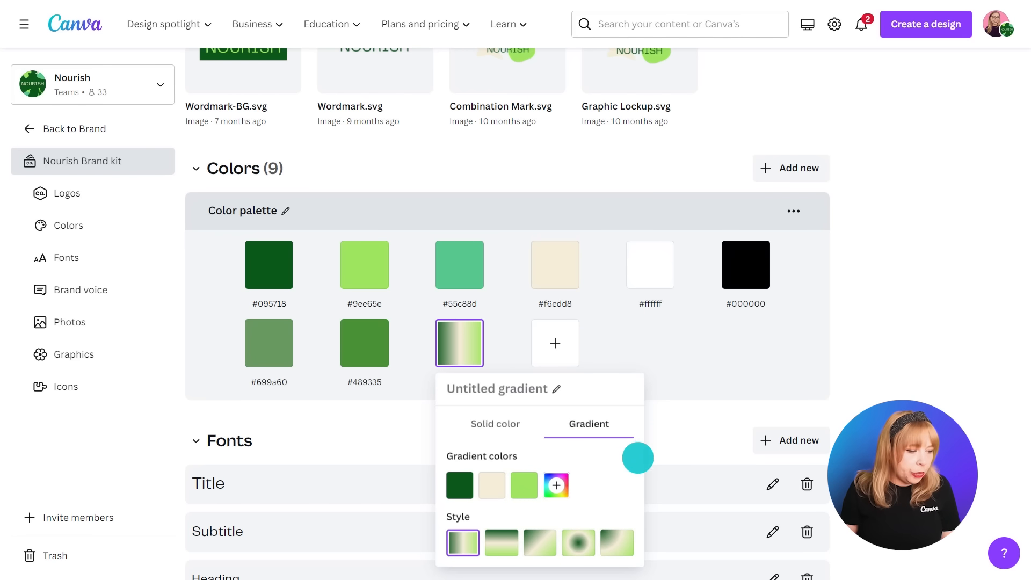
left_click(538, 542)
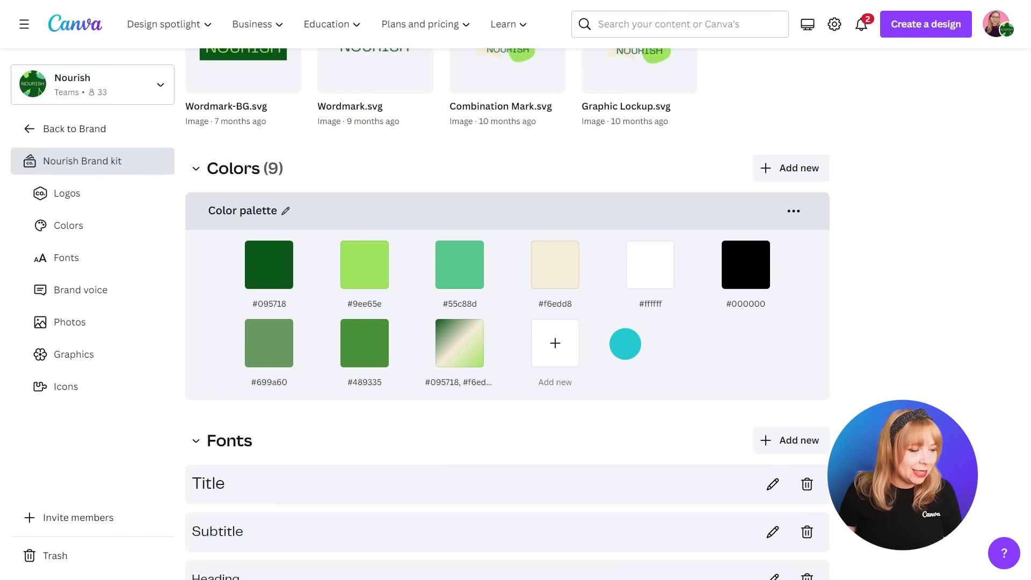
Step: Scroll to the brand kit's Photos section and reveal the Add guidelines and Upload photos options
scroll("down", 3)
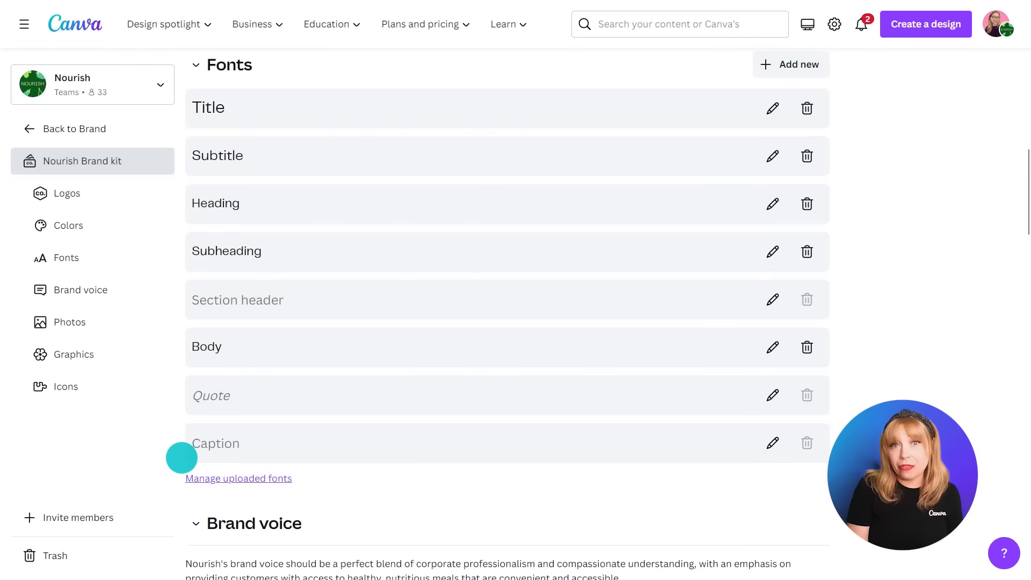
scroll("down", 3)
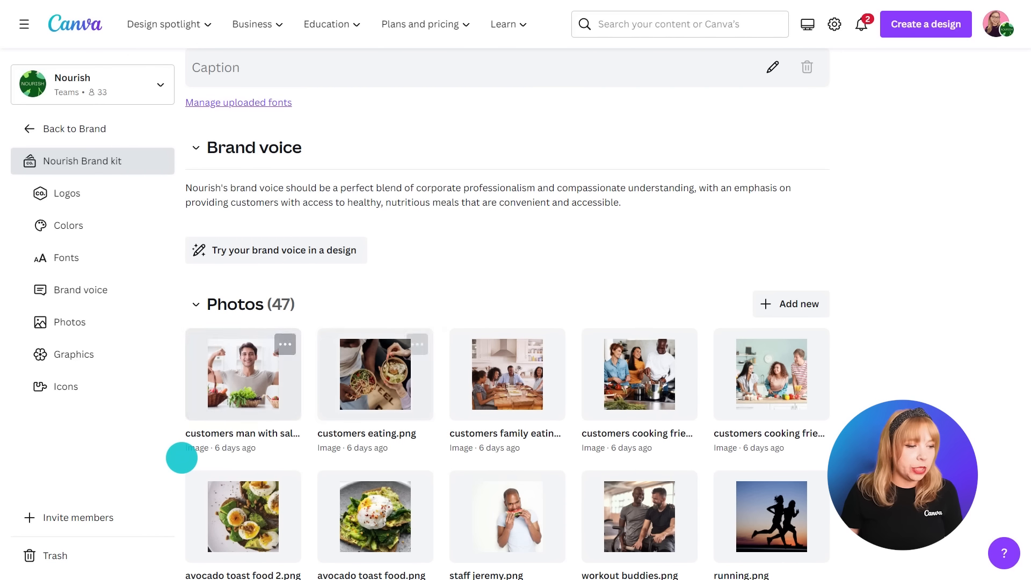
left_click(789, 302)
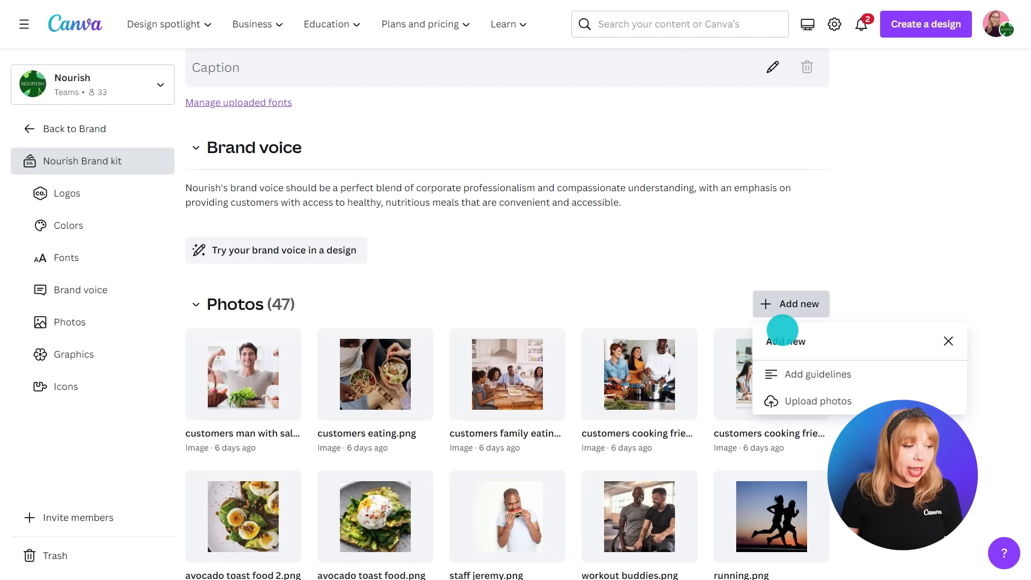
left_click(819, 401)
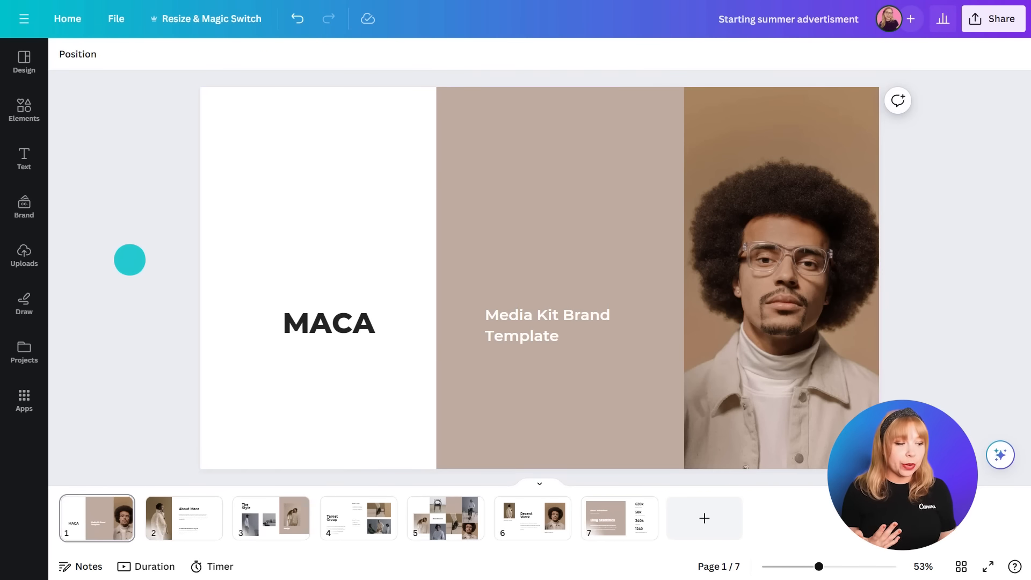
Step: Preview pages 2 and 3 of the presentation, then return to page 1
left_click(183, 518)
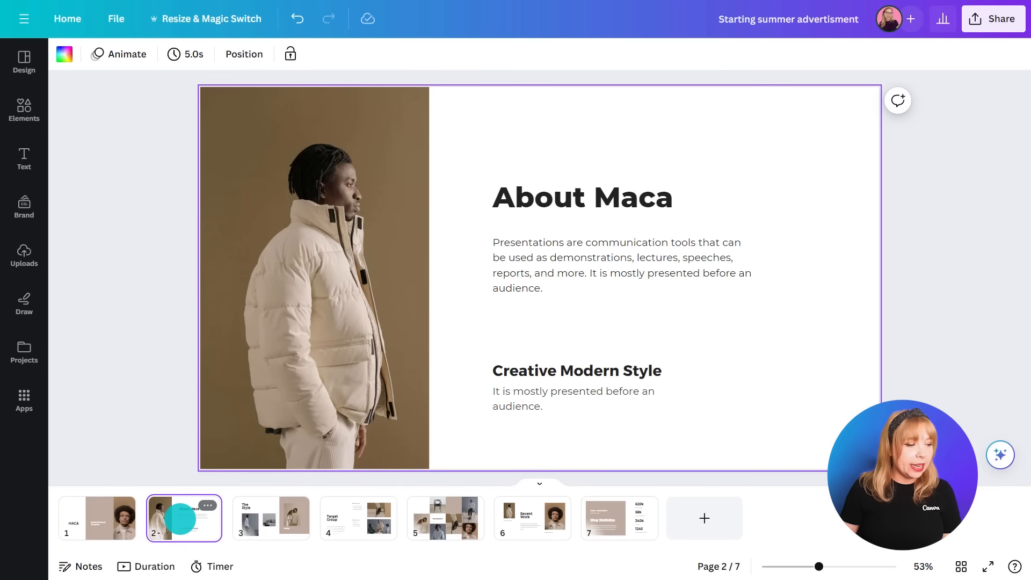
left_click(270, 518)
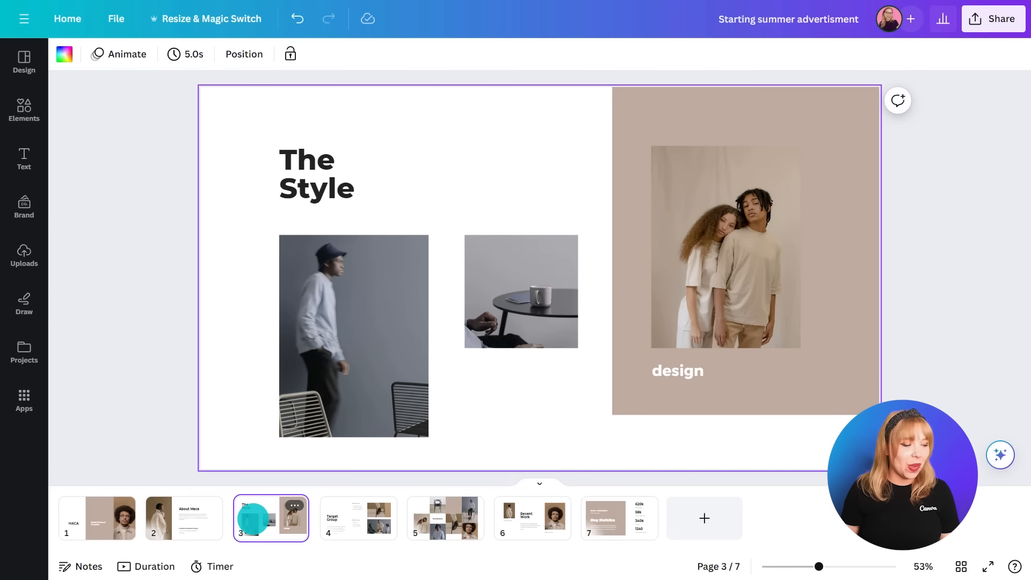
left_click(96, 517)
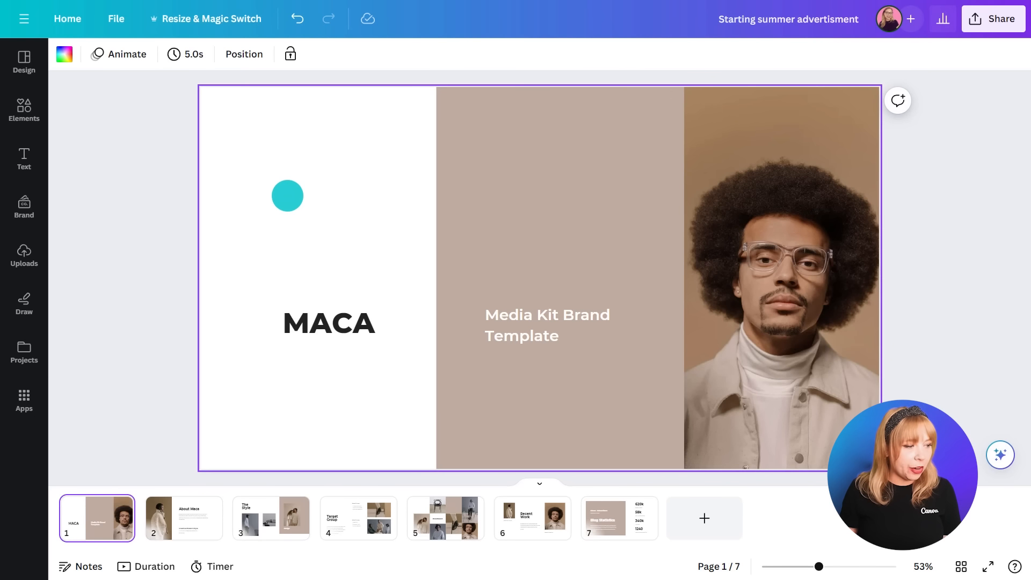
Step: Show the colour options, including the brand palette, for page 1's taupe middle panel
left_click(64, 54)
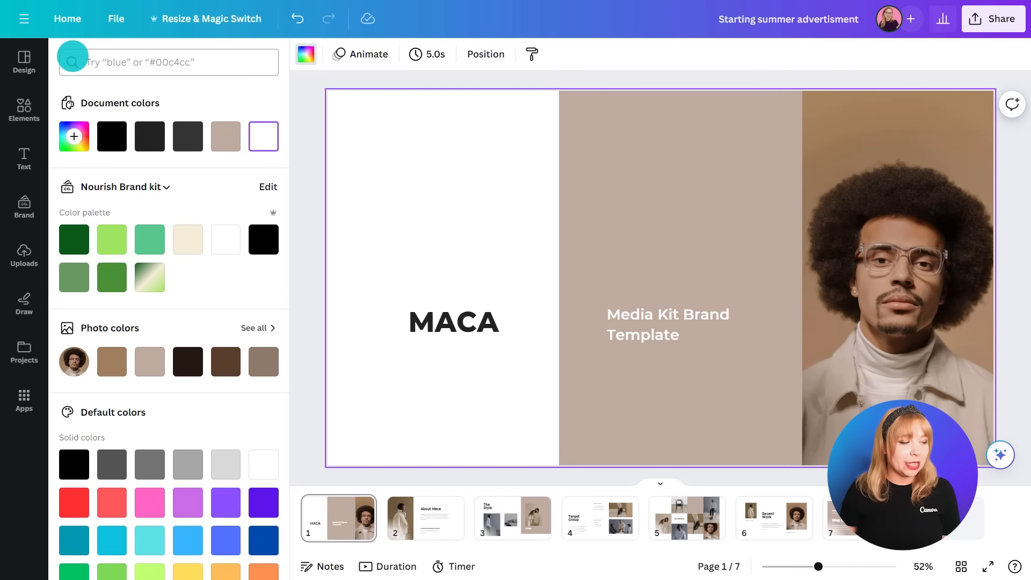
left_click(188, 239)
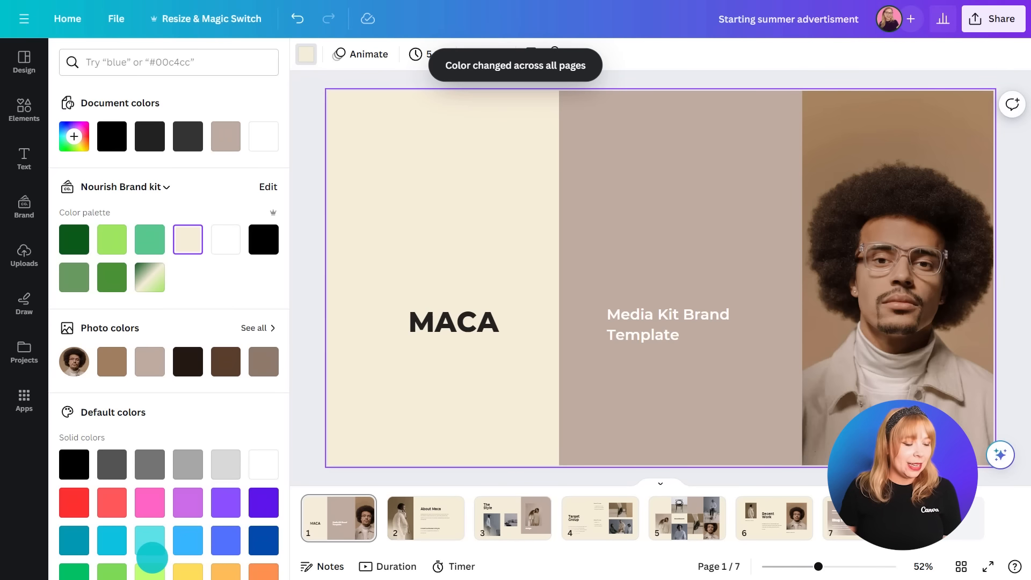
left_click(680, 276)
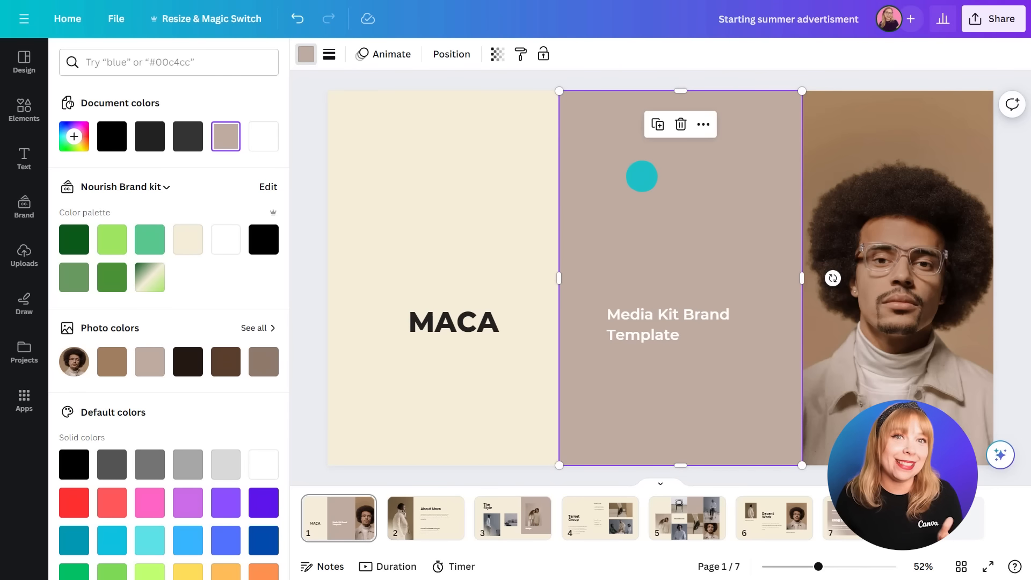
Step: Fill page 1's middle panel with the dark-green-to-cream-to-light-green brand gradient and show the brand kit overview
left_click_drag(641, 175, 504, 205)
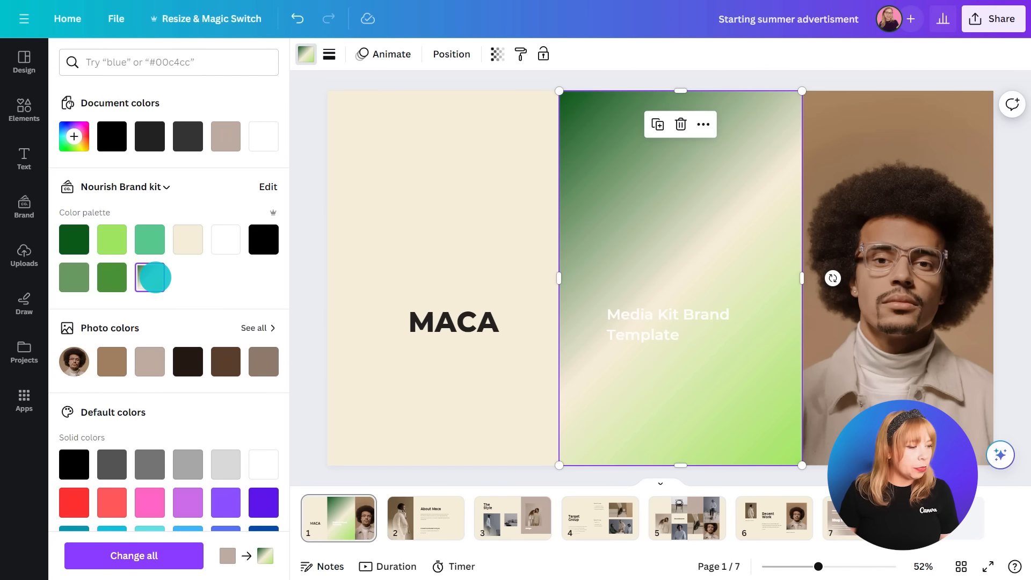
left_click(23, 207)
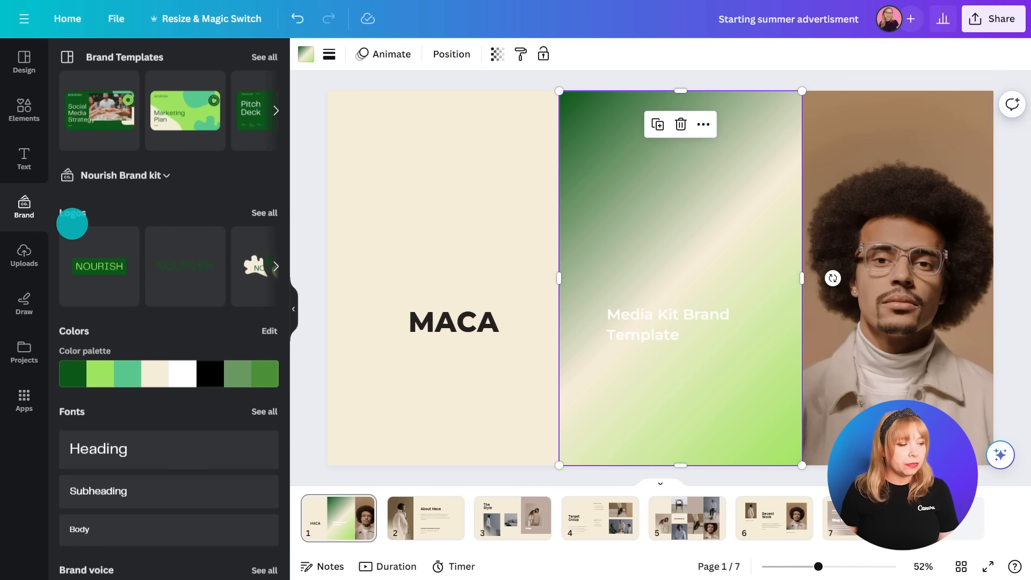
Step: Switch the brand gradient swatch to the horizontal linear style and save the changes
left_click(269, 331)
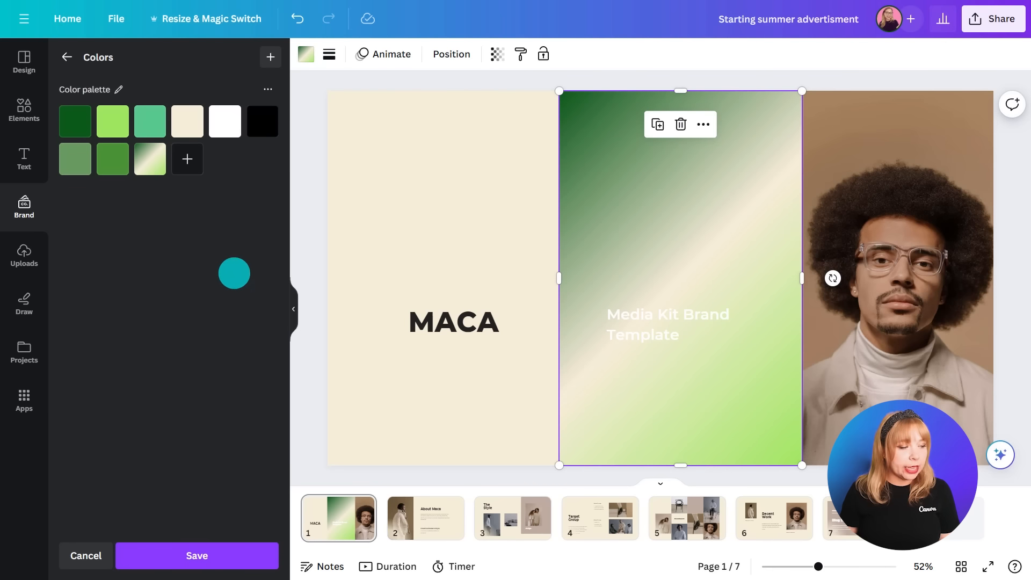
left_click(149, 158)
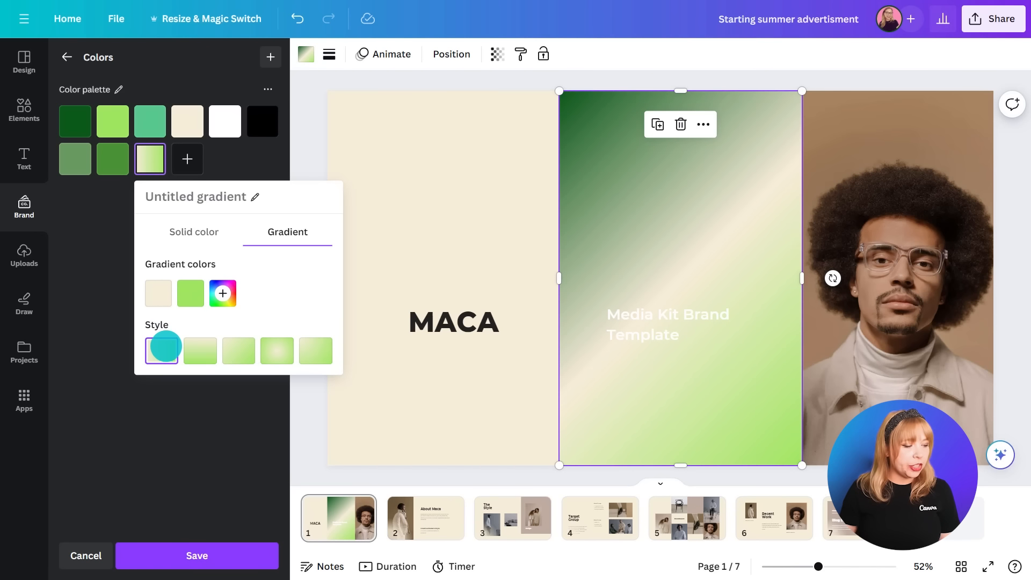
left_click(196, 556)
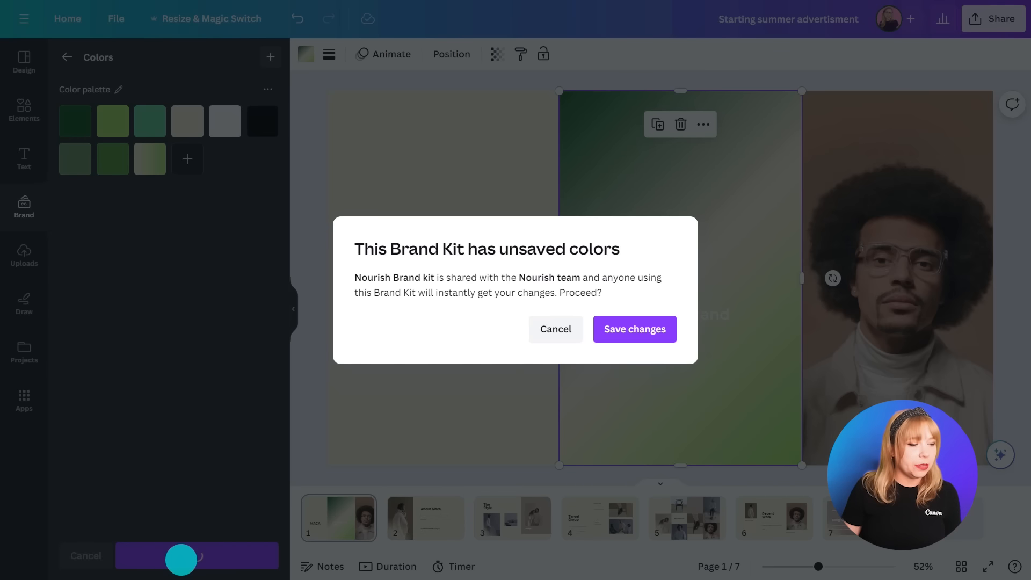
left_click(633, 329)
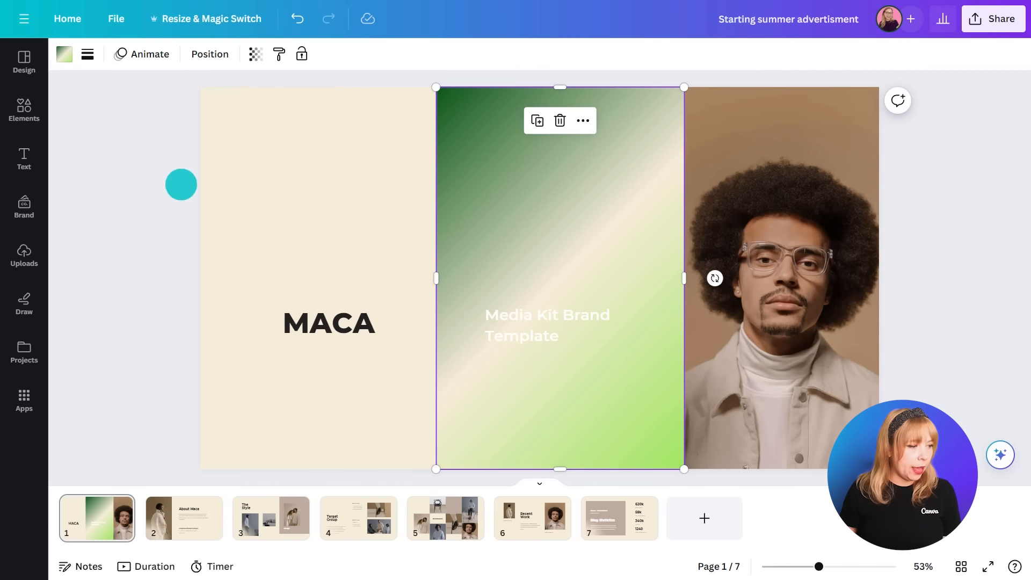
Step: Reapply the updated horizontal brand gradient to page 1's middle panel
left_click(64, 54)
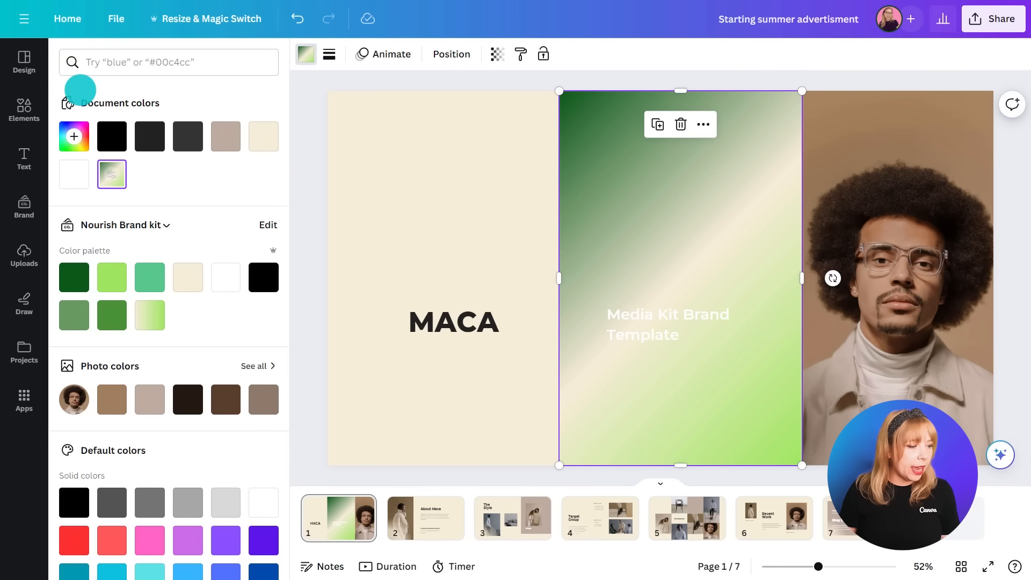
left_click(149, 314)
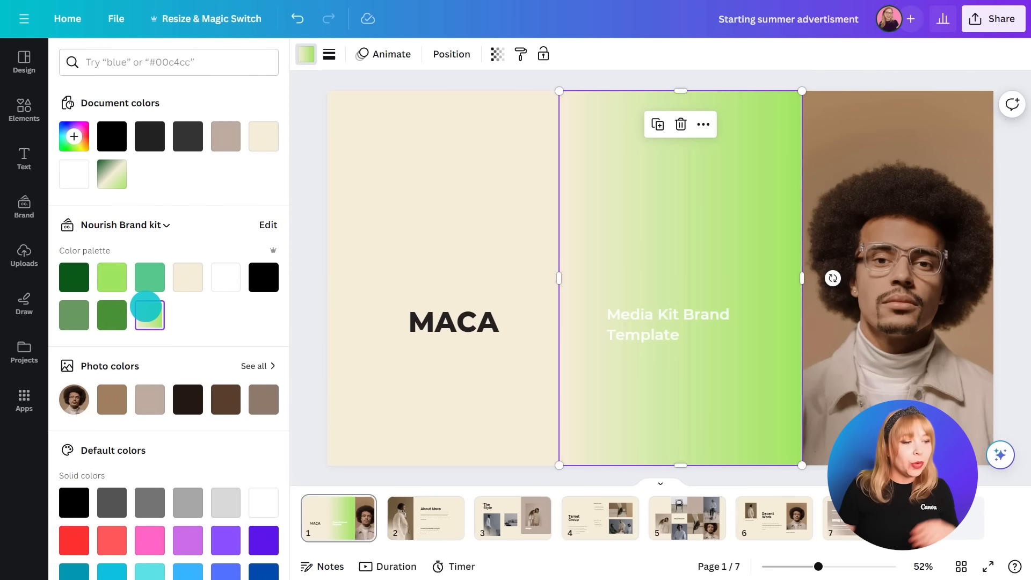
left_click(149, 315)
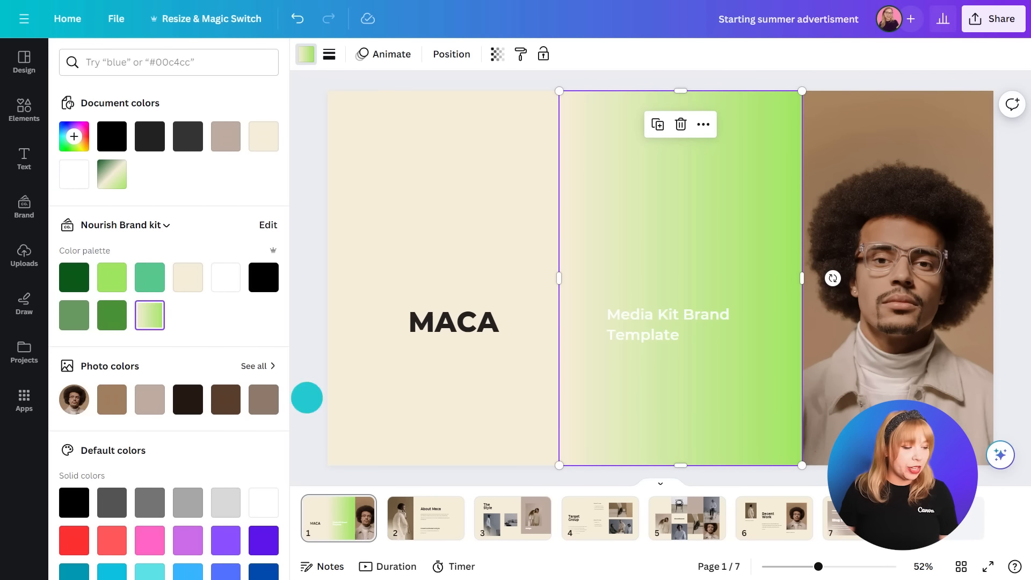
Step: Fill the taupe panel behind the couple photo on page 3 with the brand gradient
left_click(512, 518)
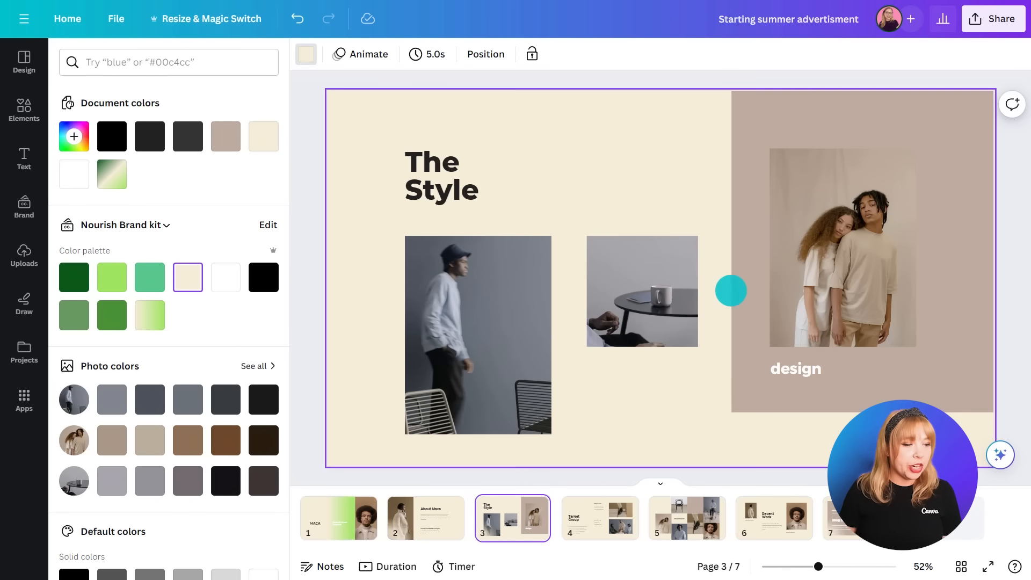
left_click(862, 257)
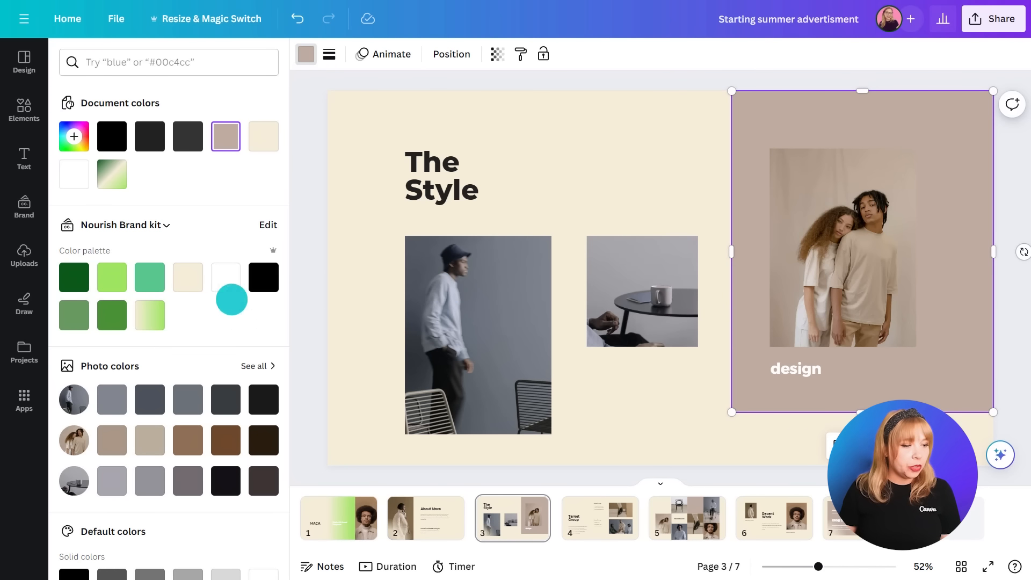
left_click(149, 314)
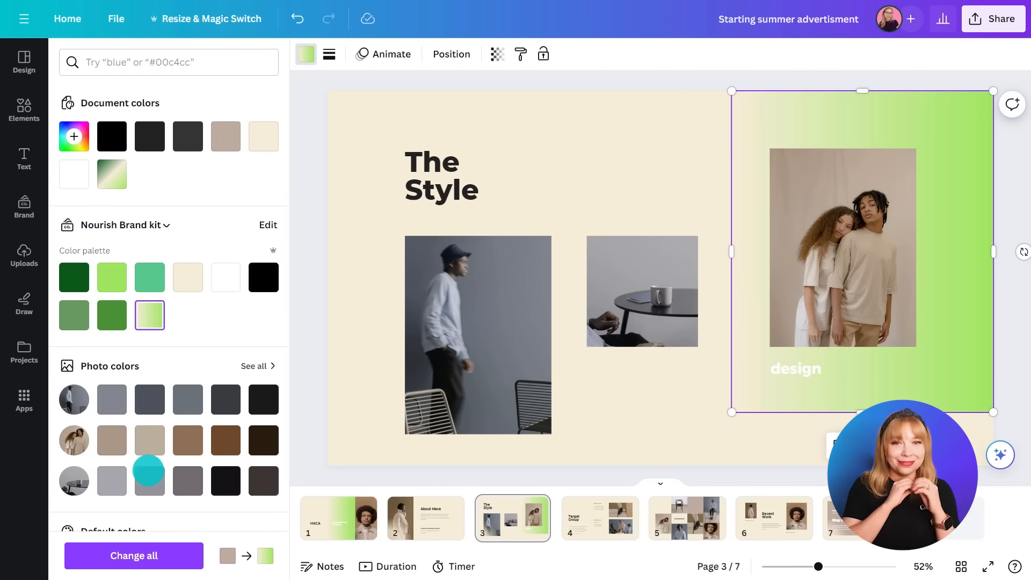
scroll("down", 3)
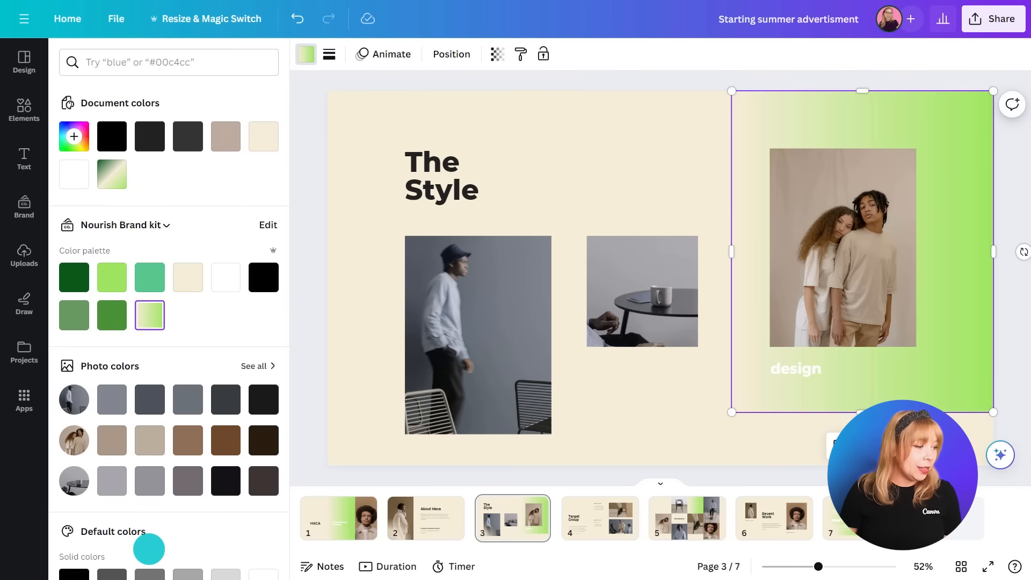
left_click(23, 207)
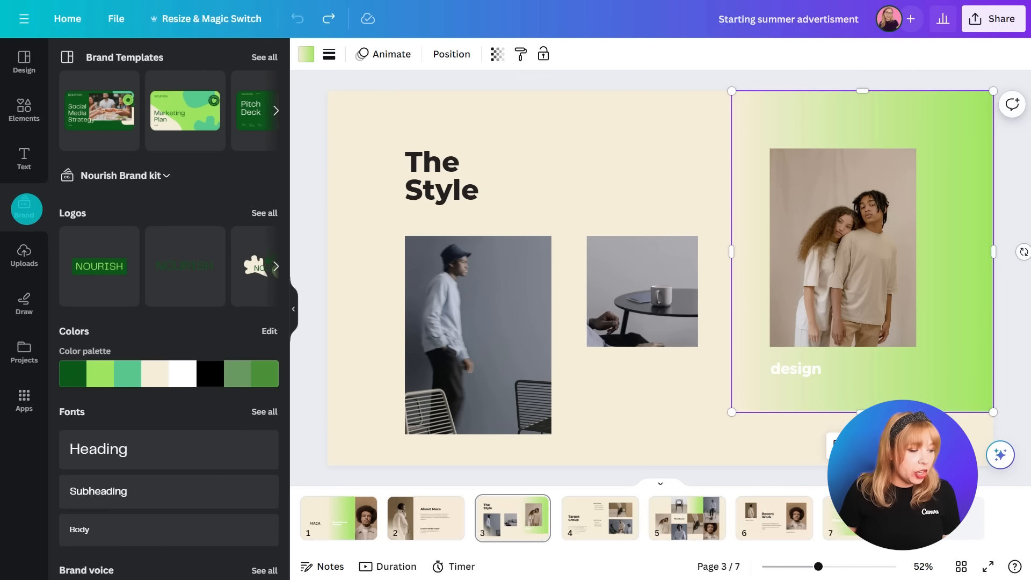
Step: On the title slide, replace the subtitle with 'SUMMER TRENDS'
left_click(337, 518)
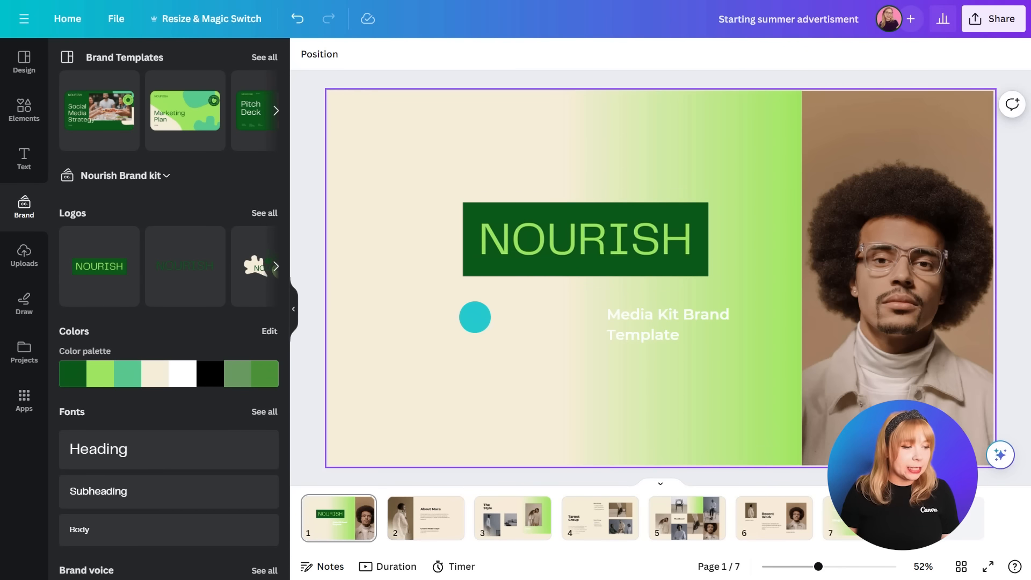
left_click(584, 239)
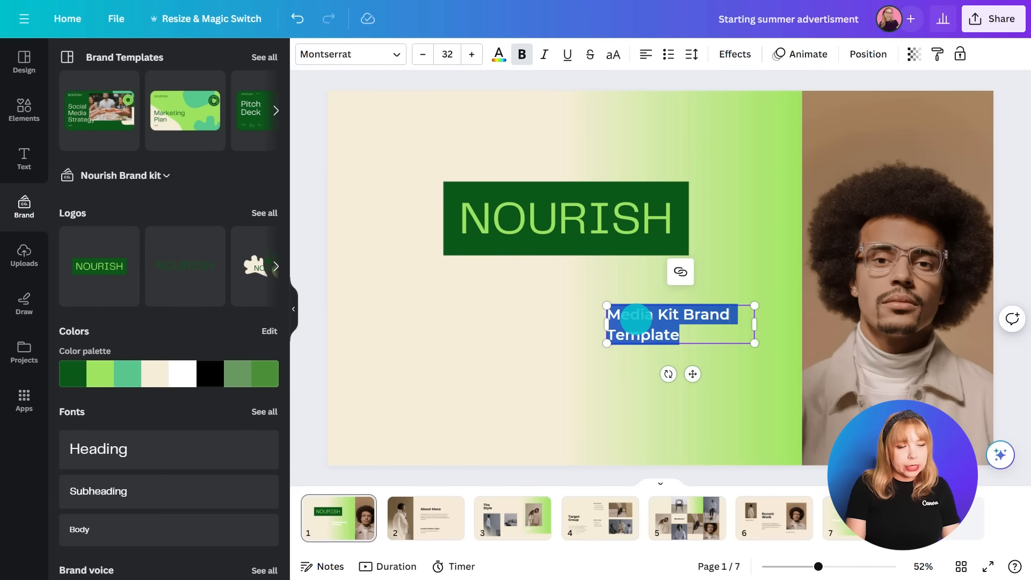
type("SUMMER")
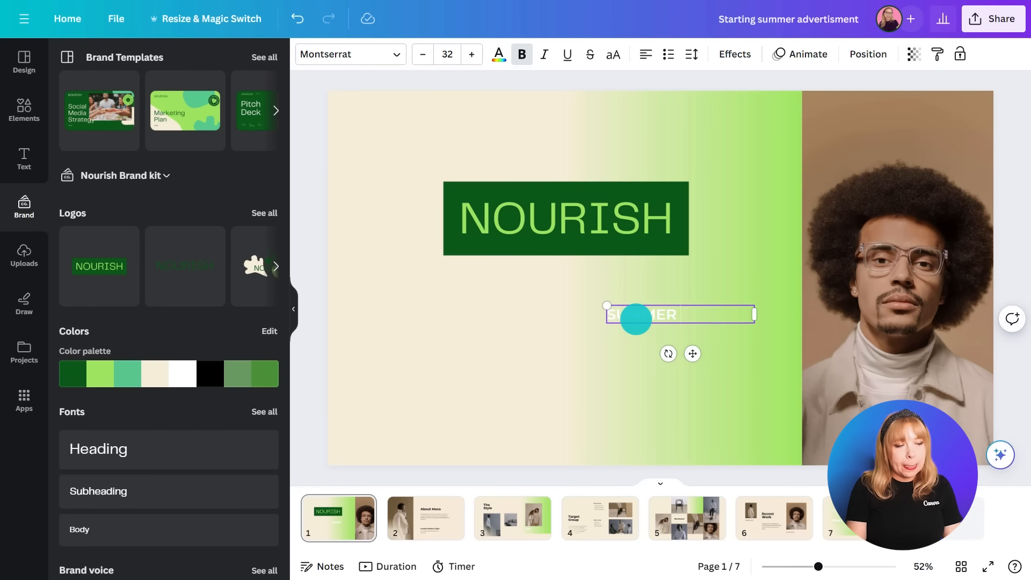
type("TRENDS")
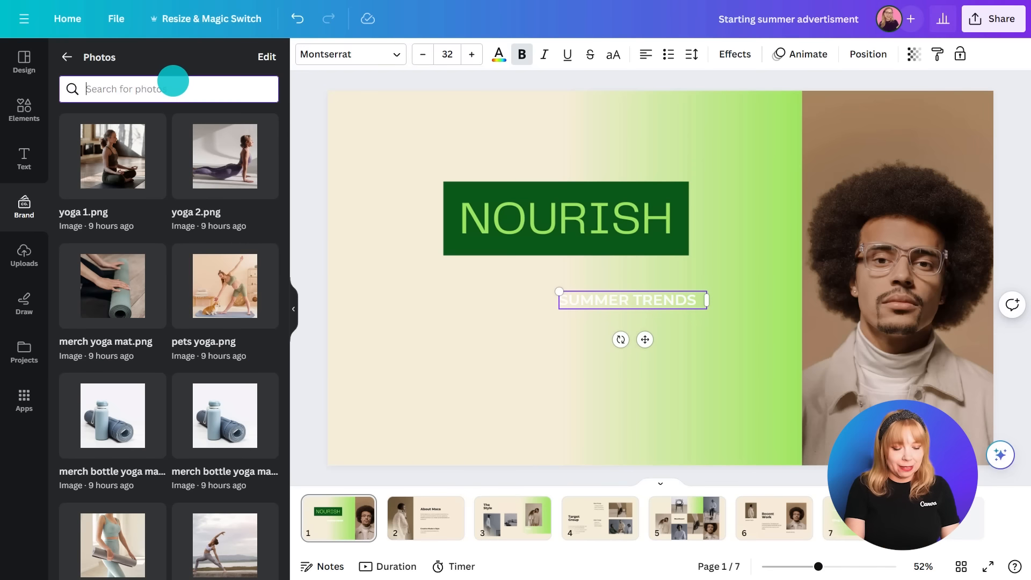
Step: Swap page 1's portrait for the 'Hydration' brand photo, then move to page 2
type("Hydration")
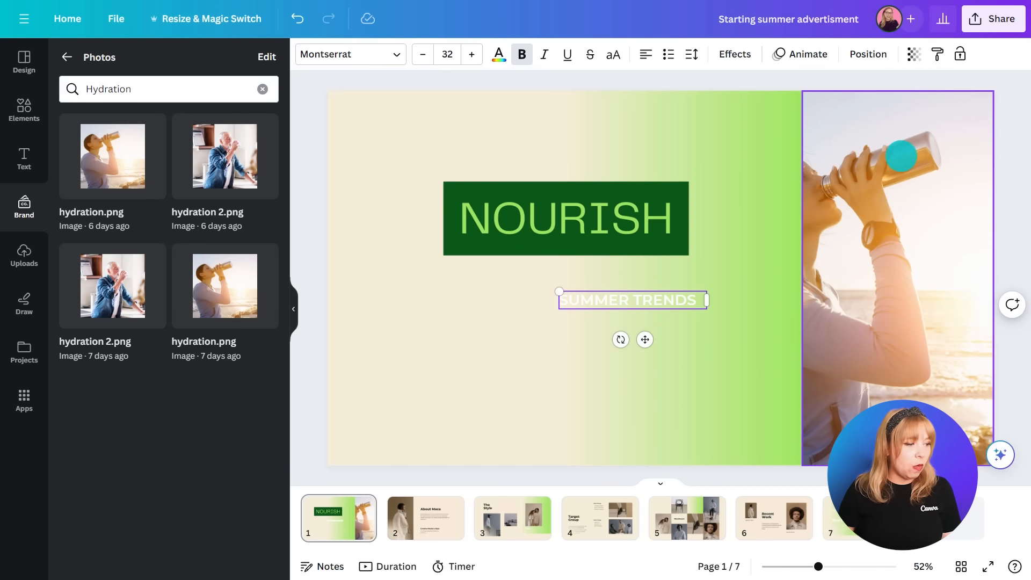
left_click(370, 53)
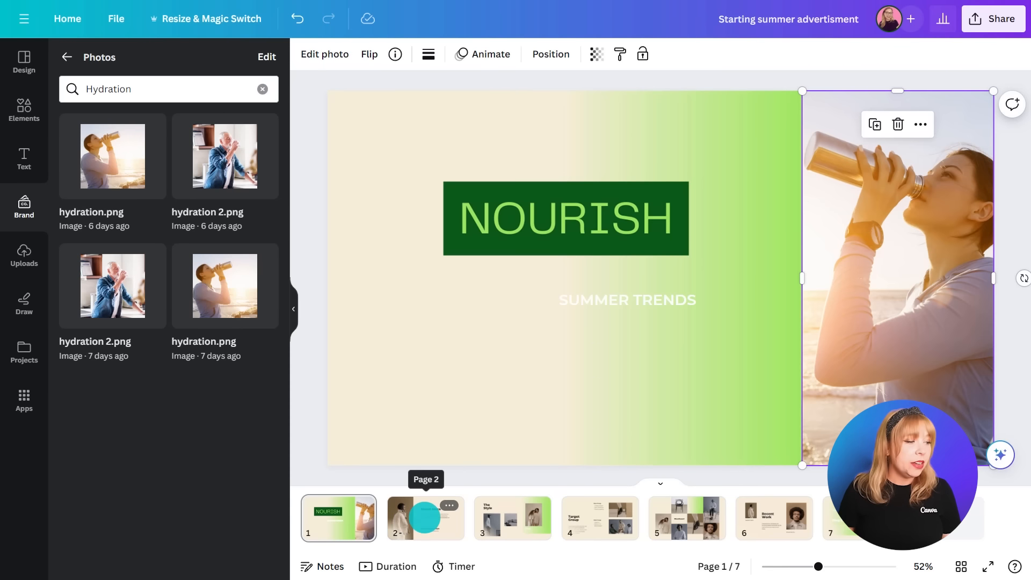
left_click(424, 518)
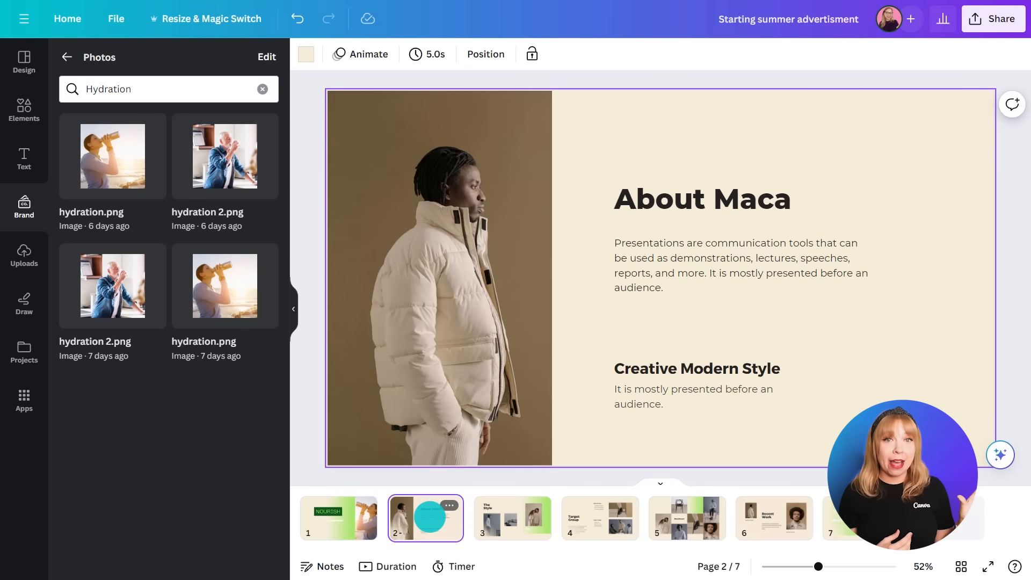
Step: Swap page 2's photo for staff claudia.png and retitle the heading 'Team Lead: Claudia'
left_click(261, 88)
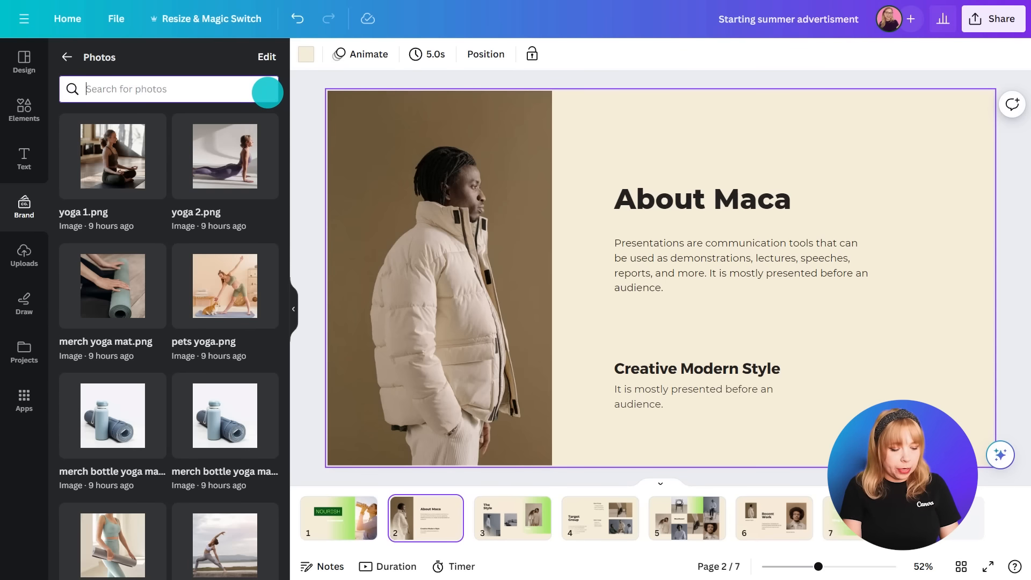
type("staff")
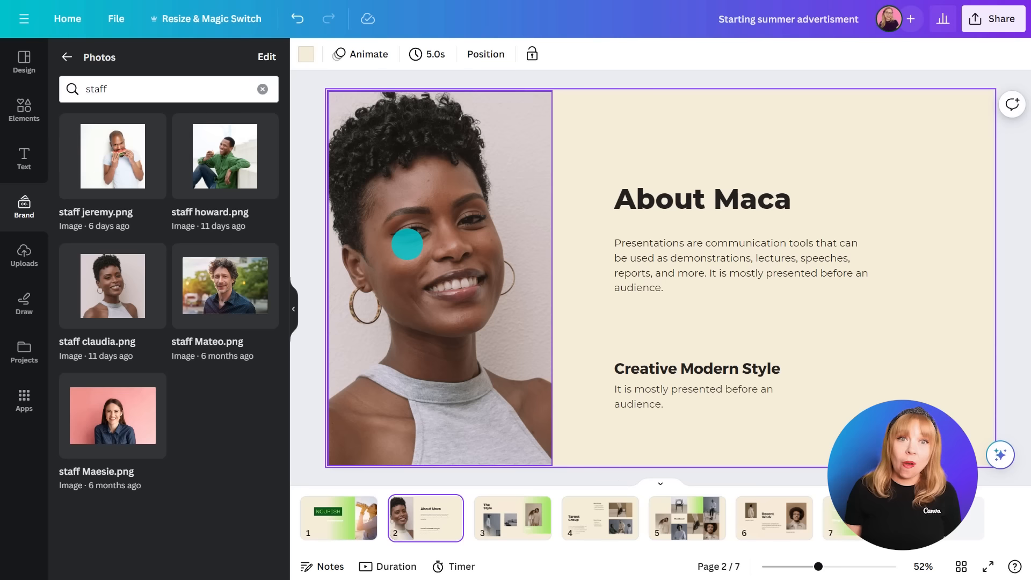
double_click(702, 199)
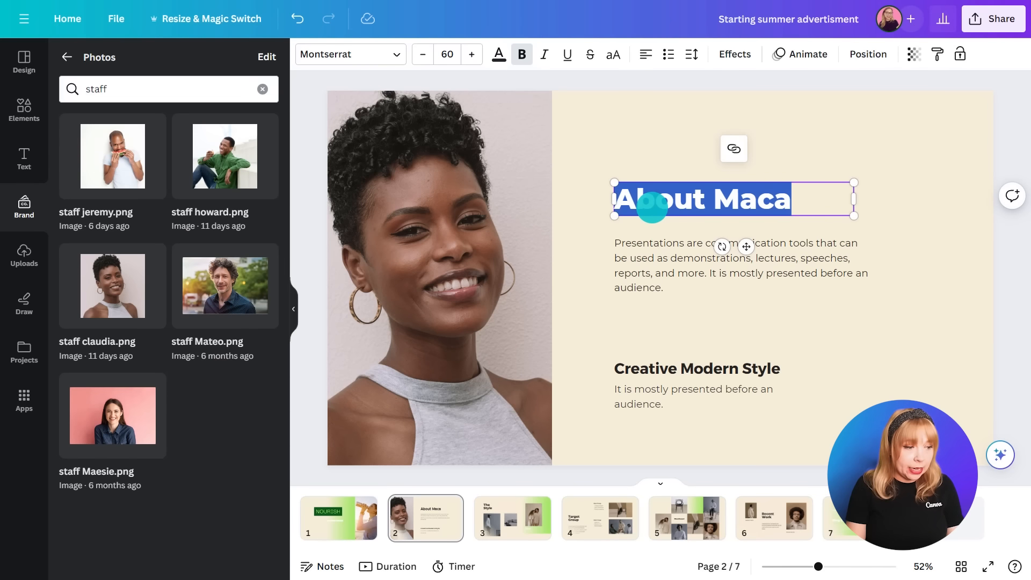
type("Team Lead: C")
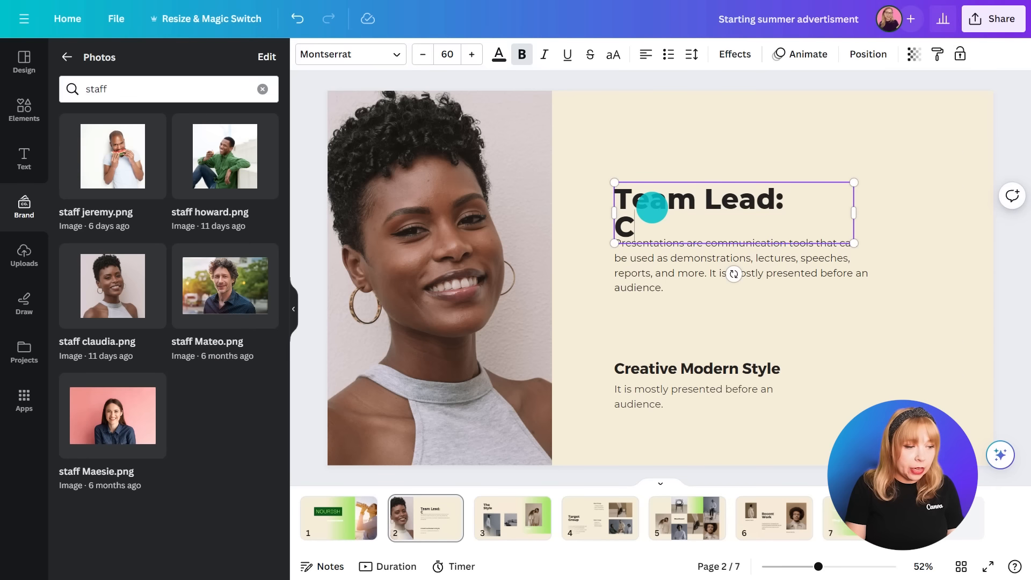
type("laudia")
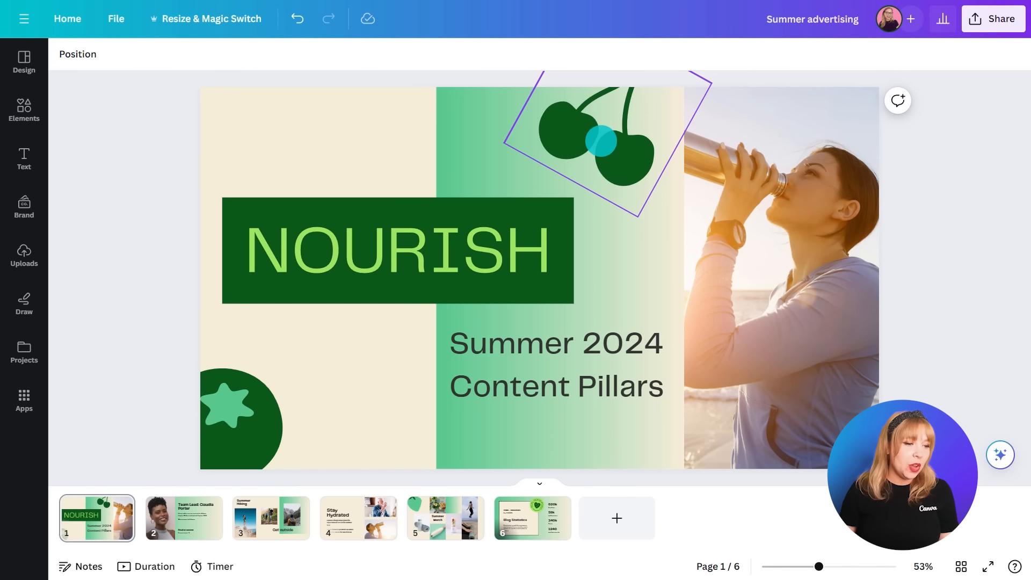
Step: Browse the slide thumbnails, including Stay Hydrated, and return to the NOURISH title page
left_click(782, 263)
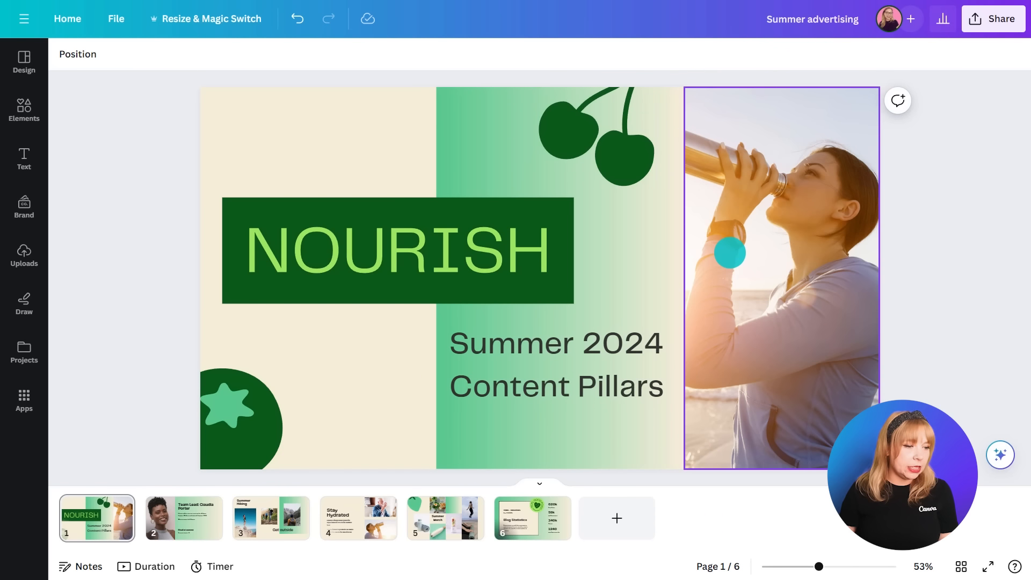
left_click(271, 518)
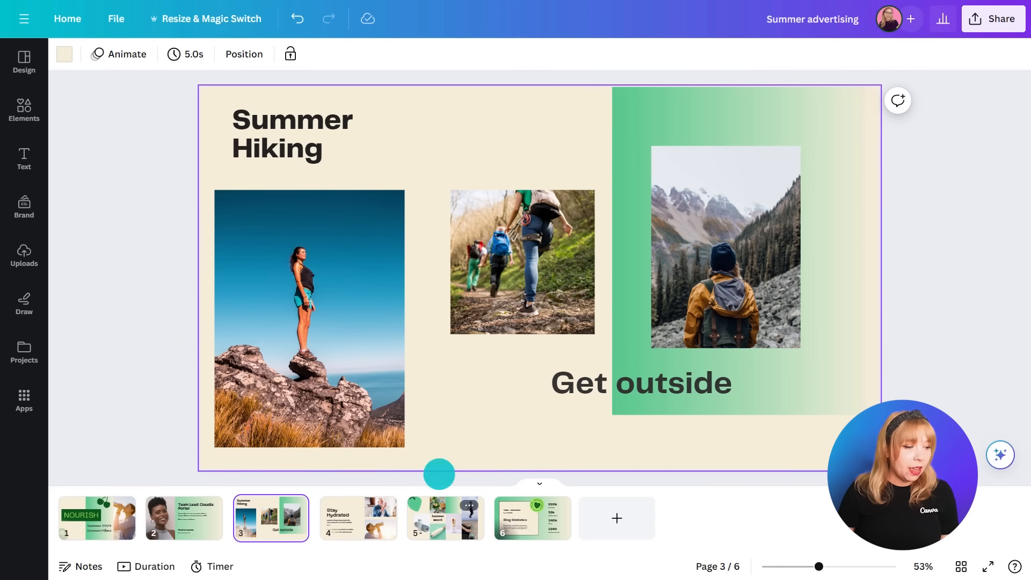
left_click(358, 518)
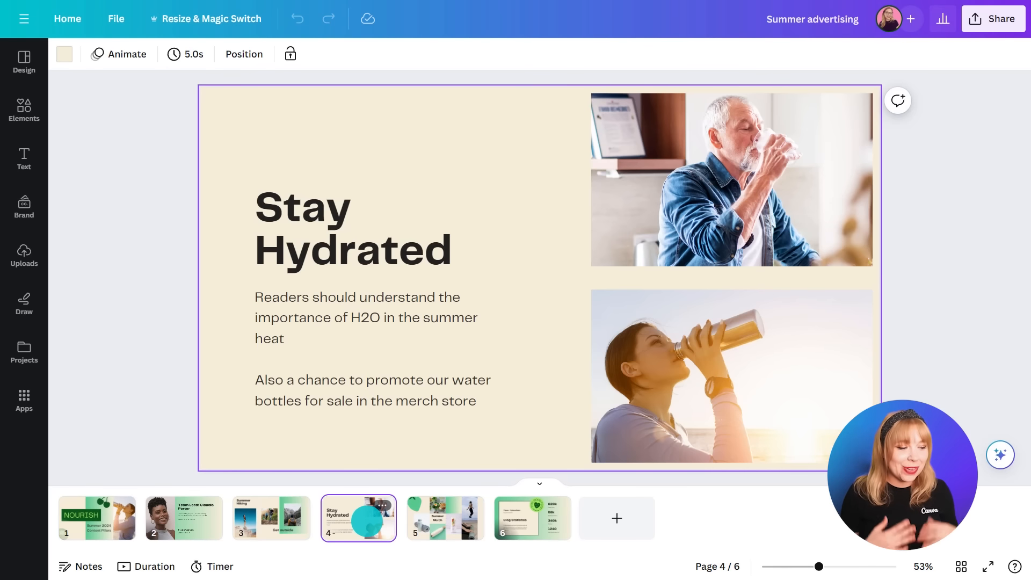
left_click(96, 518)
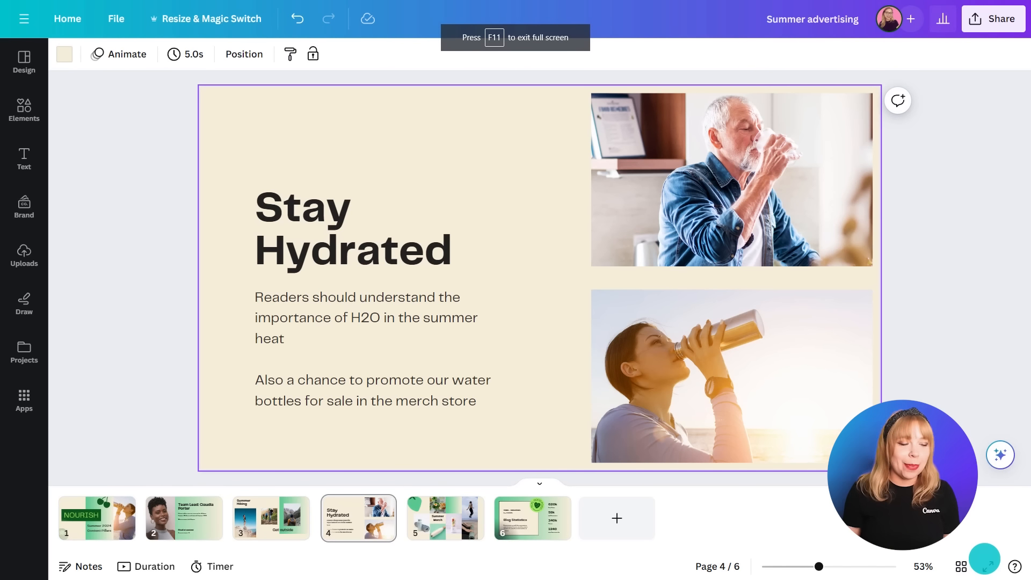
mouse_move(96, 517)
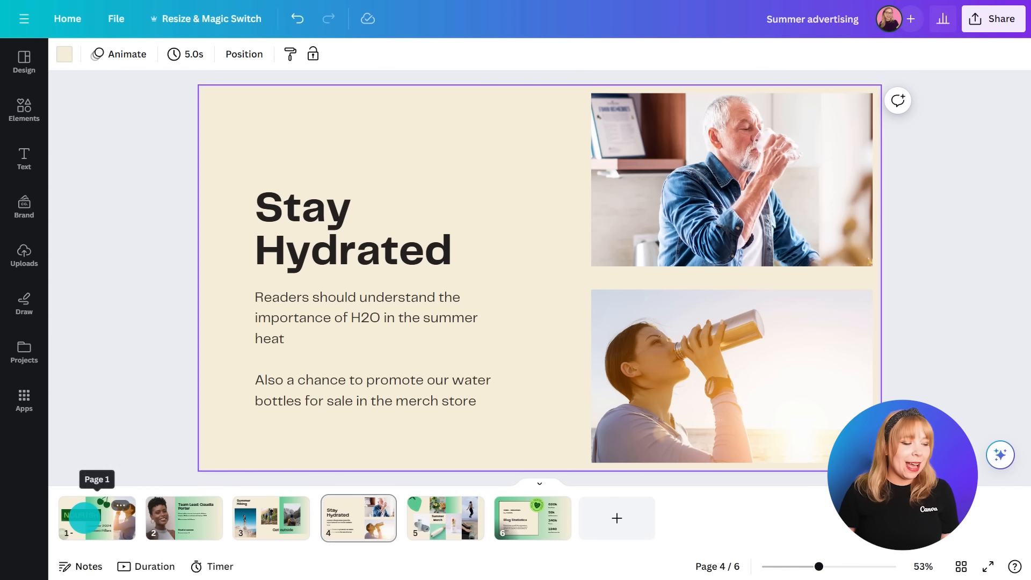
left_click(96, 517)
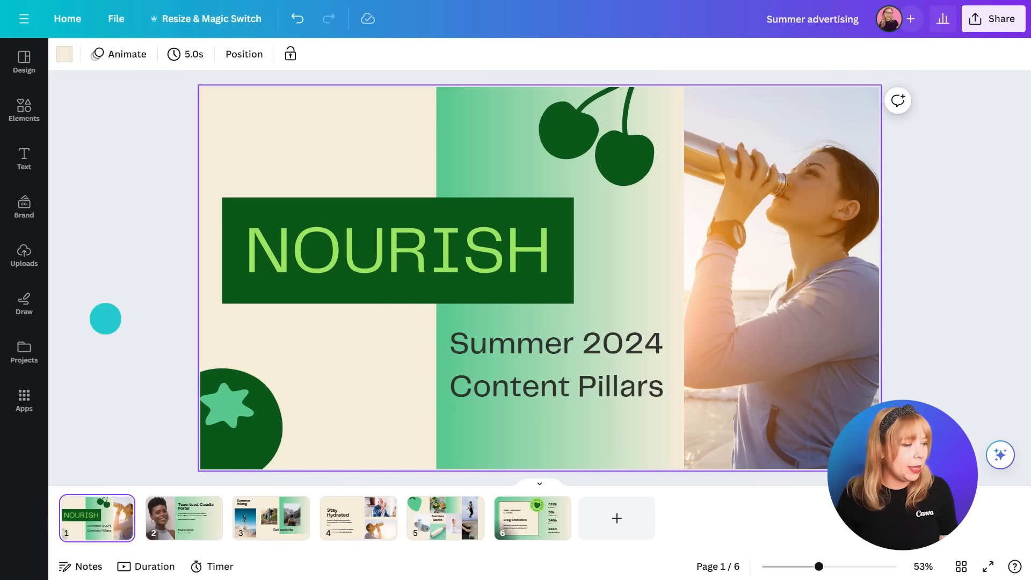
left_click(127, 54)
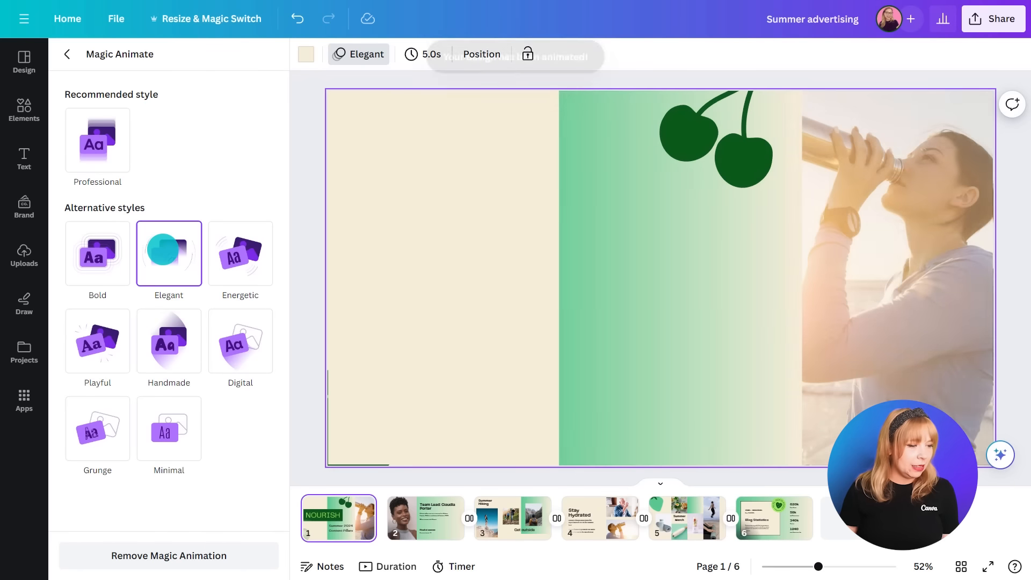
Step: Apply the Elegant Magic Animate style to the presentation's slides
left_click(169, 254)
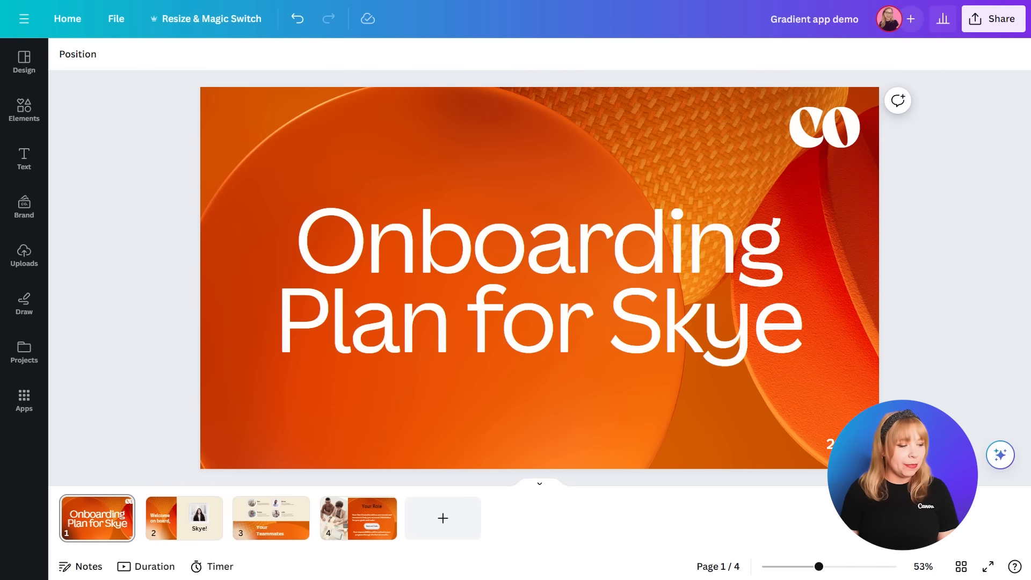
left_click(184, 517)
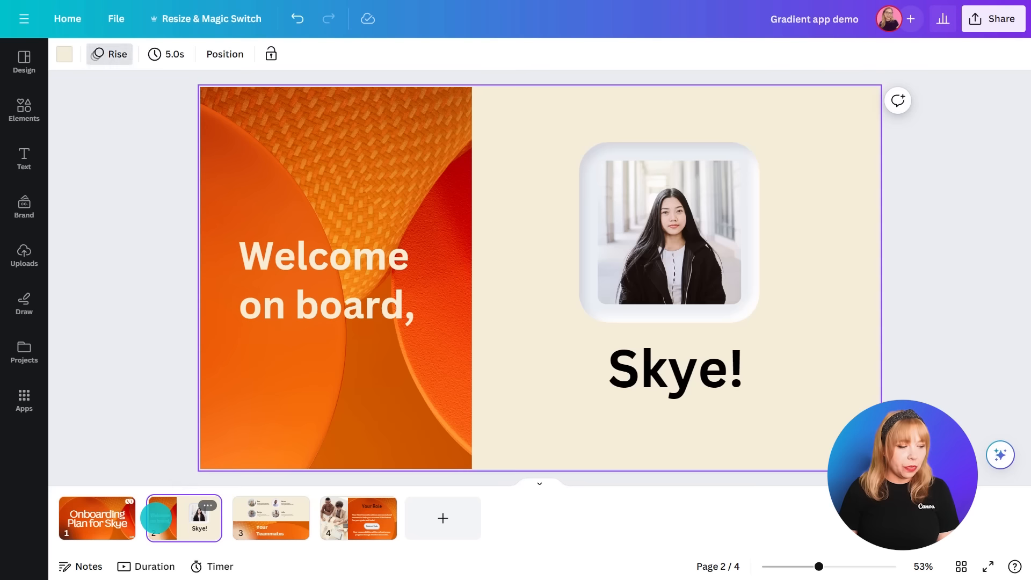
left_click(270, 518)
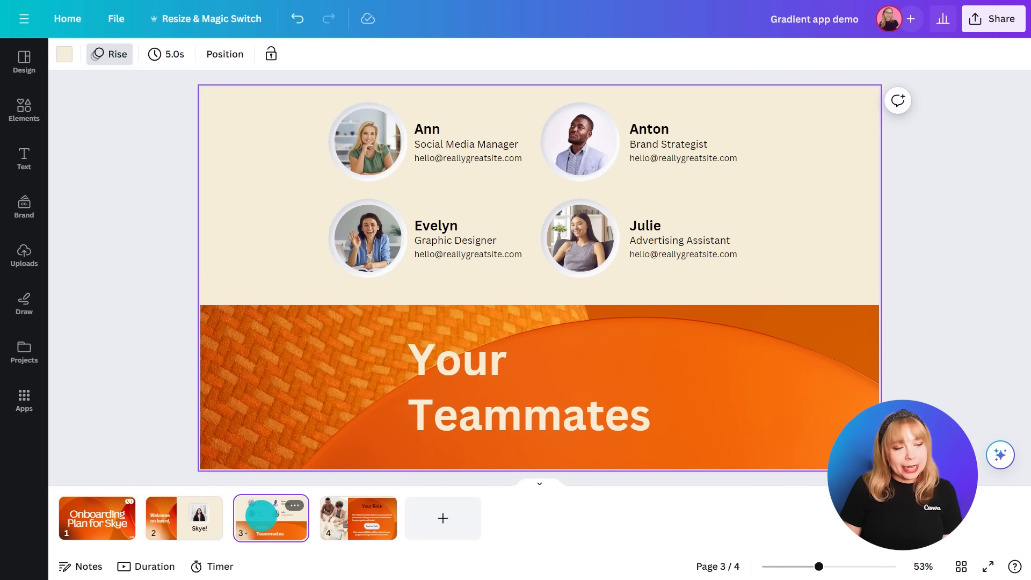
left_click(358, 517)
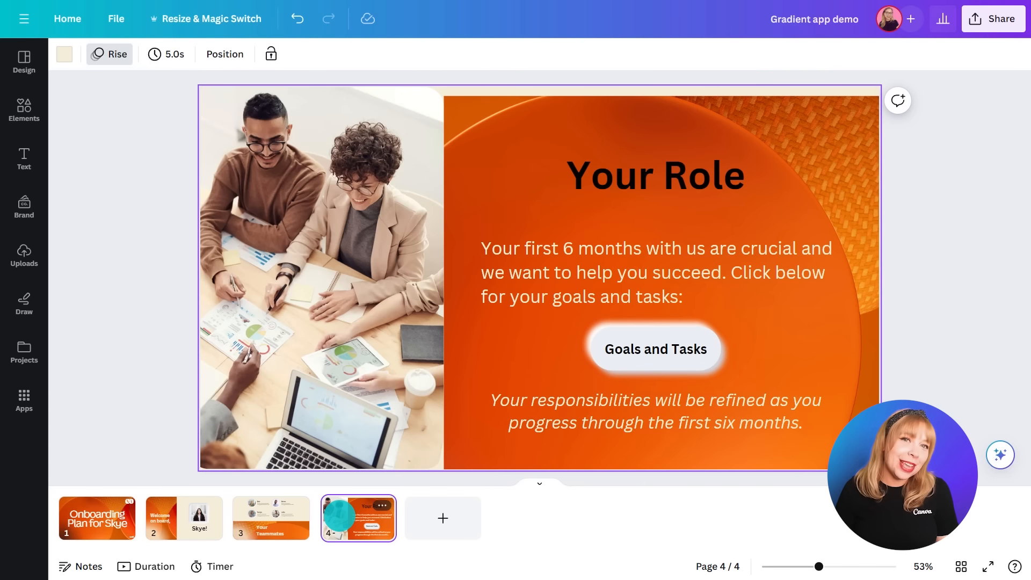
mouse_move(97, 517)
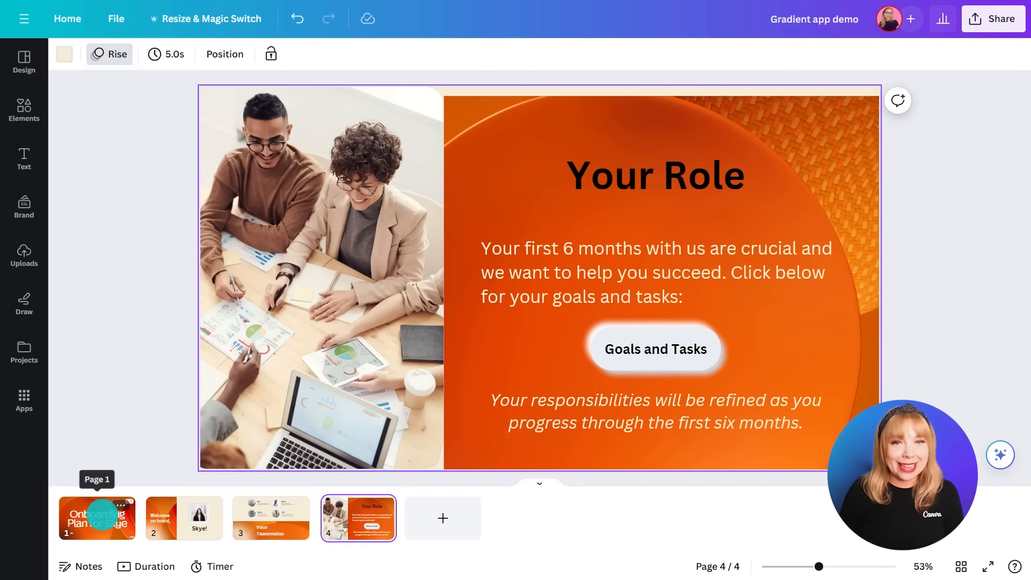
left_click(96, 518)
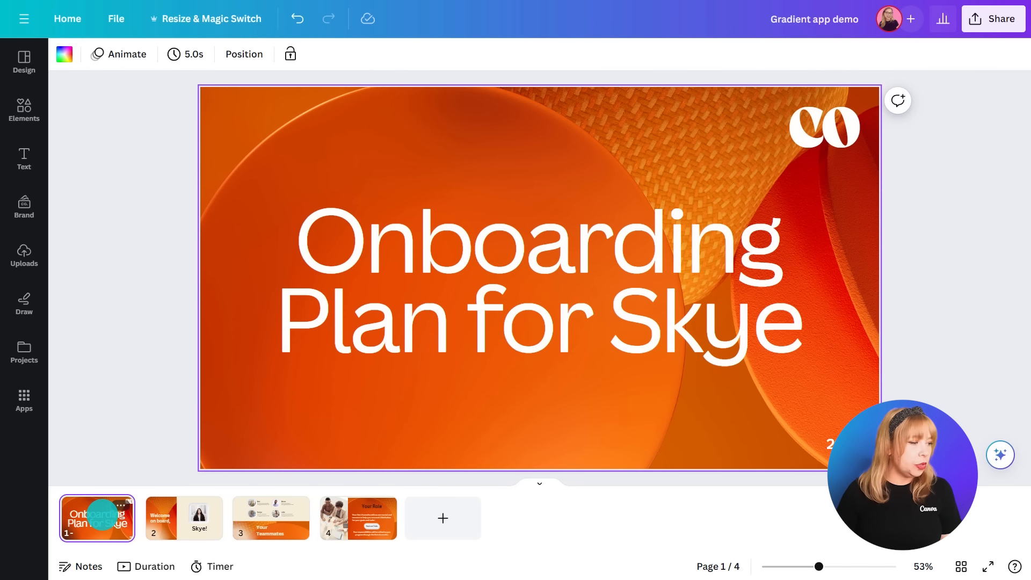
left_click(24, 399)
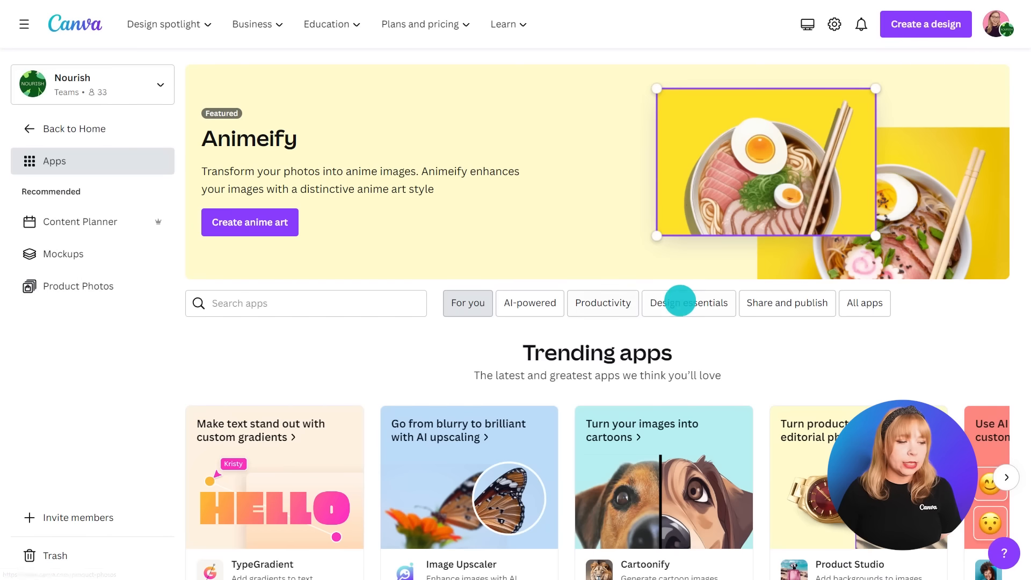
Step: Show the Design essentials app collection containing TypeGradient
left_click(688, 302)
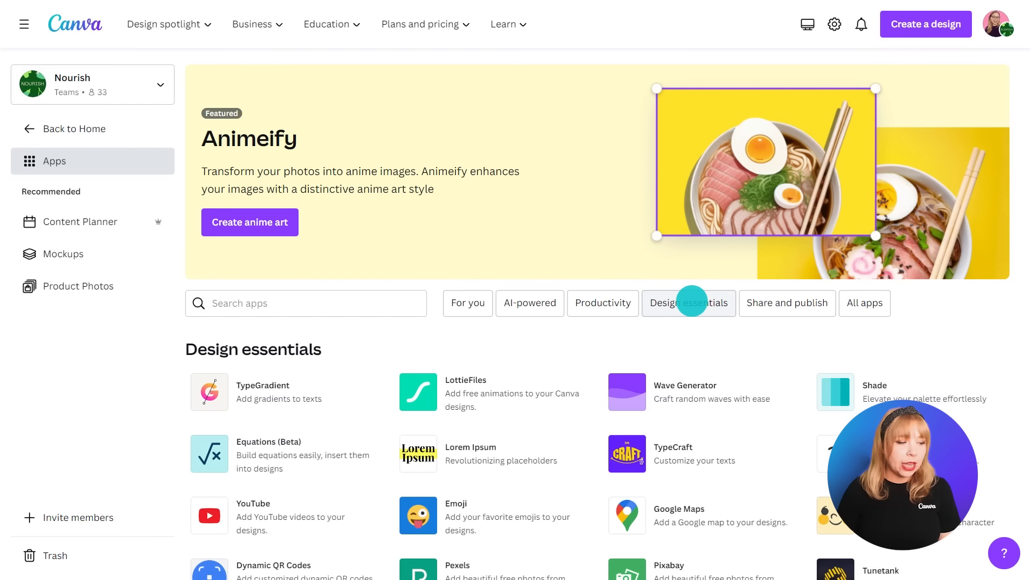
left_click(530, 303)
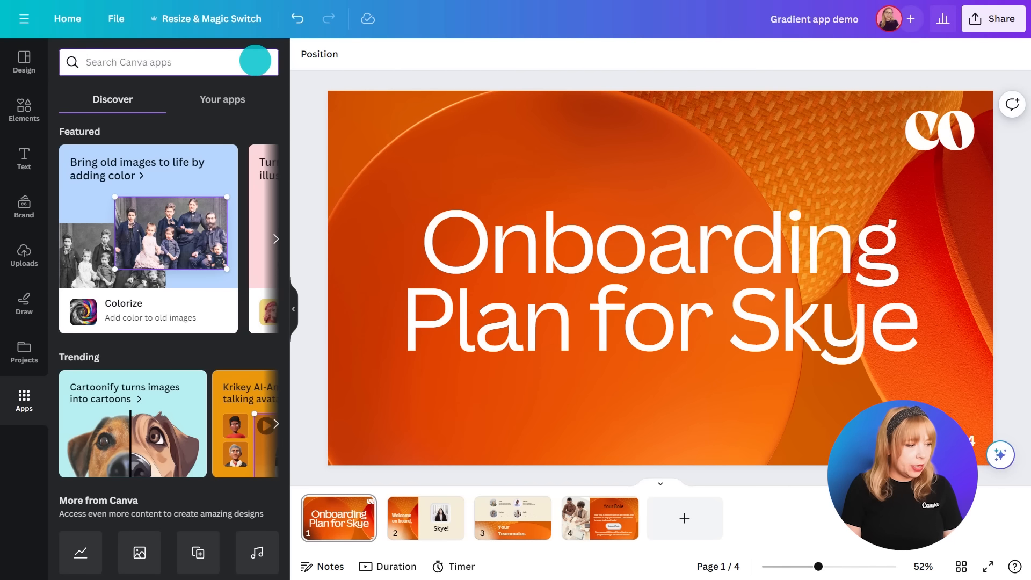
Step: Search apps for 'typegradient' and open the TypeGradient app
type("typegradient")
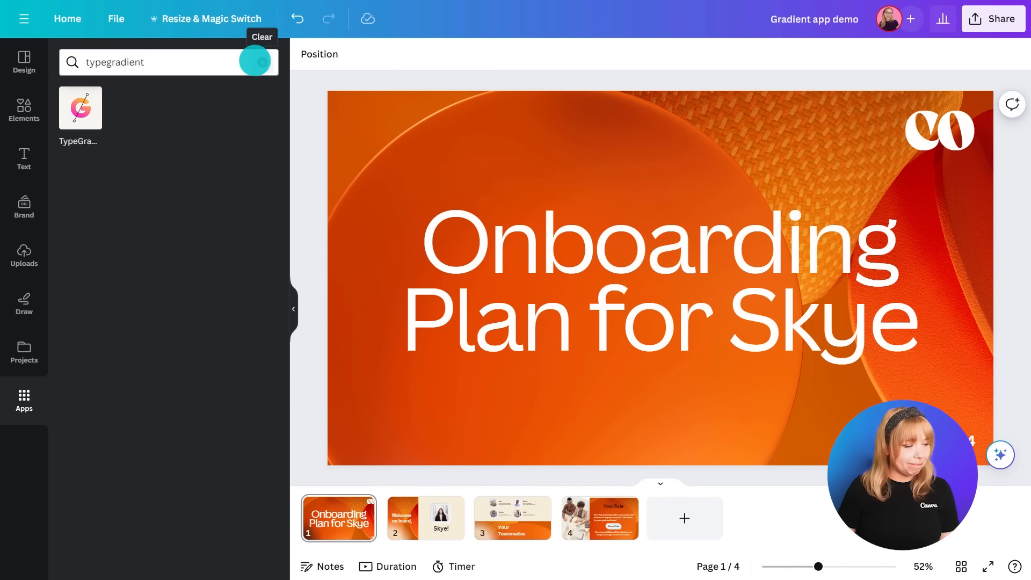
left_click(80, 108)
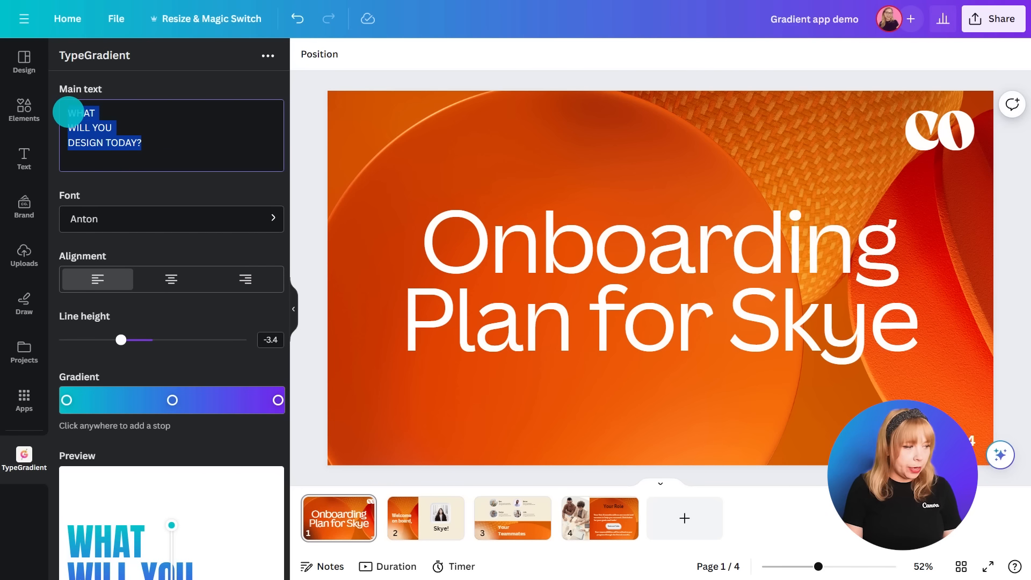
Step: Replace the main text with 'Onboarding Plan for Skye'
type("Onboarding")
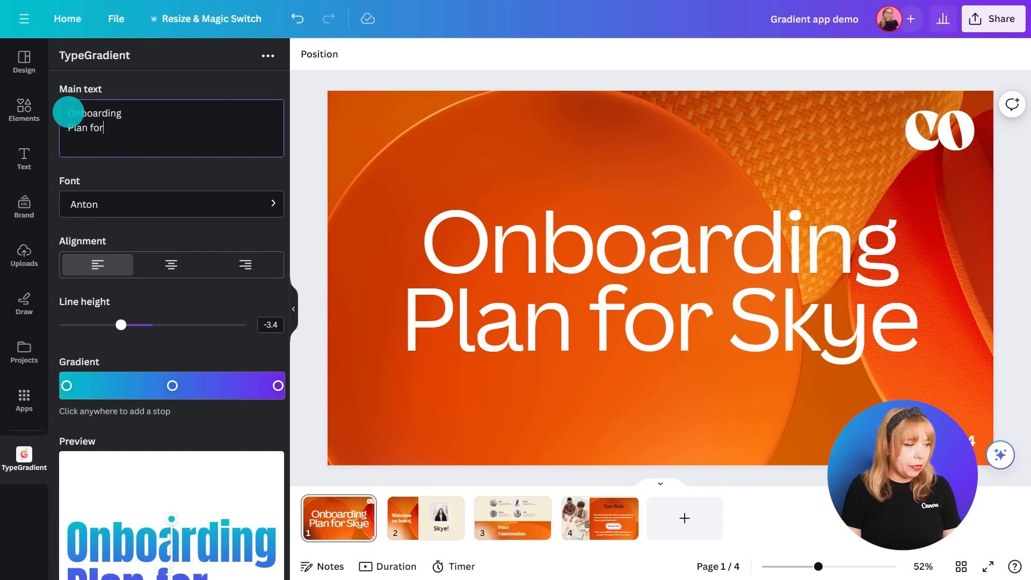
type("Skye")
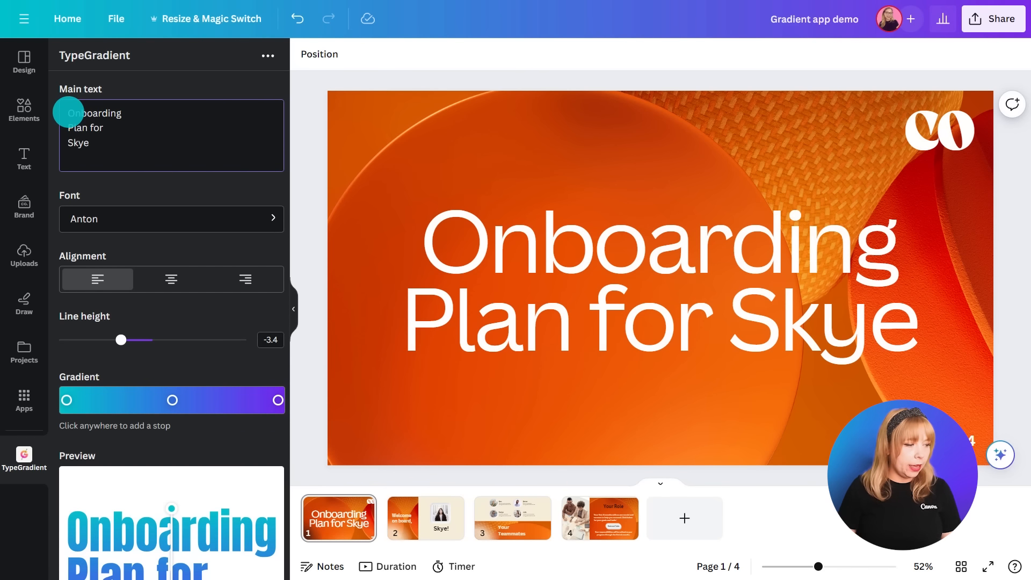
left_click(90, 143)
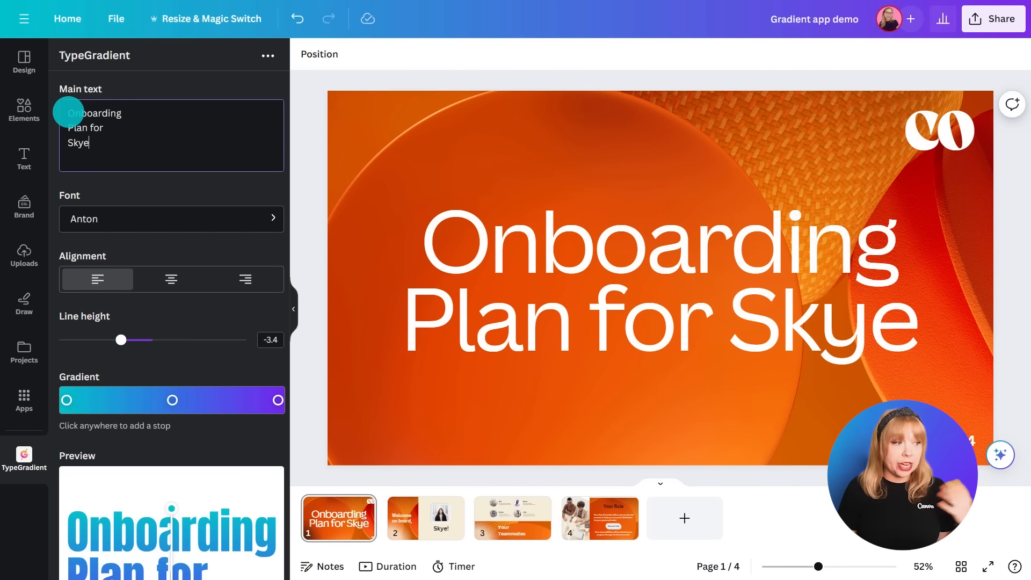
Step: Set the gradient text to Work Grotesk Bold, centre-aligned, and scroll to the preview
left_click(171, 219)
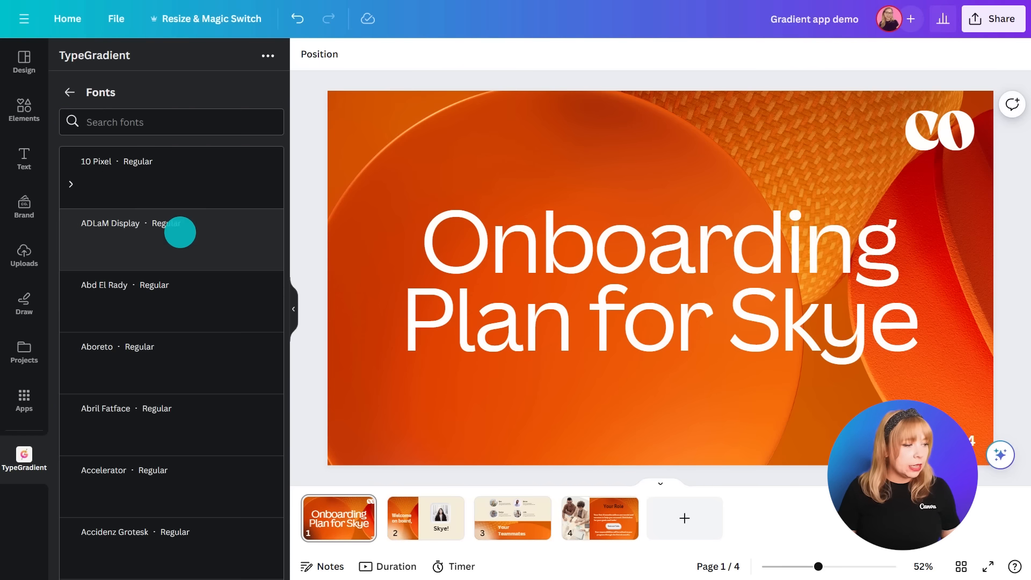
type("work grot")
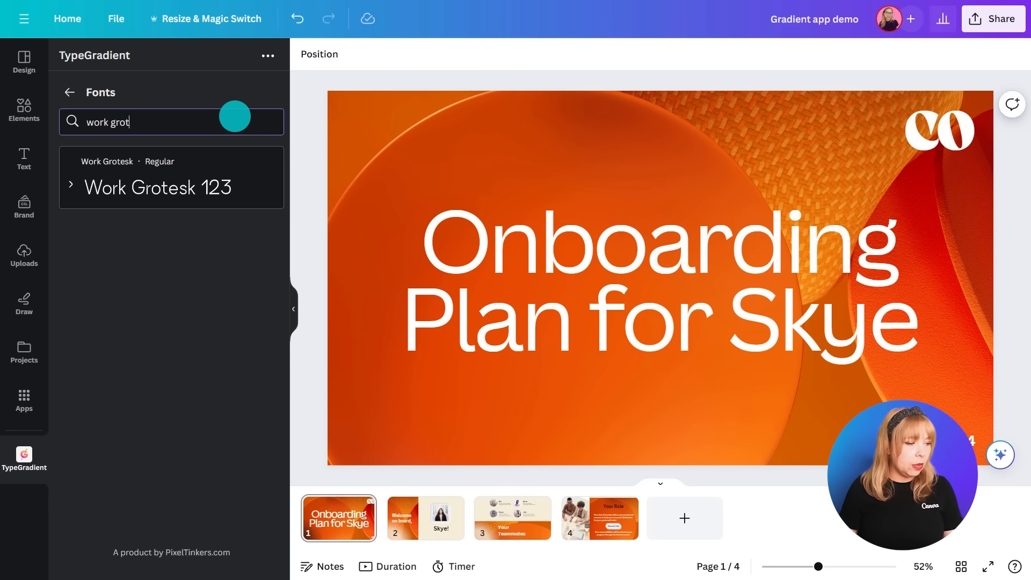
left_click(71, 183)
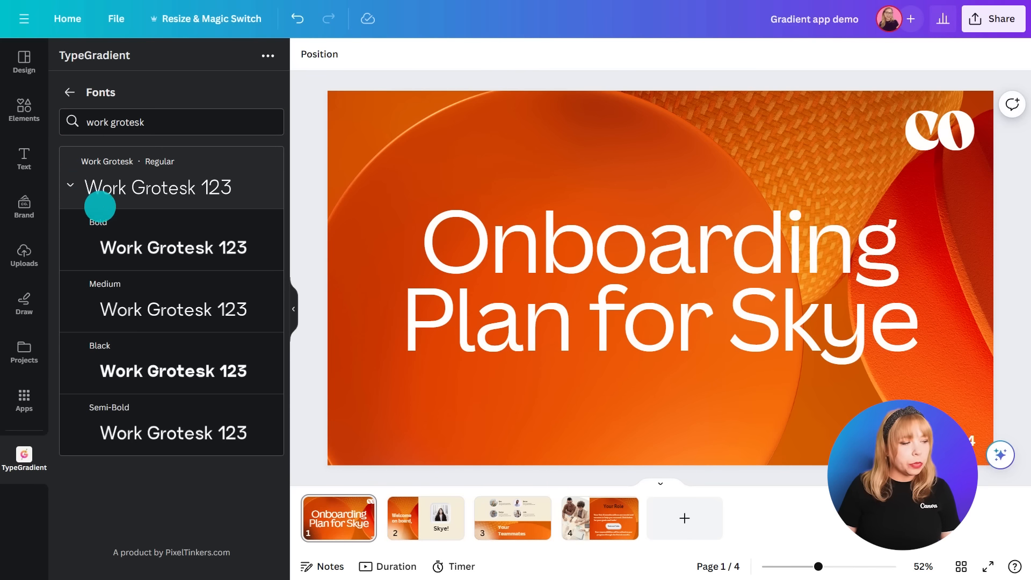
left_click(71, 92)
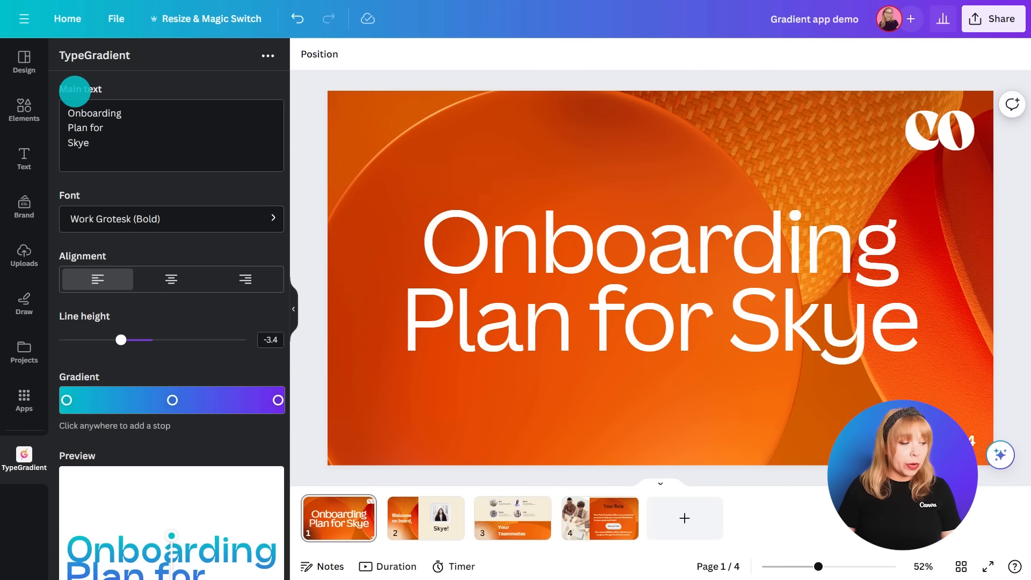
left_click(170, 279)
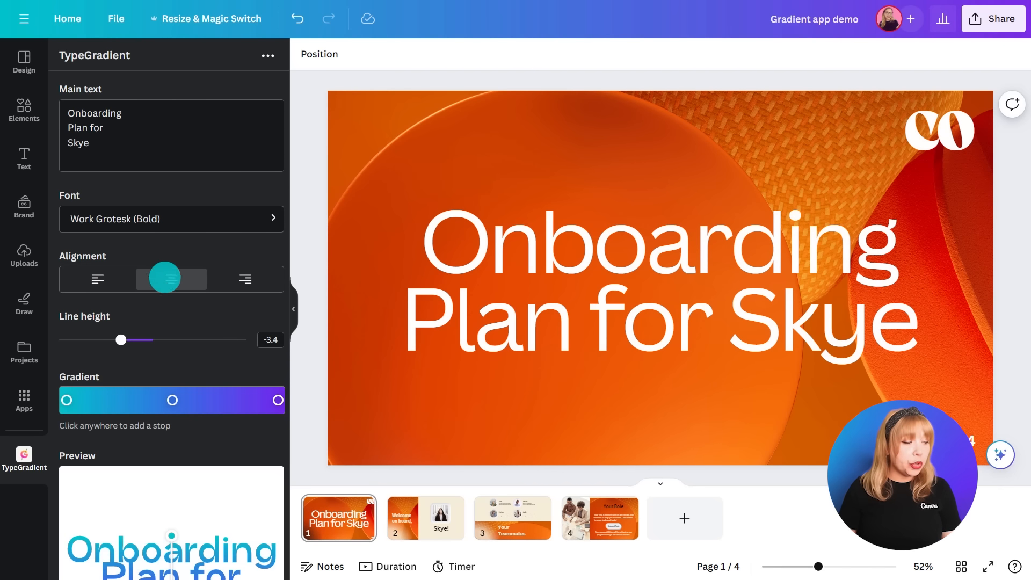
scroll("down", 3)
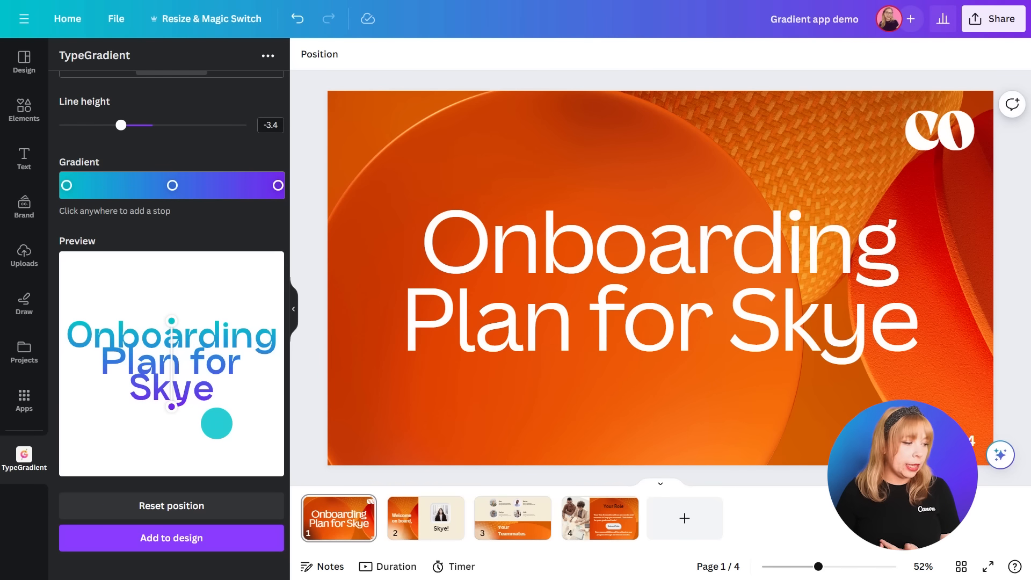
Step: Recolour the first and last gradient stops toward pink and yellow
left_click(66, 185)
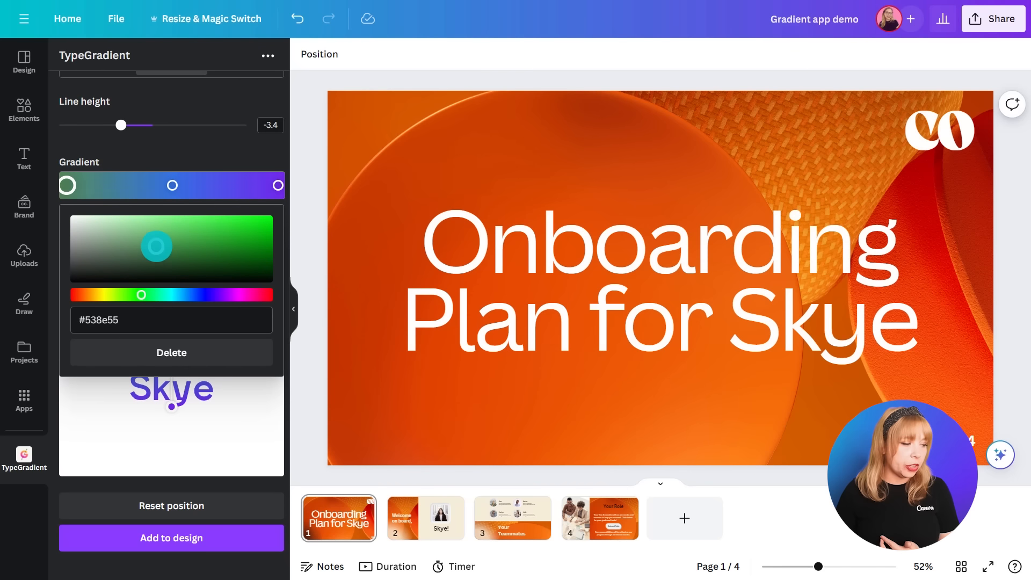
left_click_drag(158, 246, 143, 239)
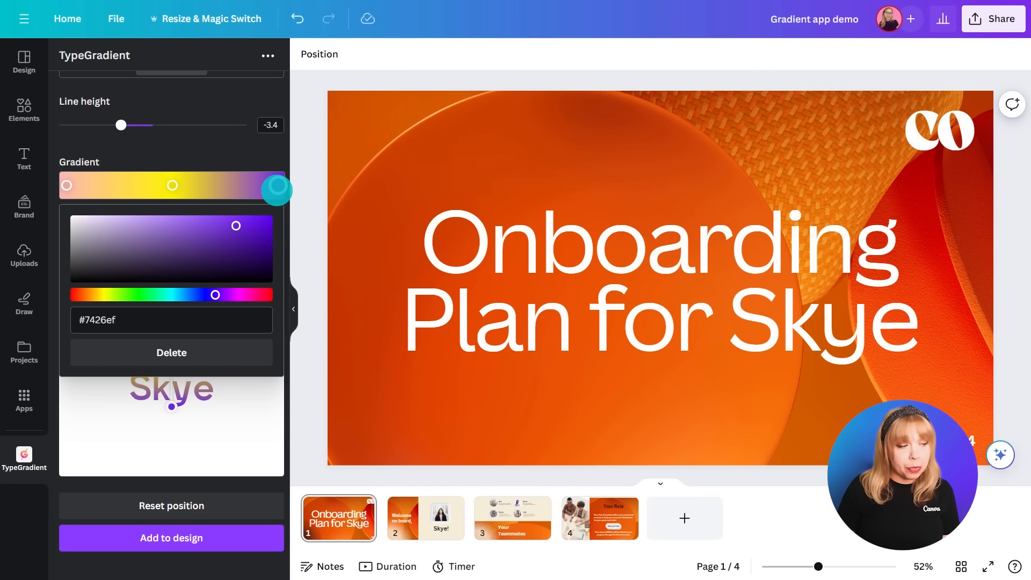
left_click(276, 185)
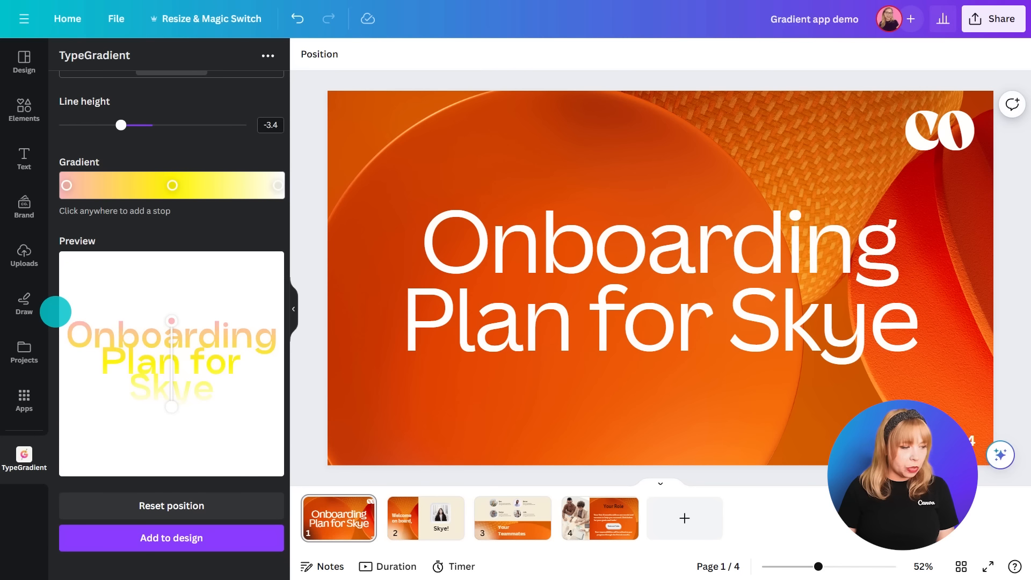
Step: Angle the gradient across the title and tighten its line height
left_click_drag(56, 312, 230, 381)
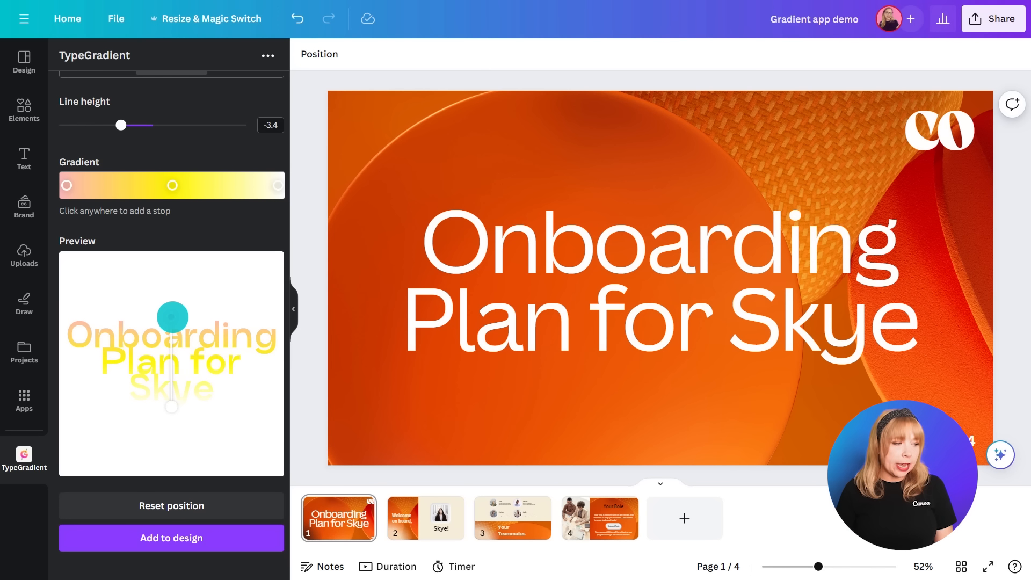
left_click_drag(120, 125, 129, 125)
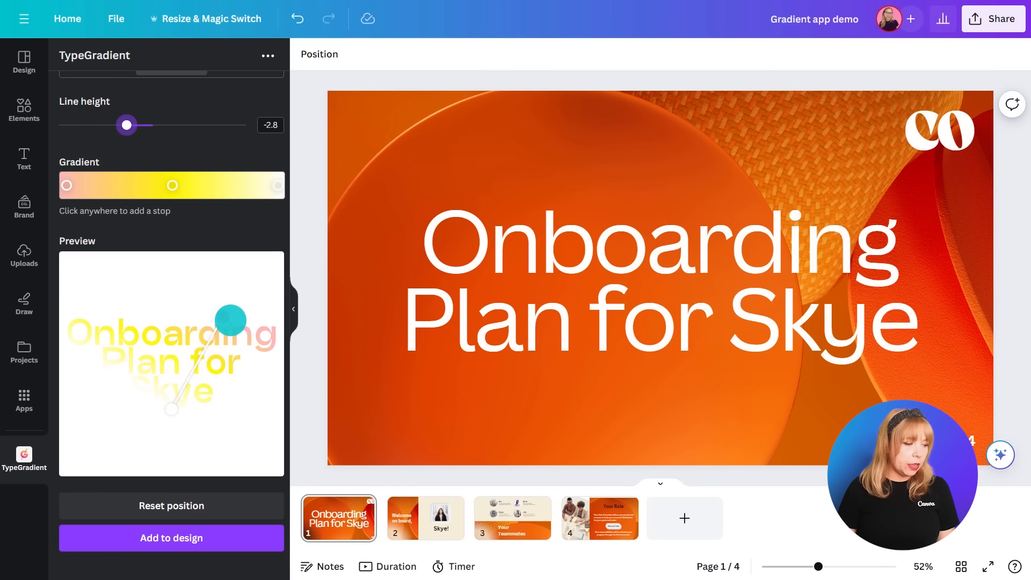
left_click_drag(231, 320, 172, 311)
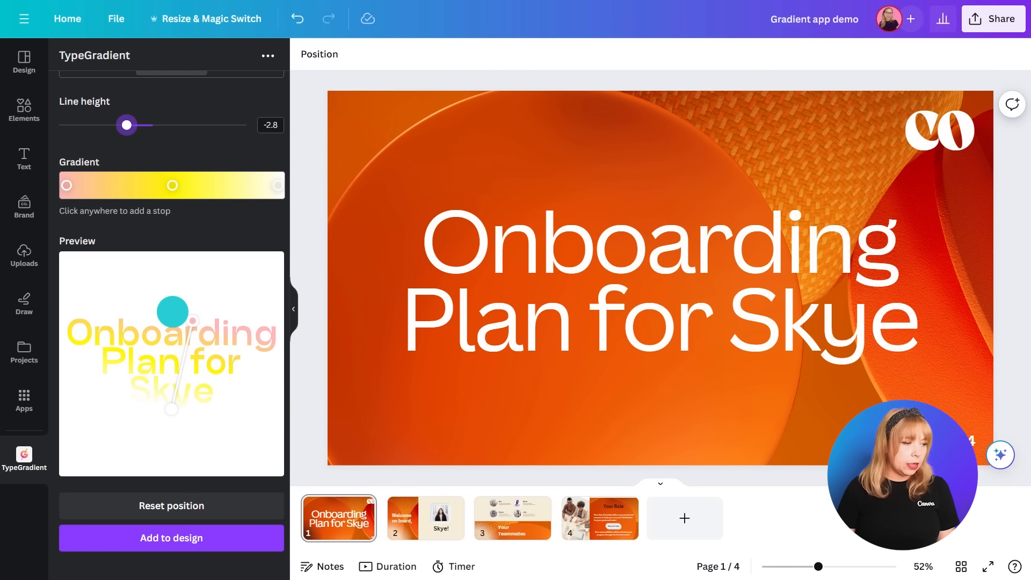
left_click_drag(127, 125, 125, 127)
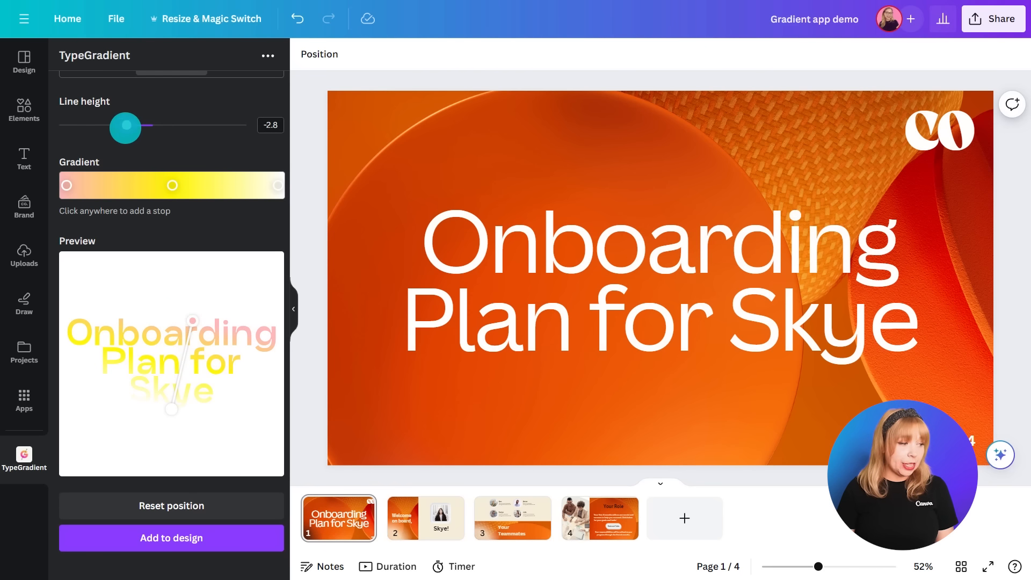
left_click_drag(125, 126, 190, 134)
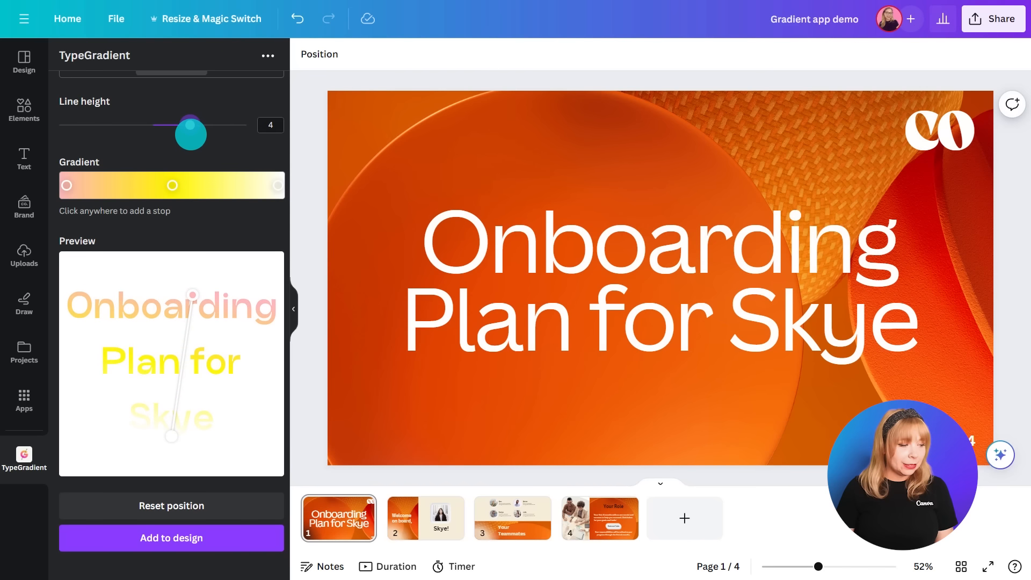
left_click_drag(190, 125, 164, 125)
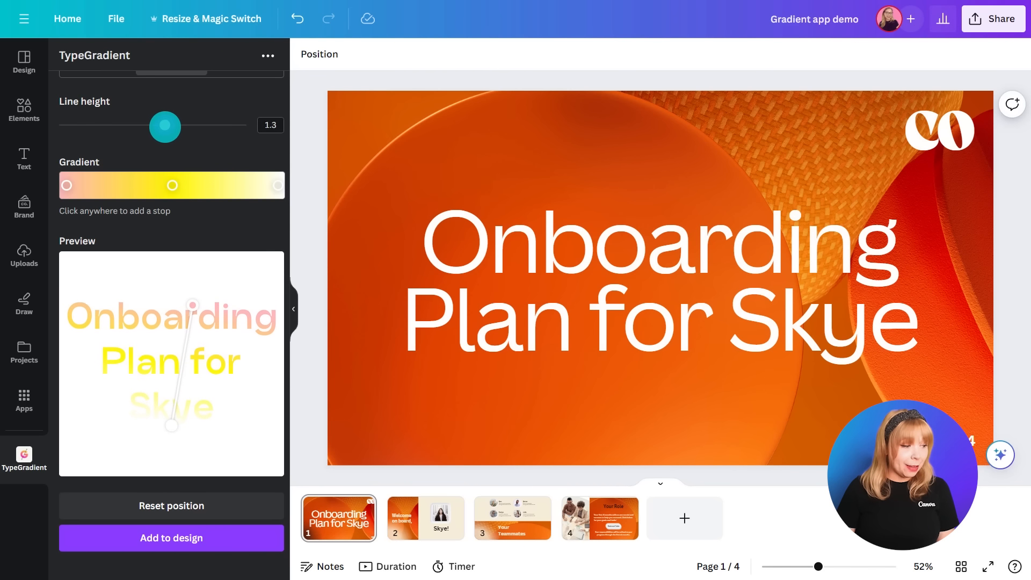
left_click_drag(165, 126, 143, 126)
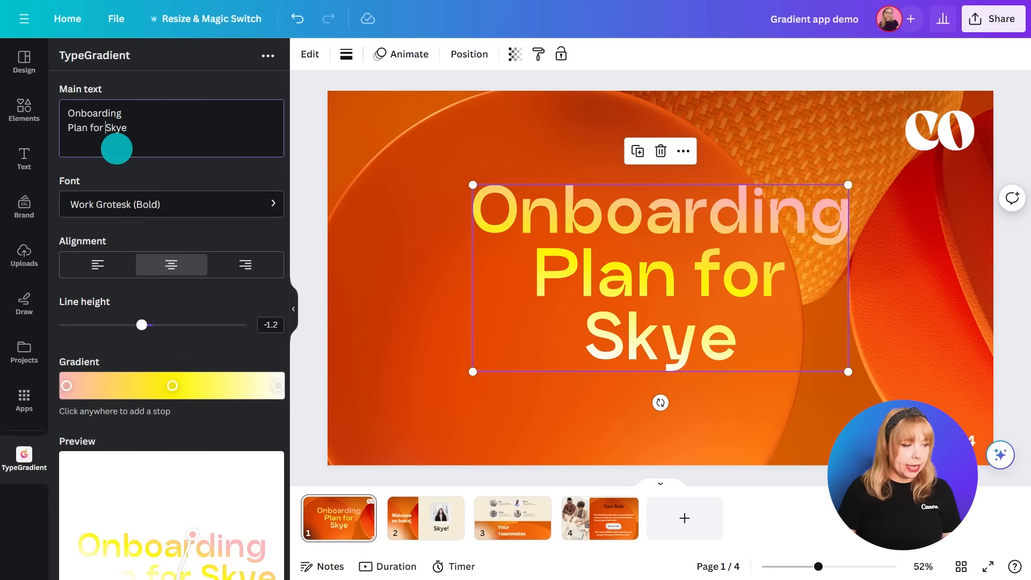
Step: Reposition the gradient start so the title shades diagonally from white to yellow and pink
scroll("down", 3)
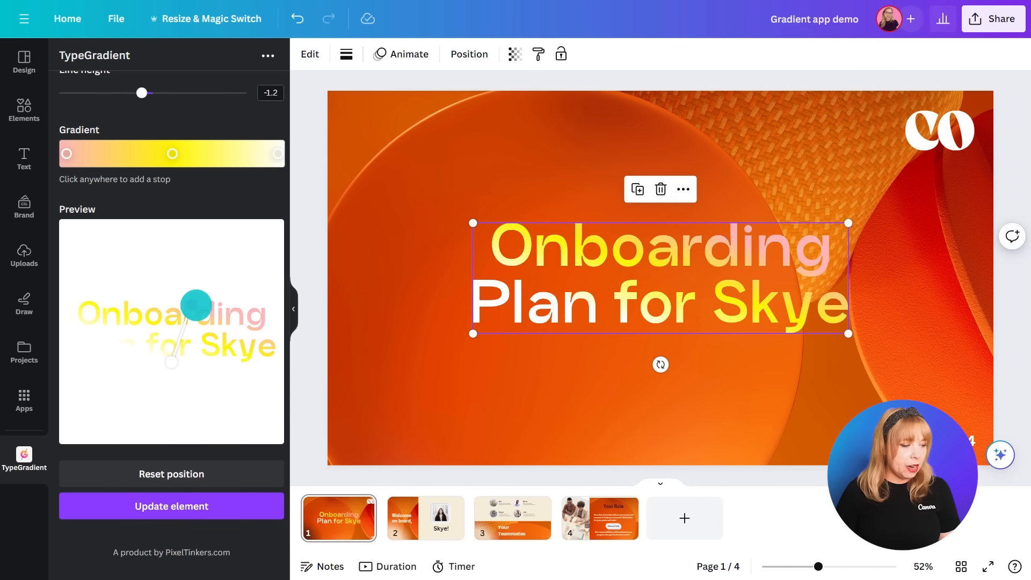
left_click(170, 506)
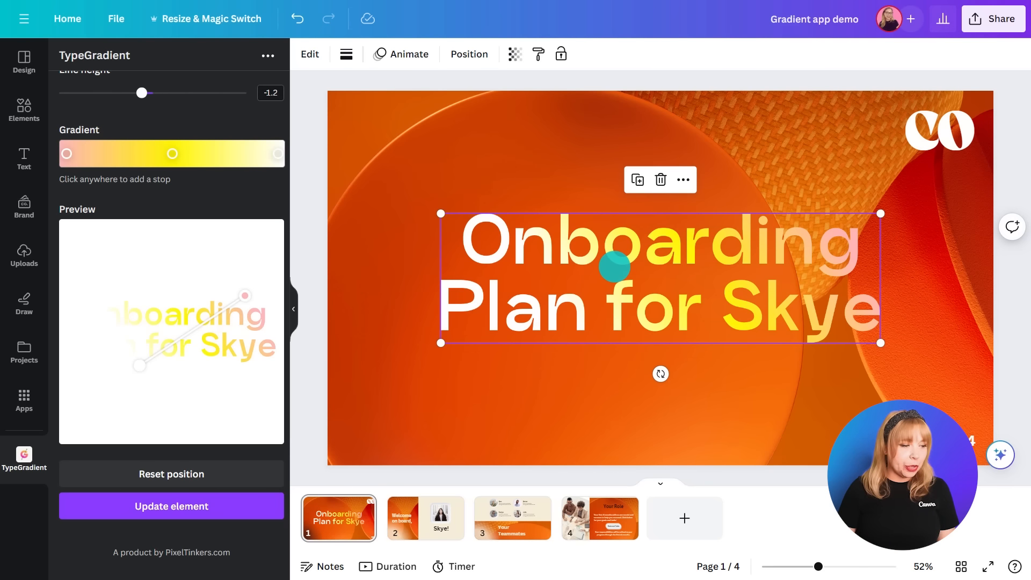
left_click(424, 517)
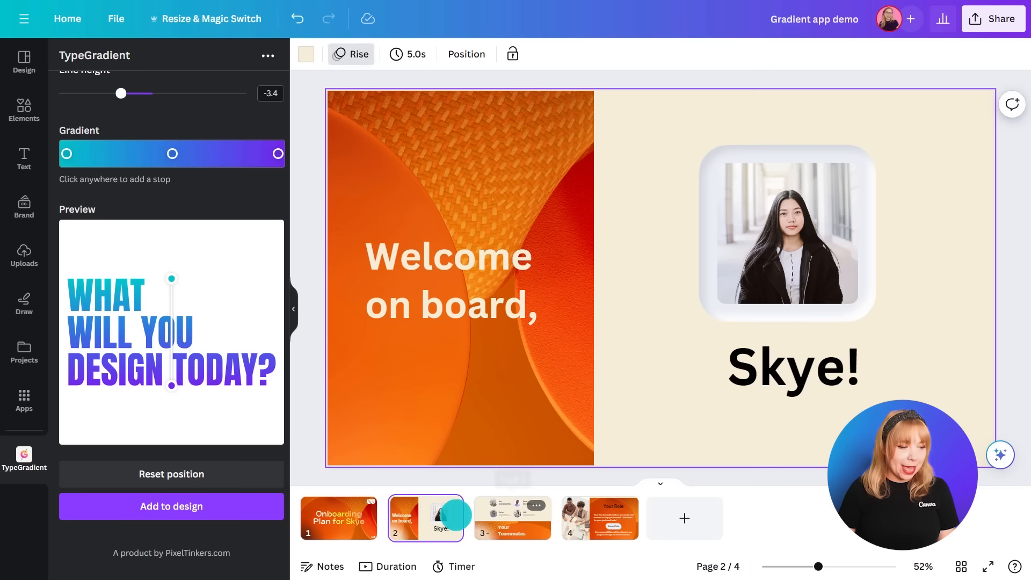
left_click(598, 517)
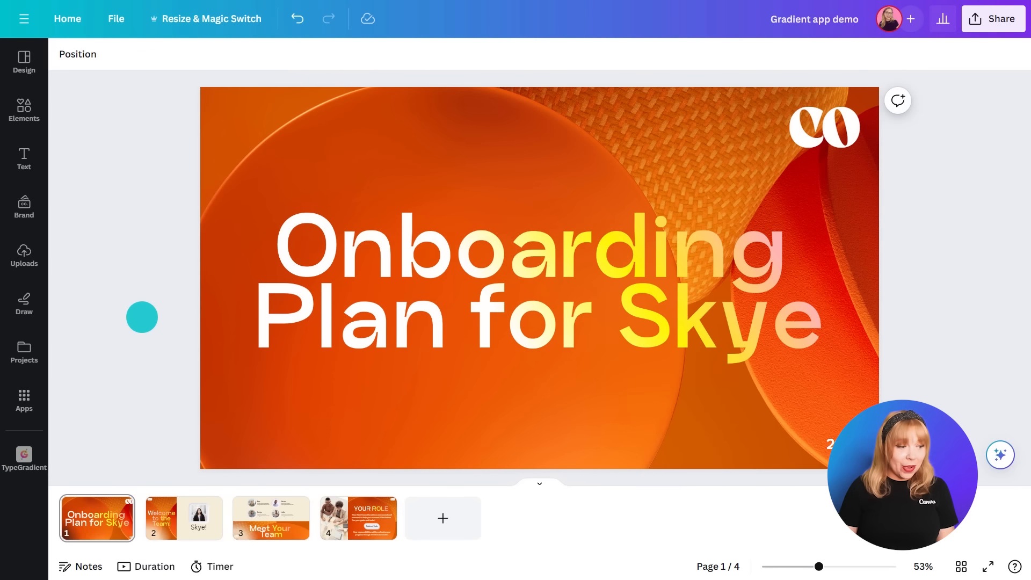
Step: View slide 2's gradient 'Welcome to the Team!' heading, then return to page 1
left_click(184, 518)
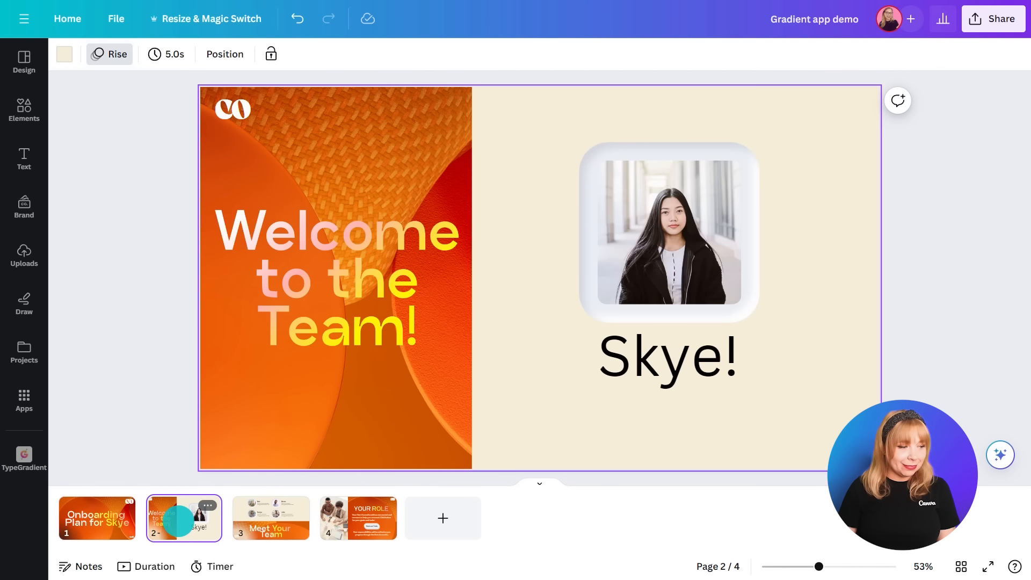
left_click(97, 518)
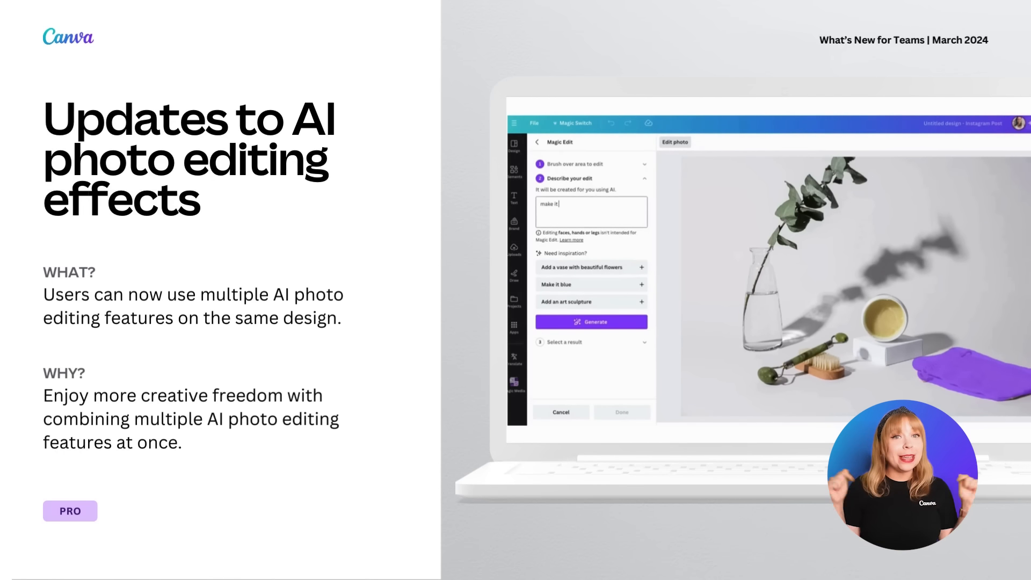
left_click(591, 322)
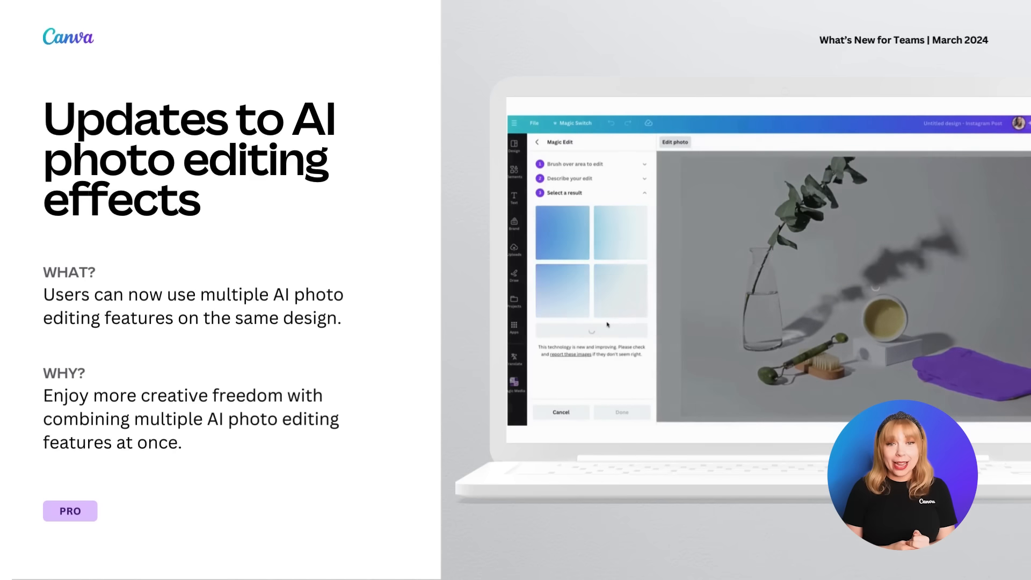
left_click(562, 232)
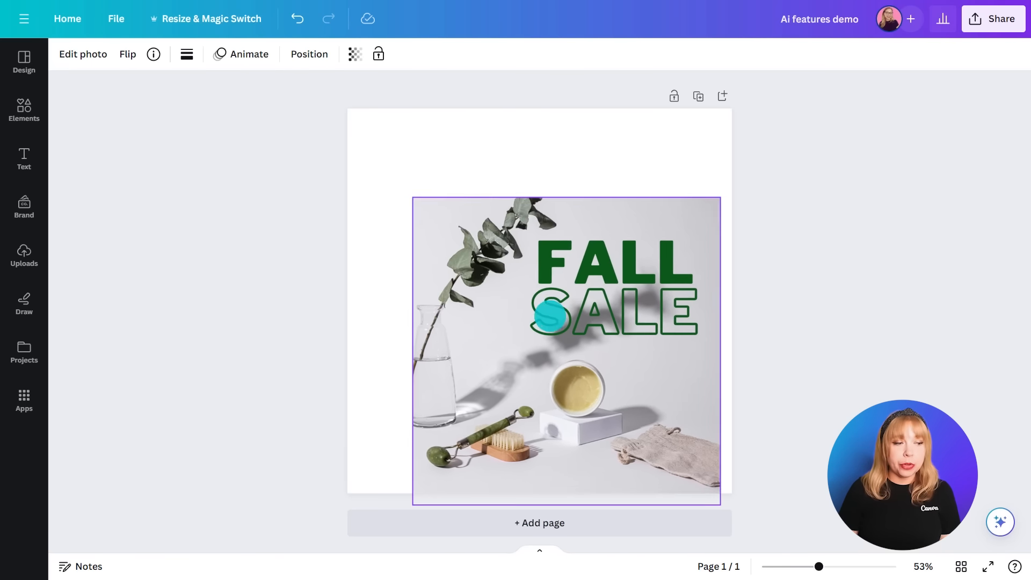
Step: Drag the FALL SALE product photo's corner outward until it covers the square page
left_click_drag(566, 348, 539, 301)
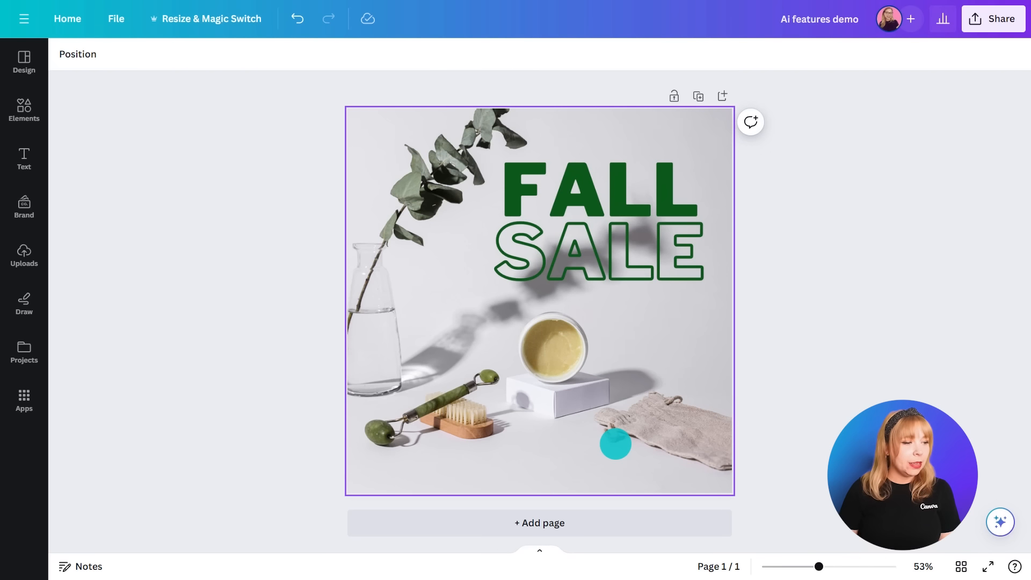
left_click_drag(614, 444, 539, 261)
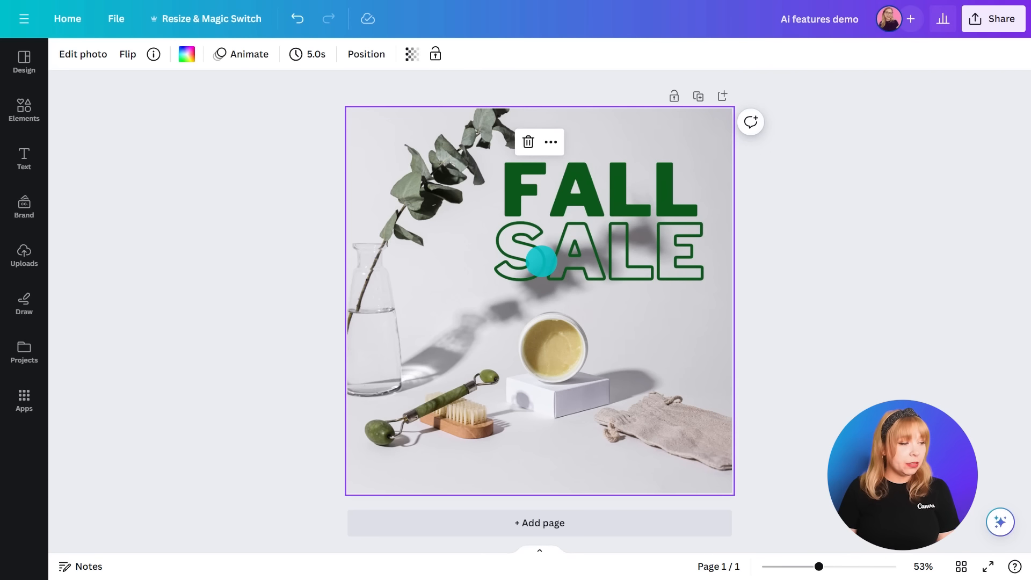
Step: Extract the FALL SALE lettering with Grab Text and drag it down over the products
left_click(83, 53)
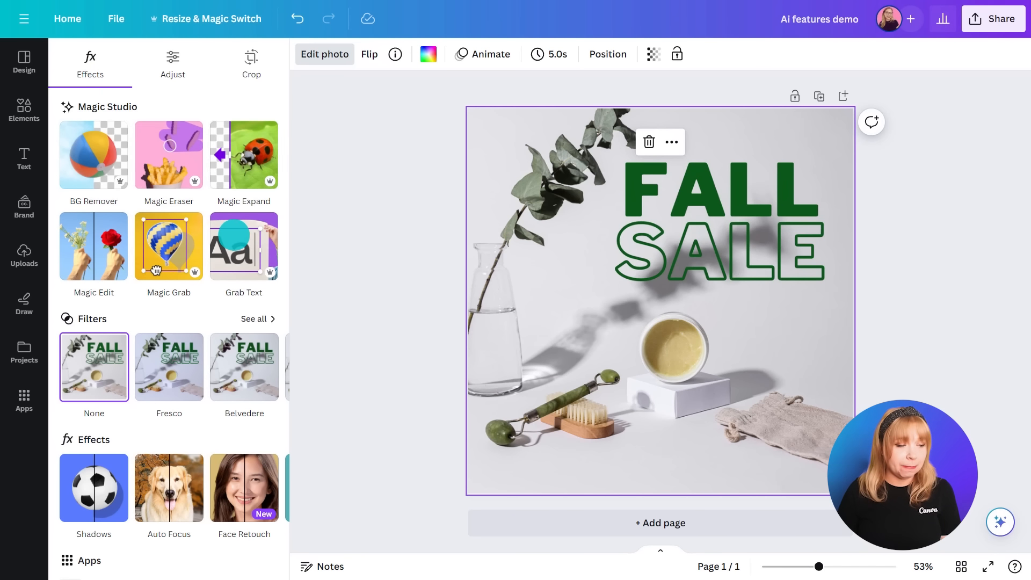
left_click(243, 247)
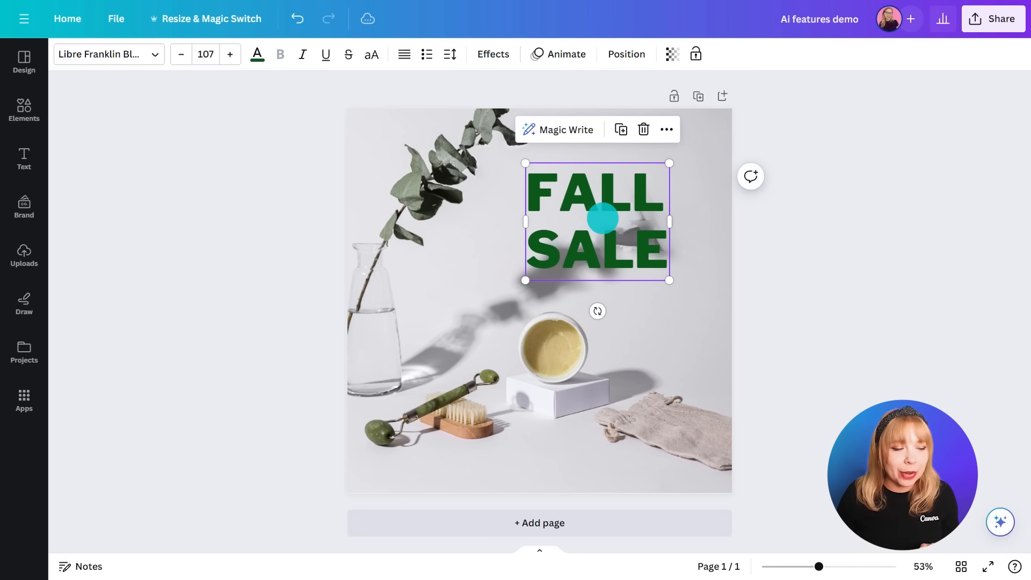
left_click_drag(597, 220, 610, 358)
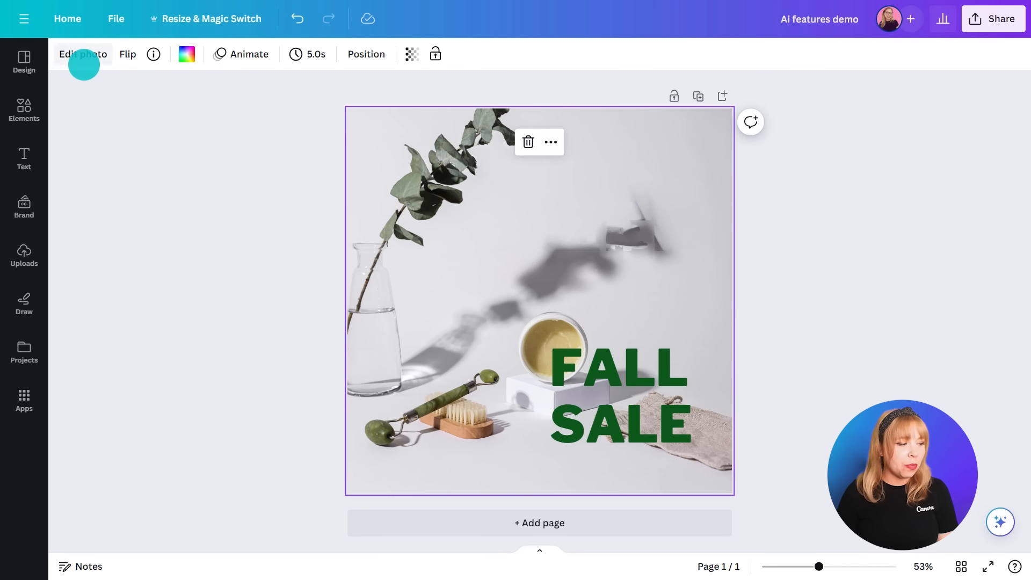
Step: Open Magic Eraser from Edit photo and enlarge the brush to size 32
left_click(82, 53)
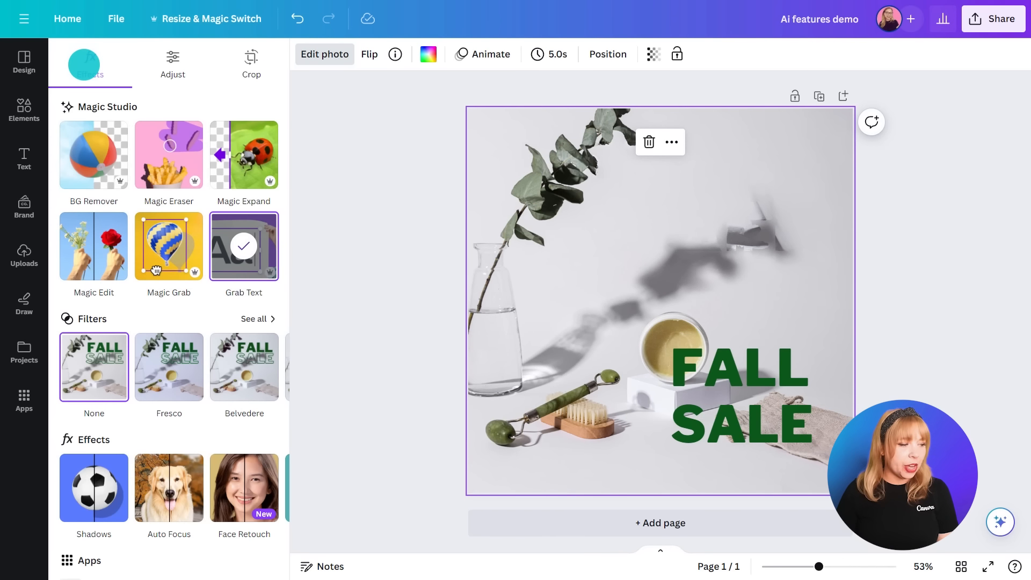
left_click(168, 154)
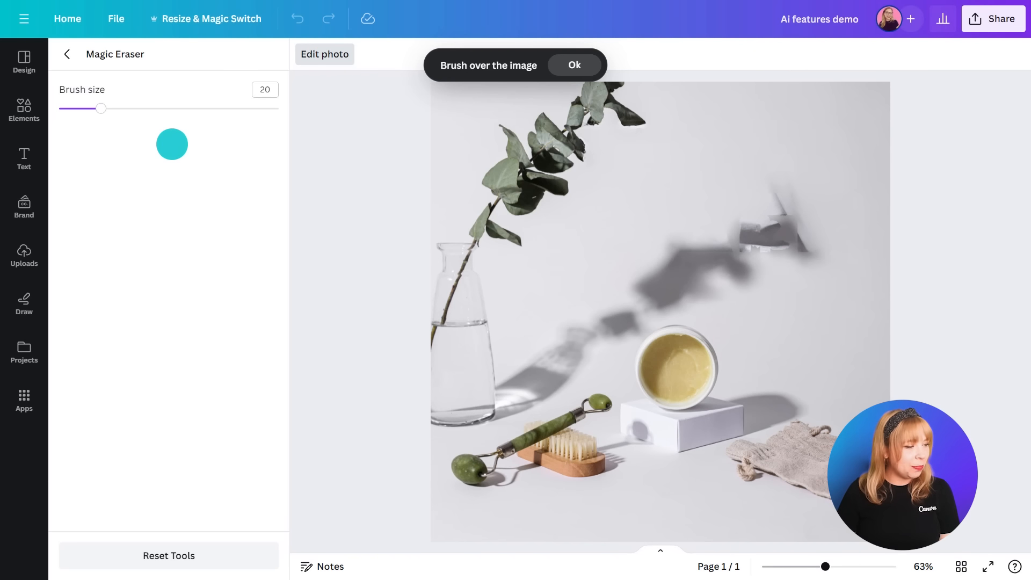
left_click_drag(100, 109, 182, 108)
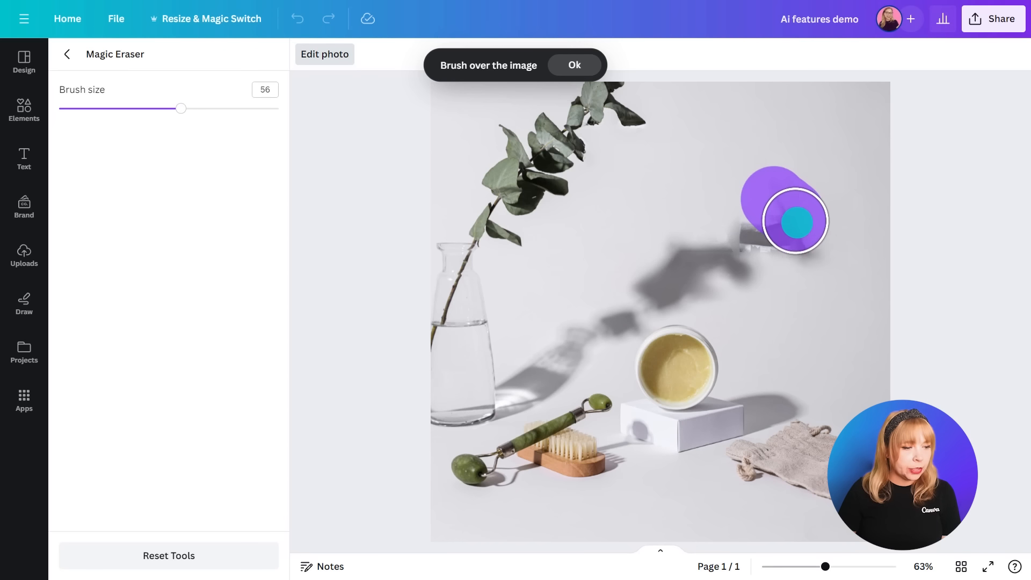
Step: Brush over the long diagonal shadows and the shadow beside the vase to erase them
left_click_drag(794, 221, 712, 267)
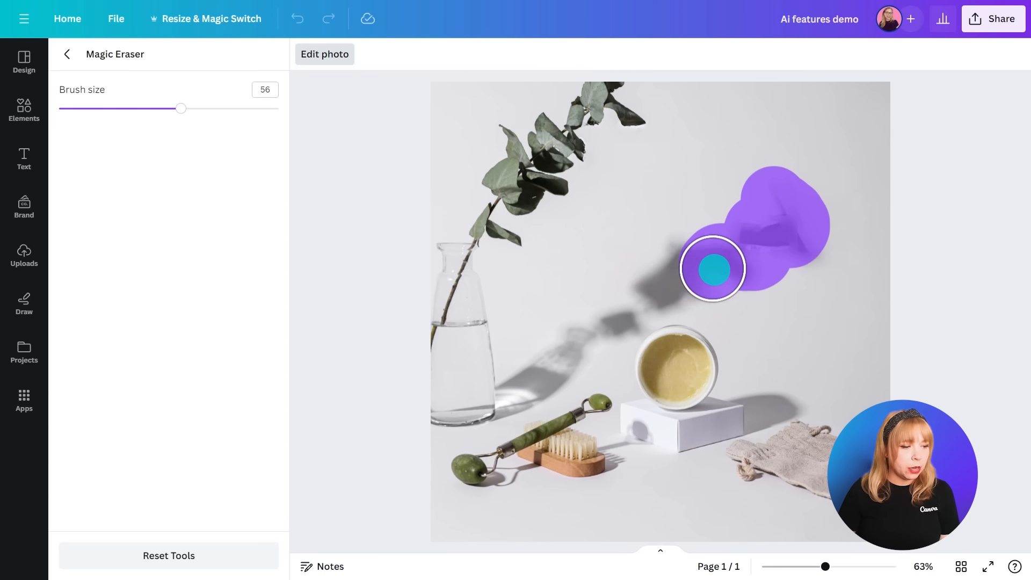
left_click_drag(711, 268, 650, 291)
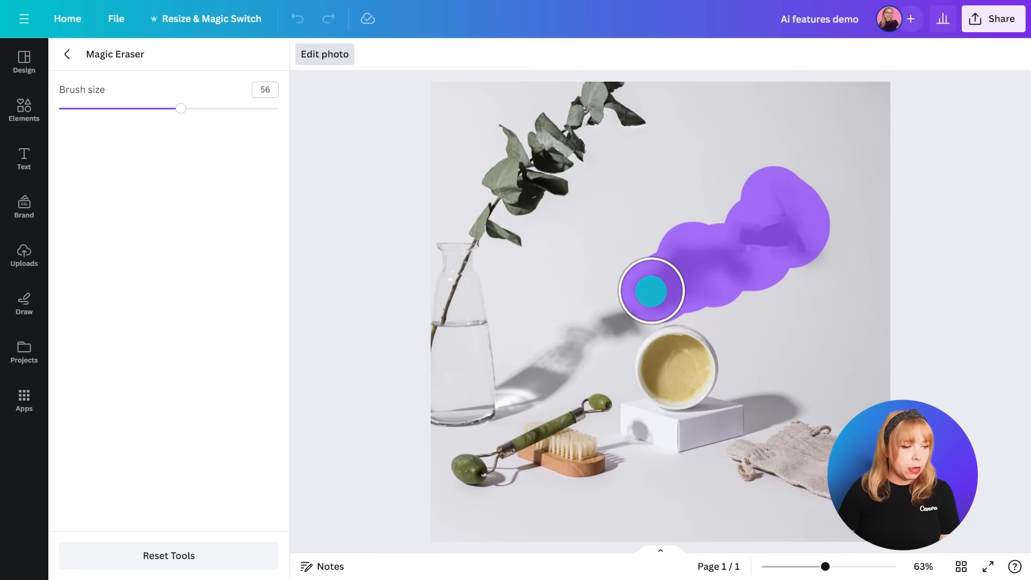
left_click_drag(651, 290, 582, 329)
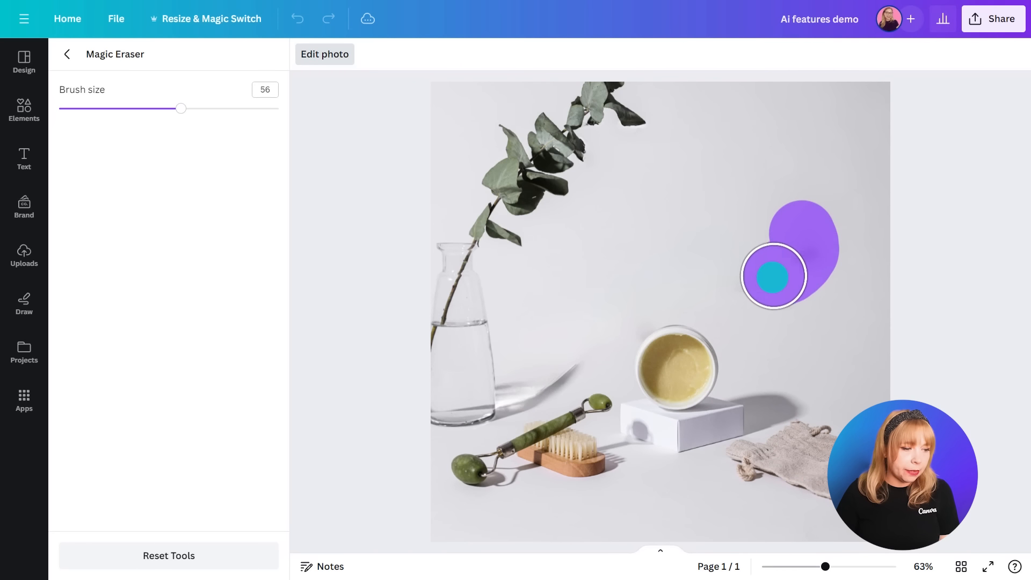
left_click_drag(773, 274, 553, 355)
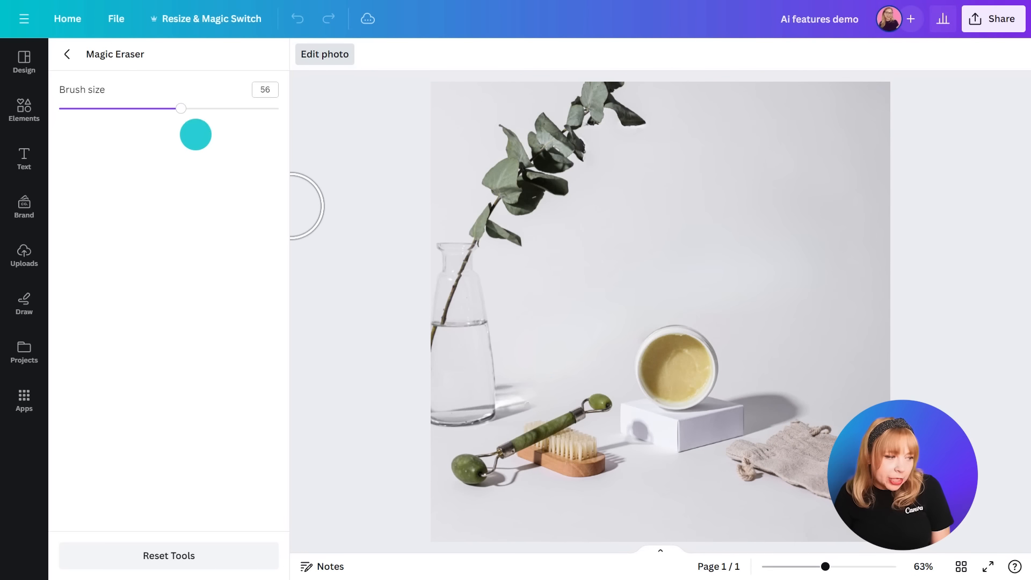
left_click_drag(181, 108, 132, 112)
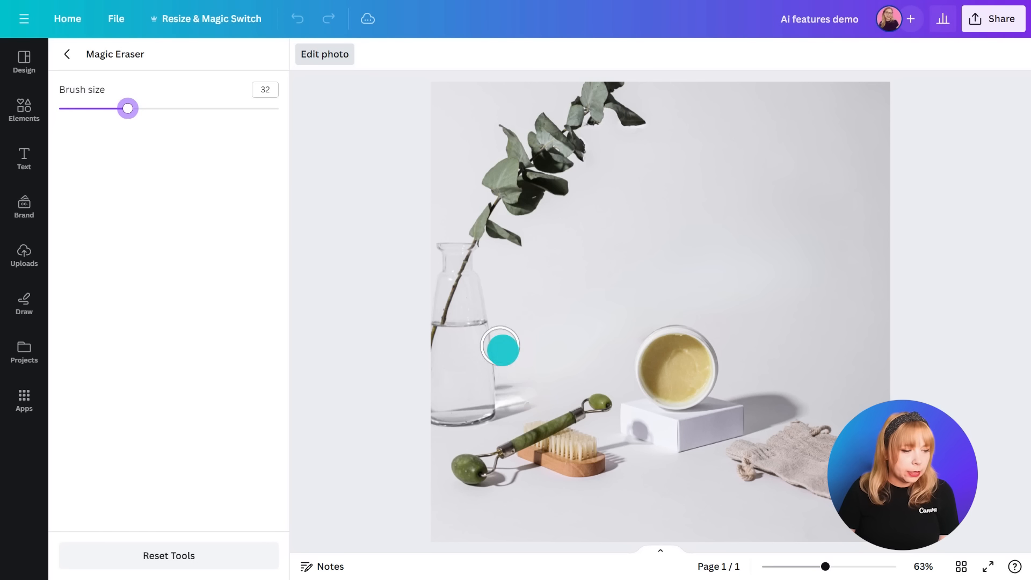
left_click_drag(500, 346, 518, 392)
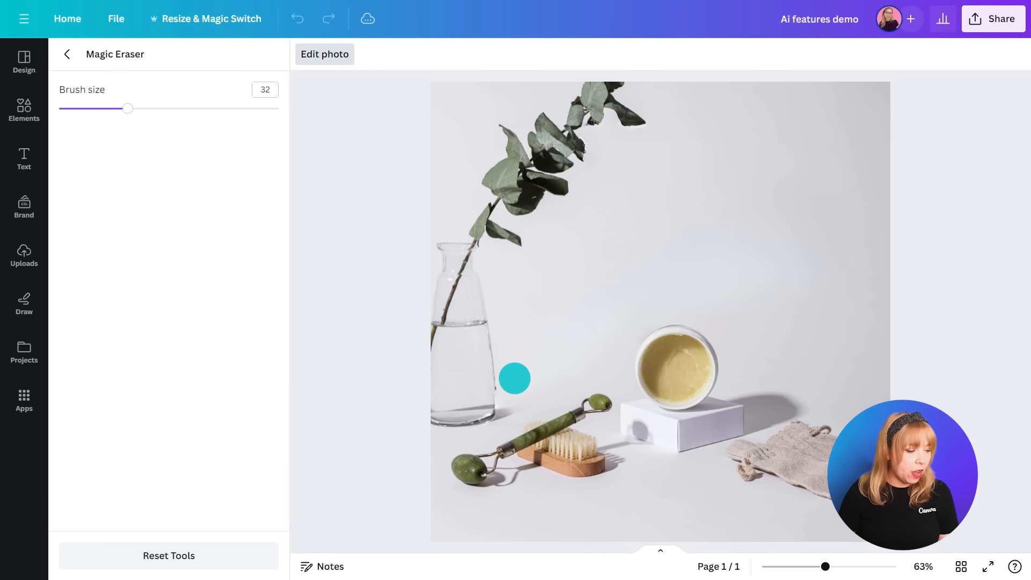
Step: Remove FALL, give SALE the Outline effect, and add a new 'Spring' text box
left_click(67, 54)
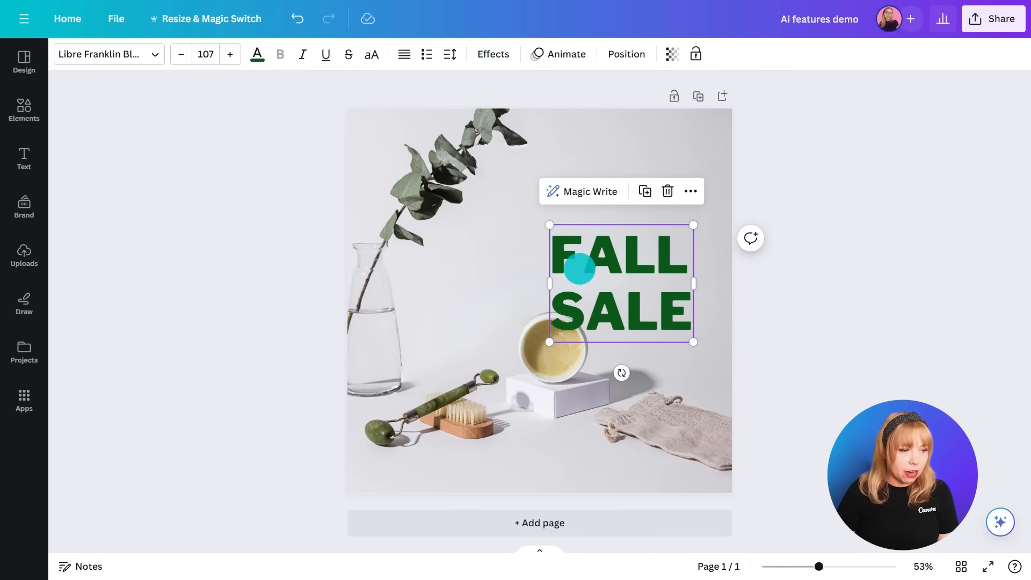
left_click(229, 54)
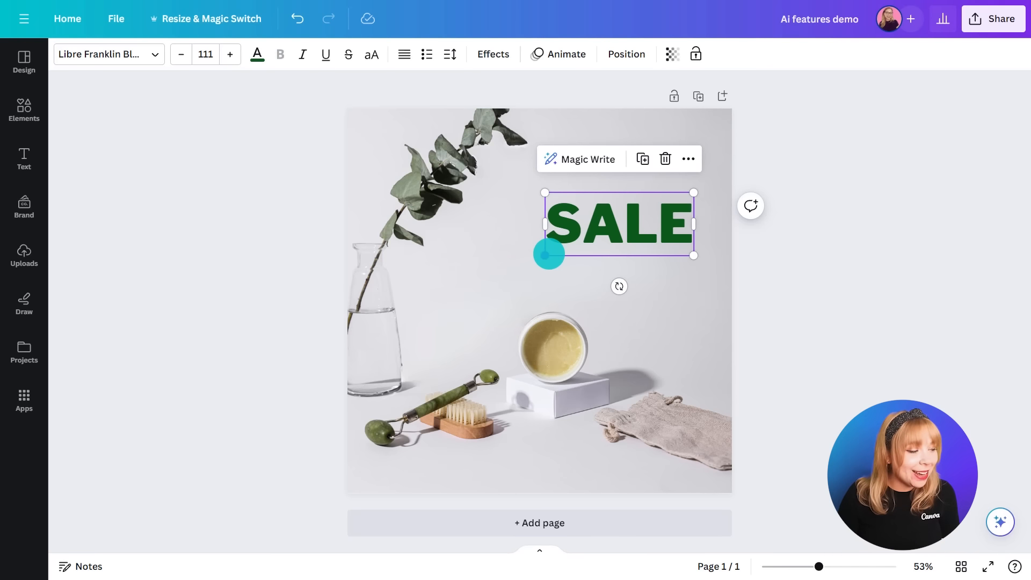
left_click(492, 54)
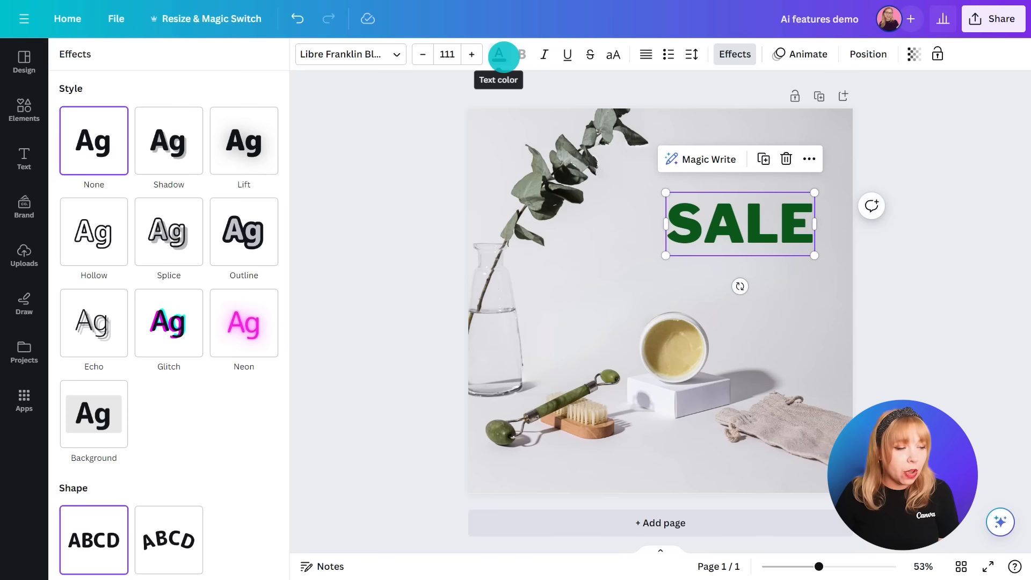
left_click(93, 231)
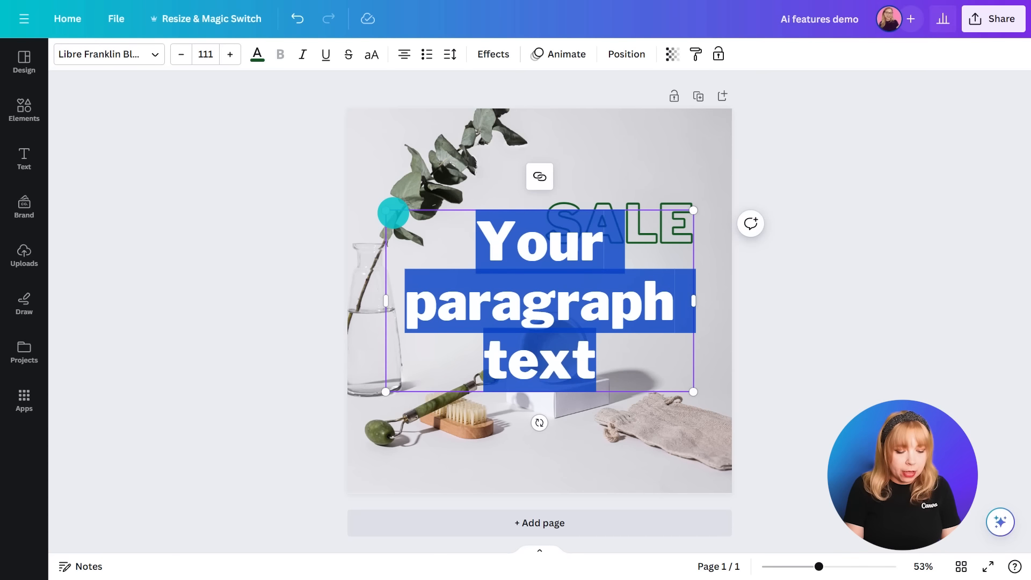
key("delete")
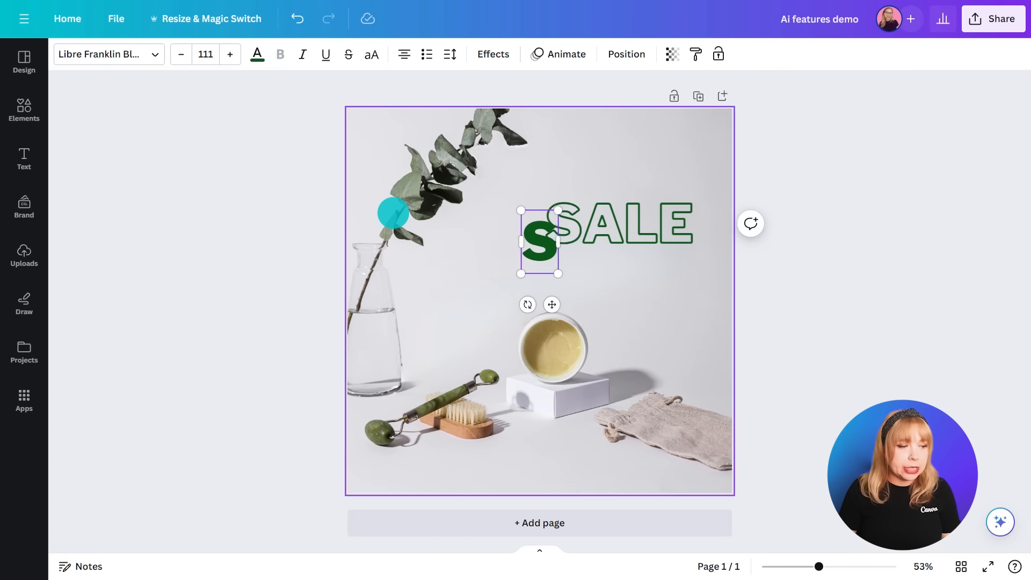
type("Spring")
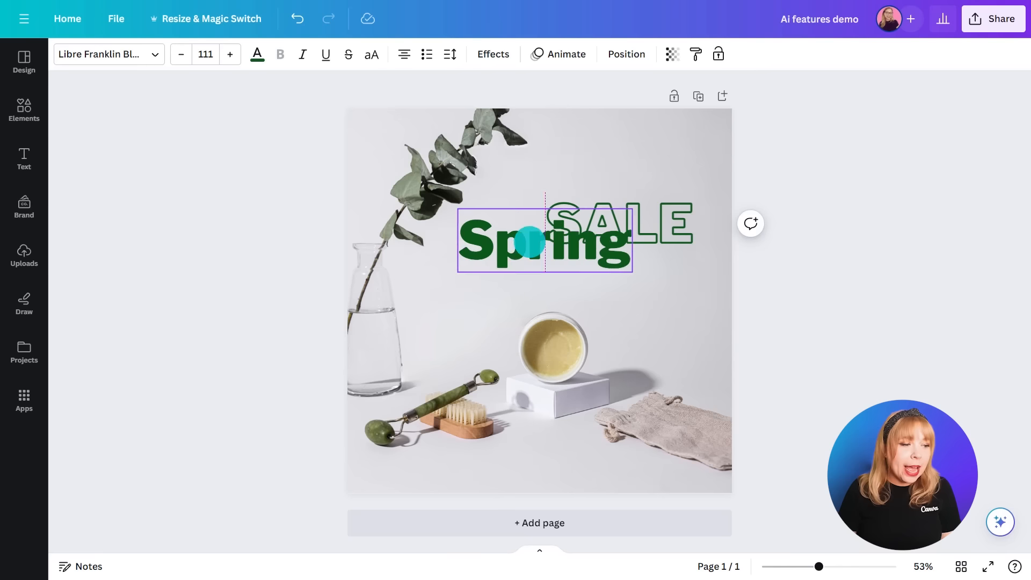
Step: Move Spring above SALE, apply the Brittany font, and group both words
left_click_drag(544, 241, 618, 170)
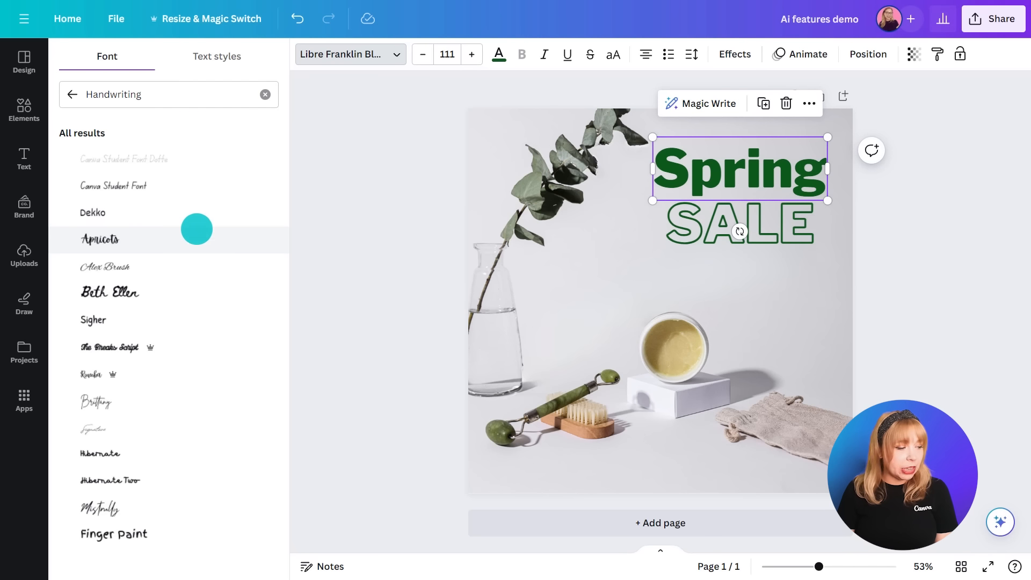
scroll("down", 3)
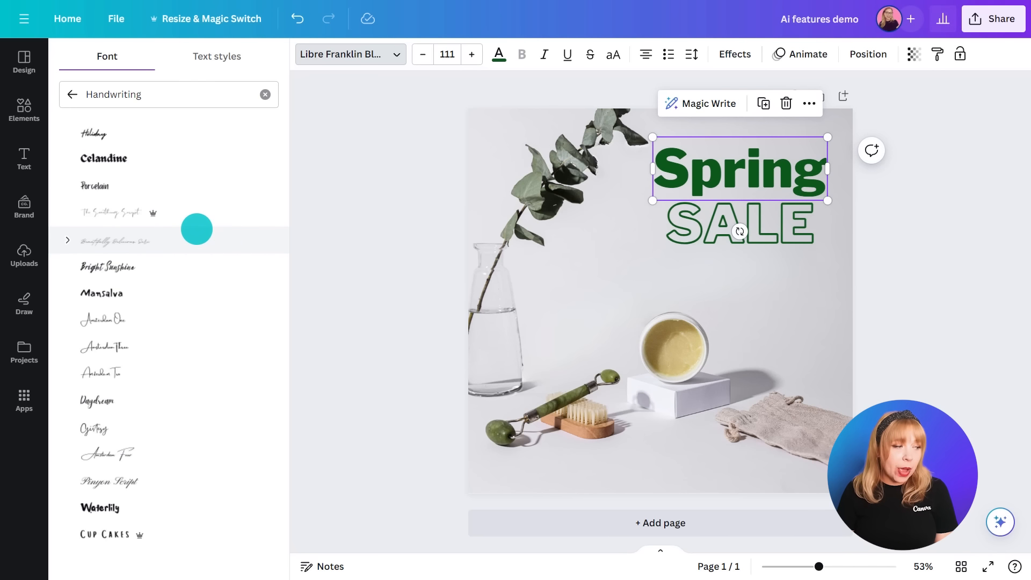
type("Brittan")
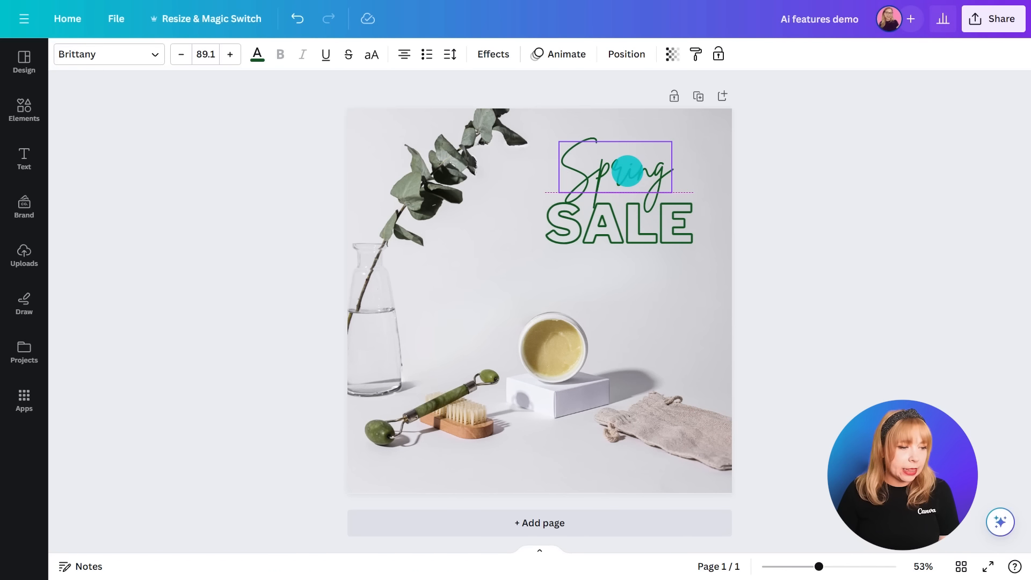
left_click(618, 168)
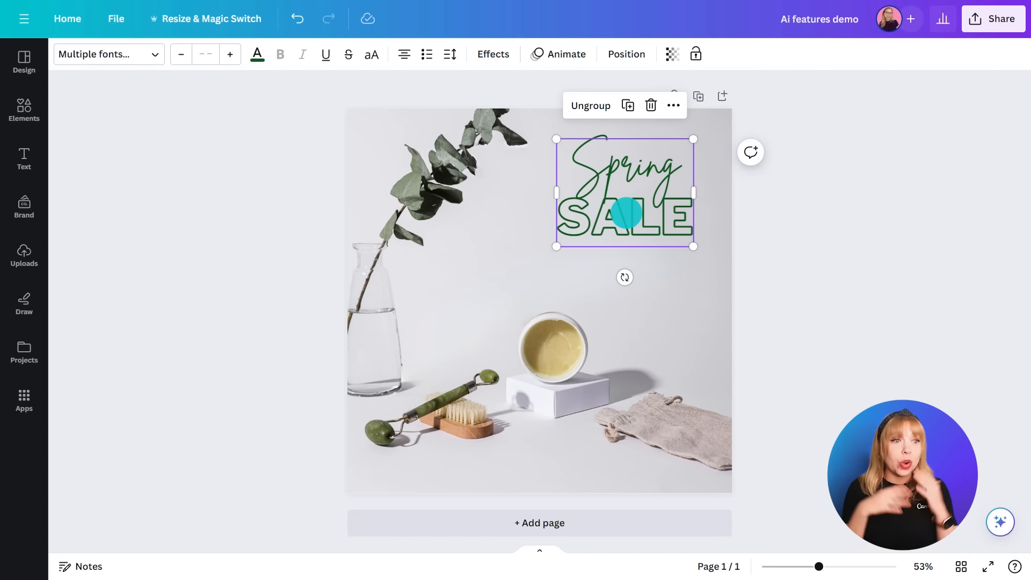
left_click_drag(624, 214, 624, 264)
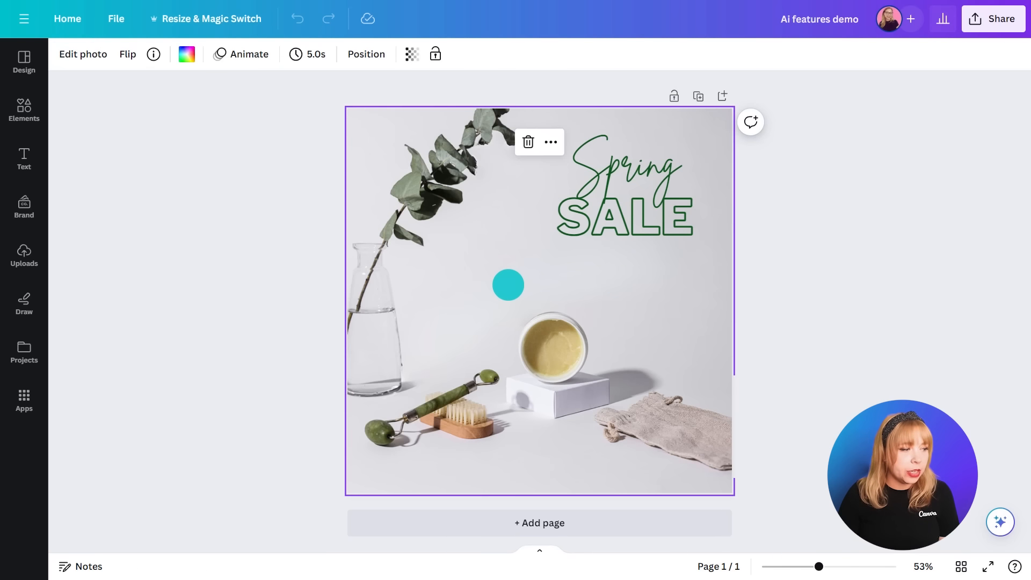
Step: Mark the bag in Magic Edit and generate 'change color to olive green'
left_click(82, 53)
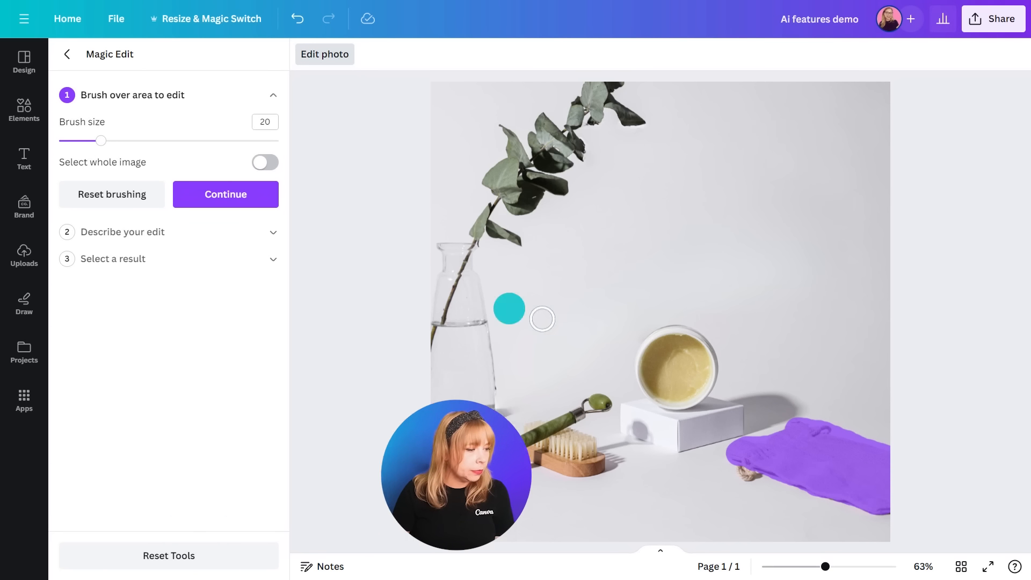
left_click(225, 194)
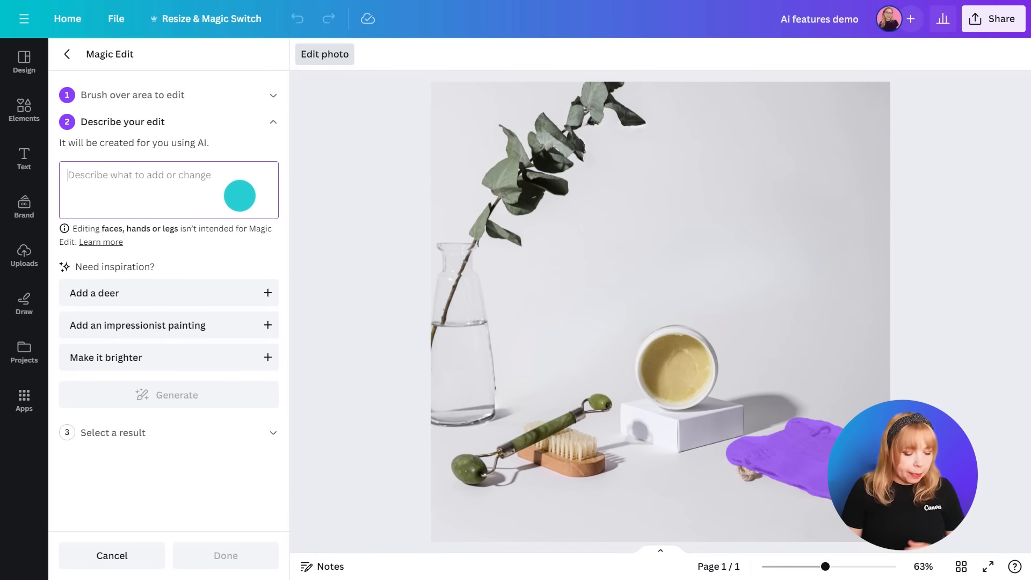
type("chane")
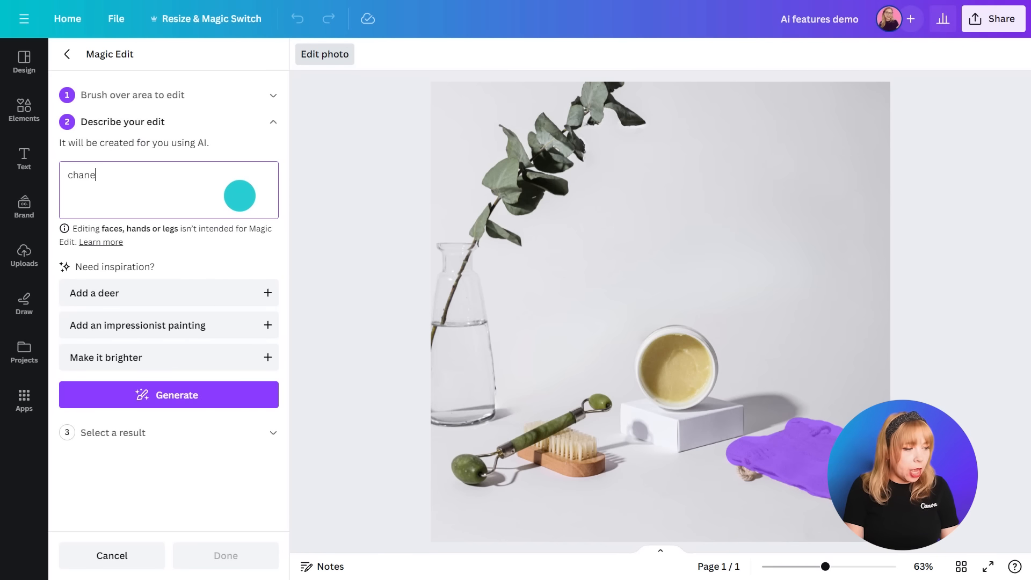
type("change color to")
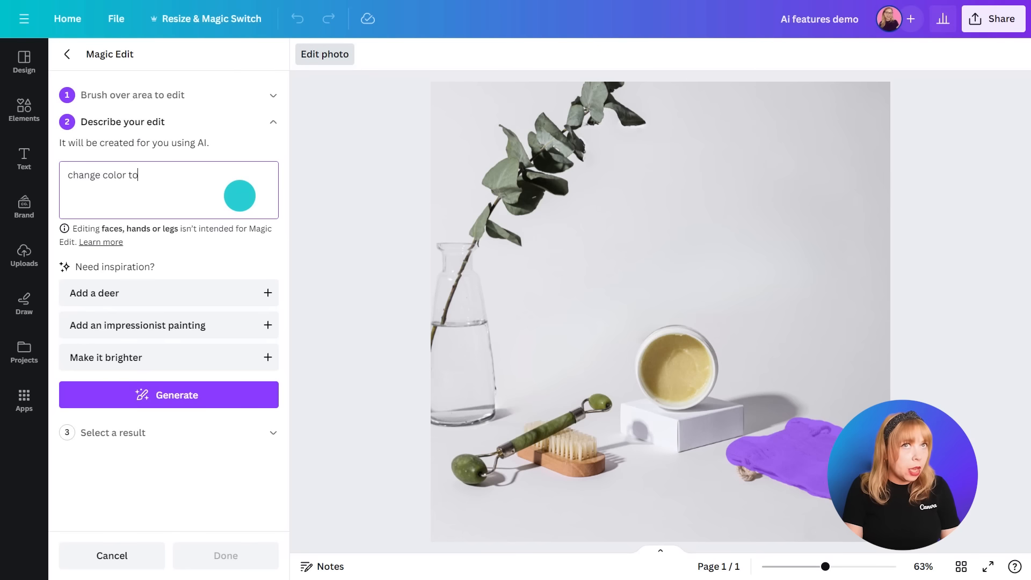
type("olive green")
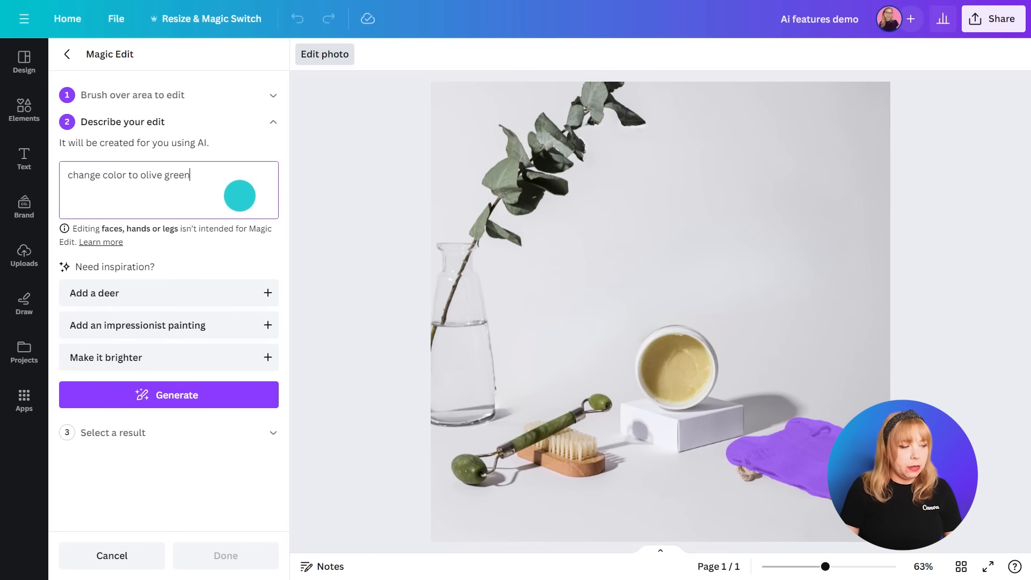
left_click(168, 395)
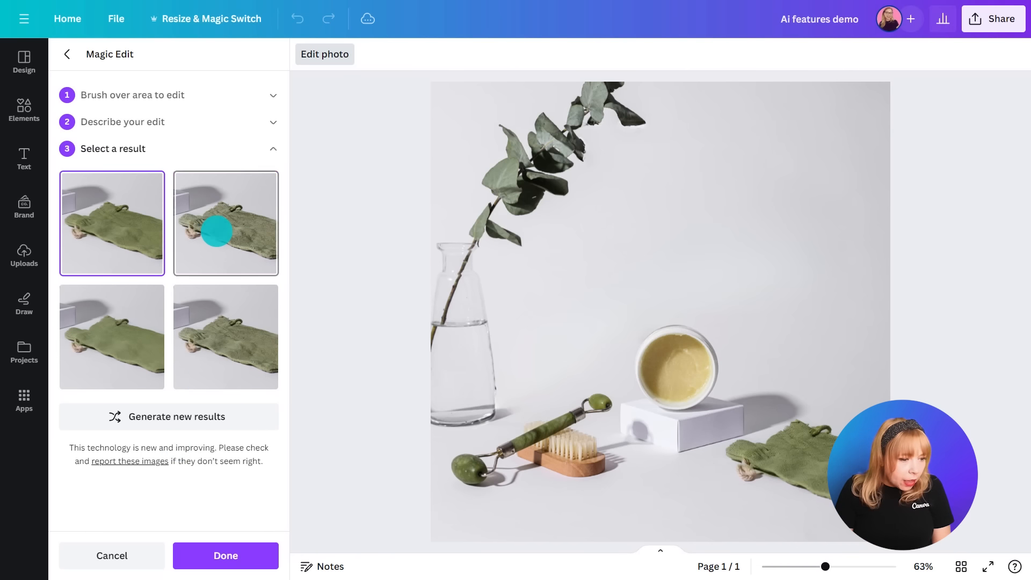
Step: Preview the olive-green results, apply one, and add page 2 with the original FALL SALE photo
left_click(225, 223)
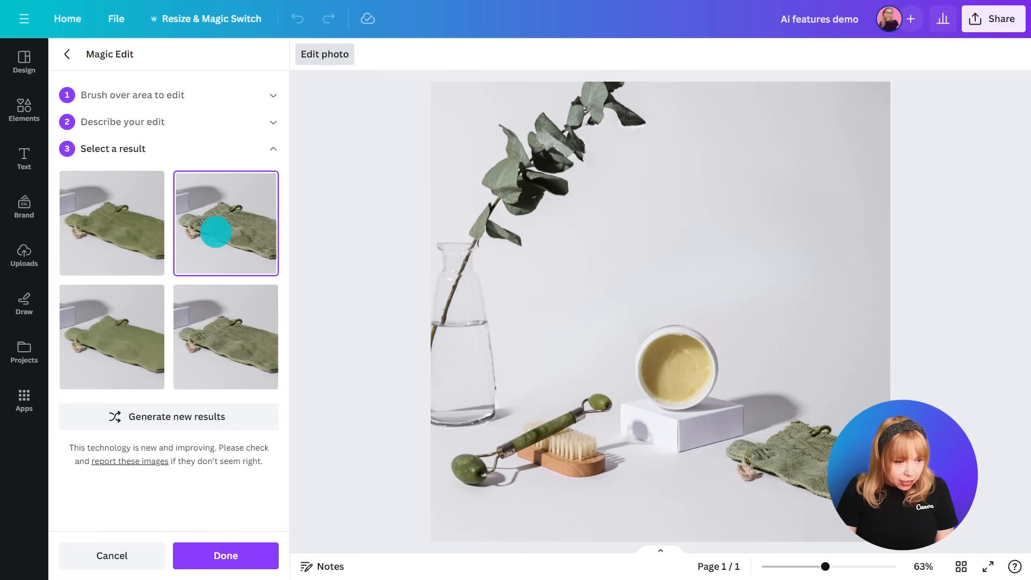
left_click(111, 337)
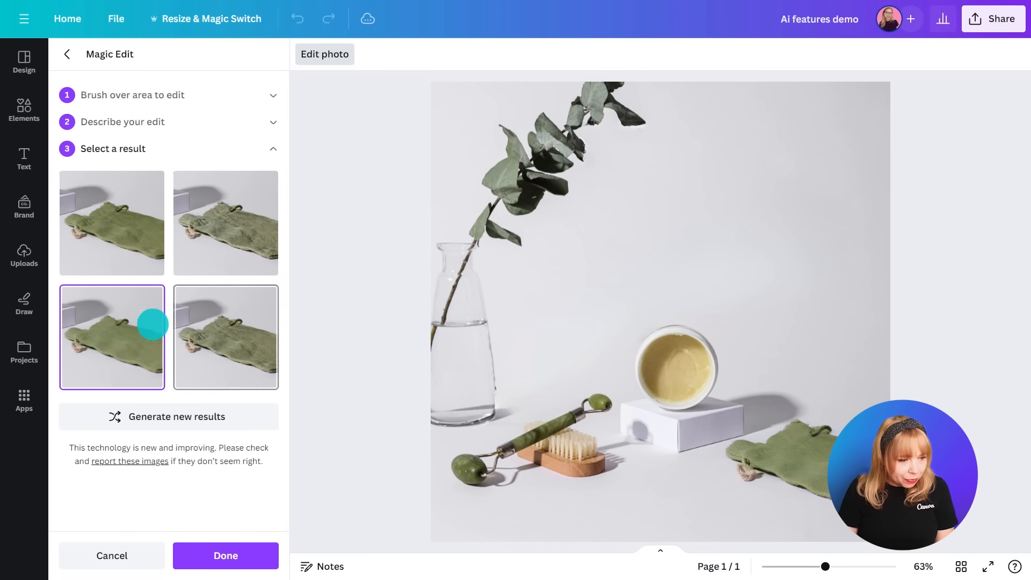
left_click(224, 336)
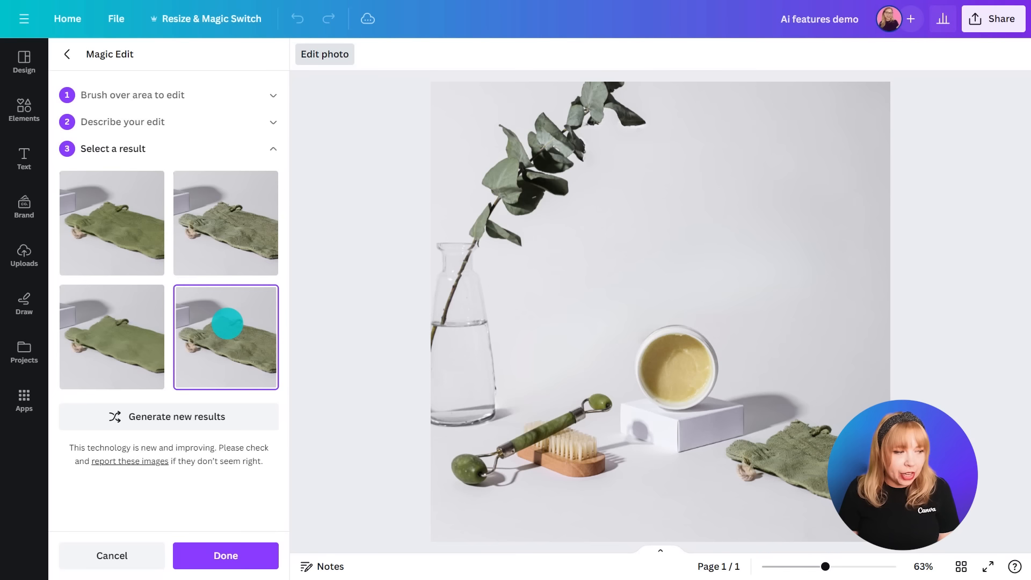
left_click(225, 223)
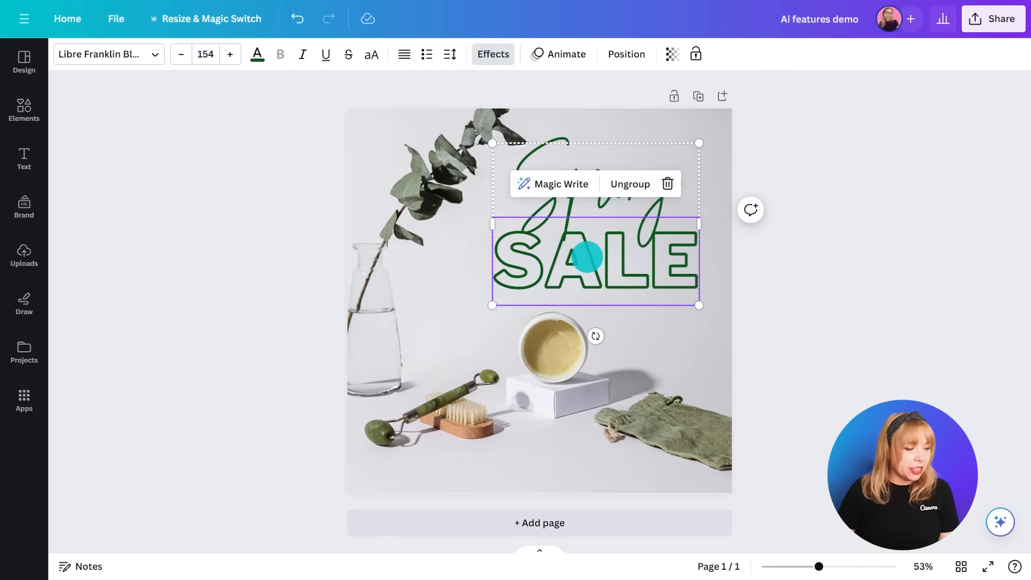
left_click(191, 518)
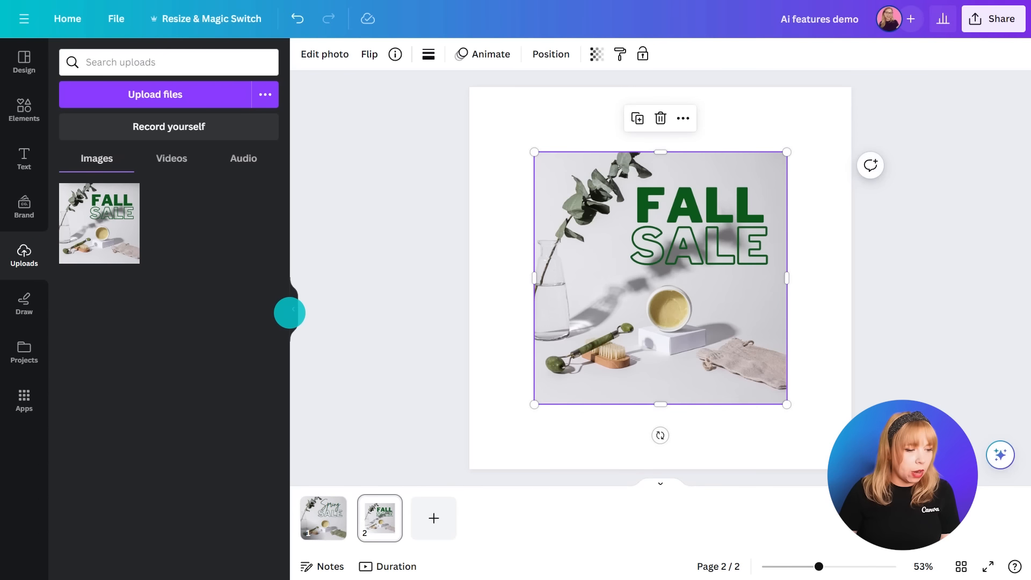
right_click(659, 276)
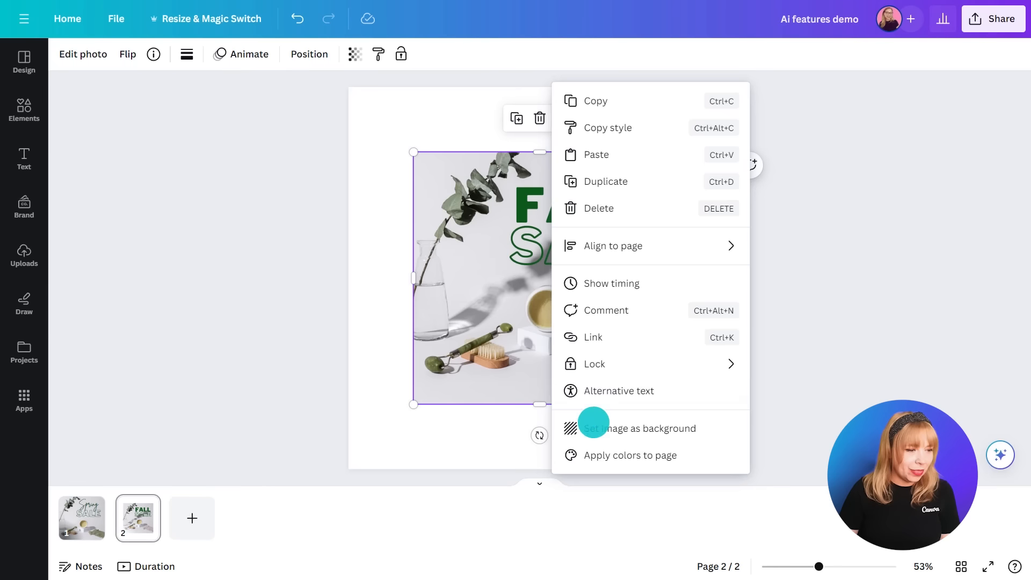